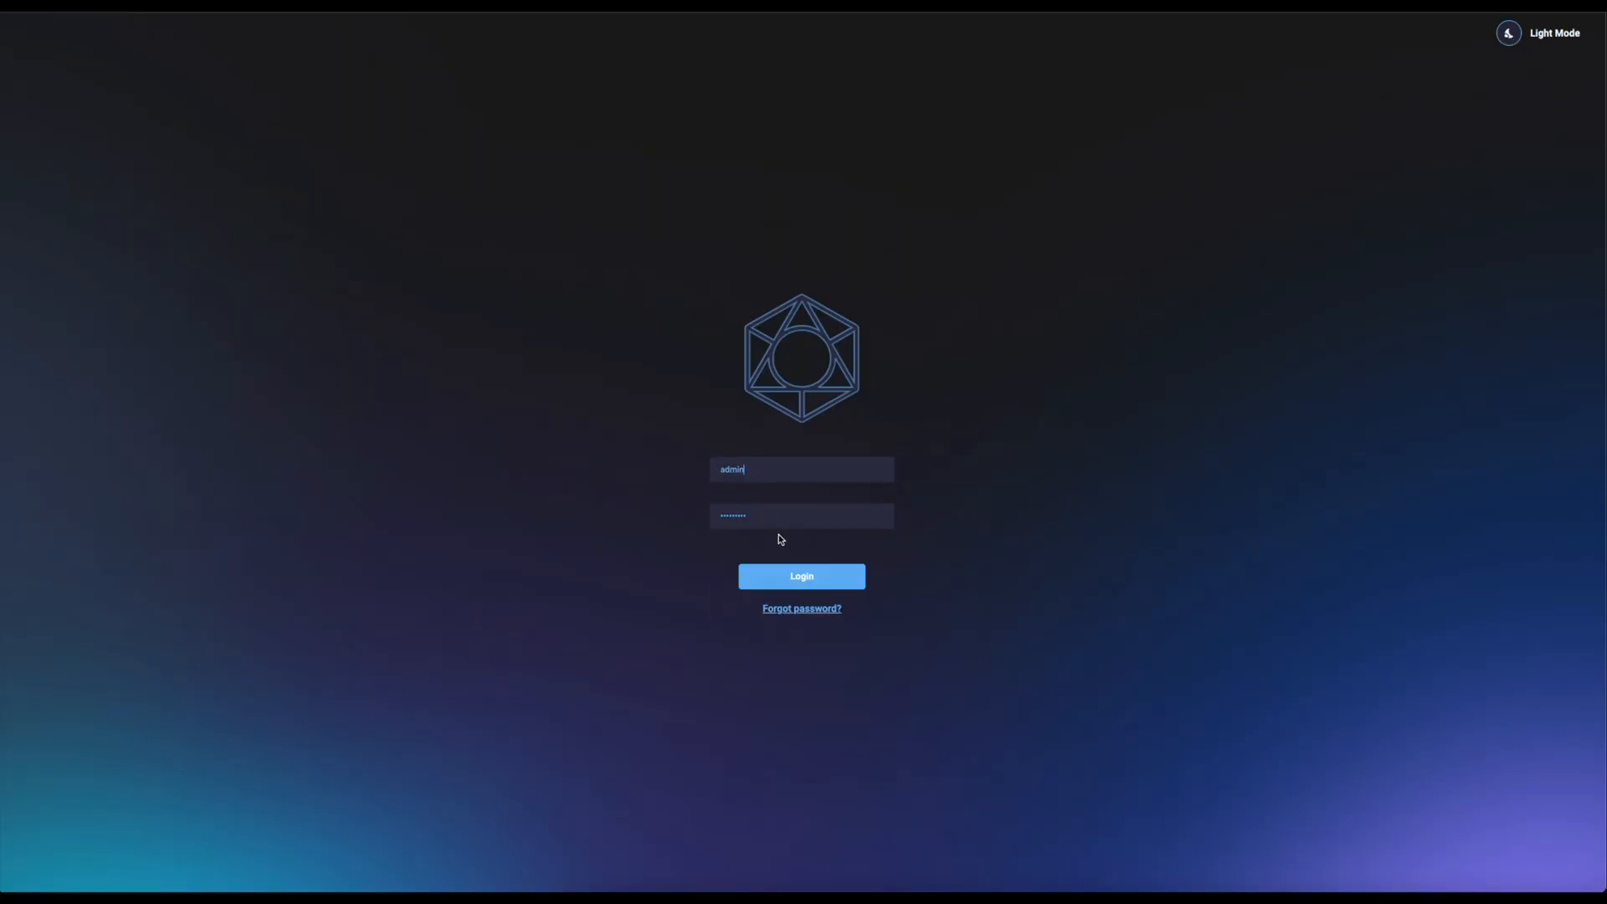
{"action": "mouse_move", "coordinate": [1508, 33]}
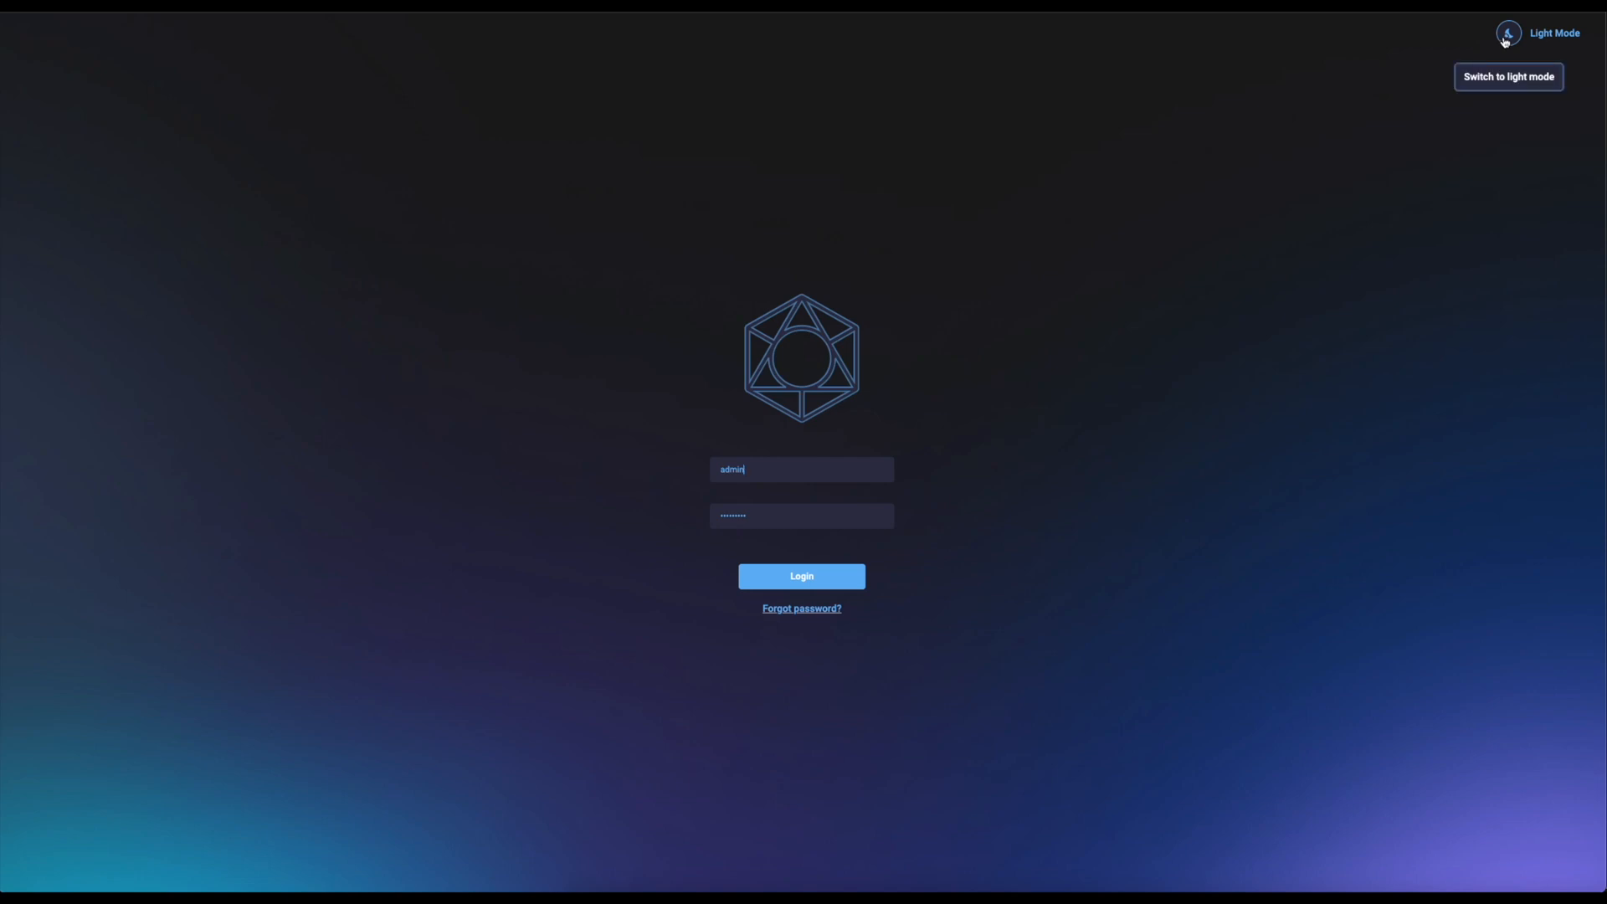
{"action": "mouse_move", "coordinate": [993, 525]}
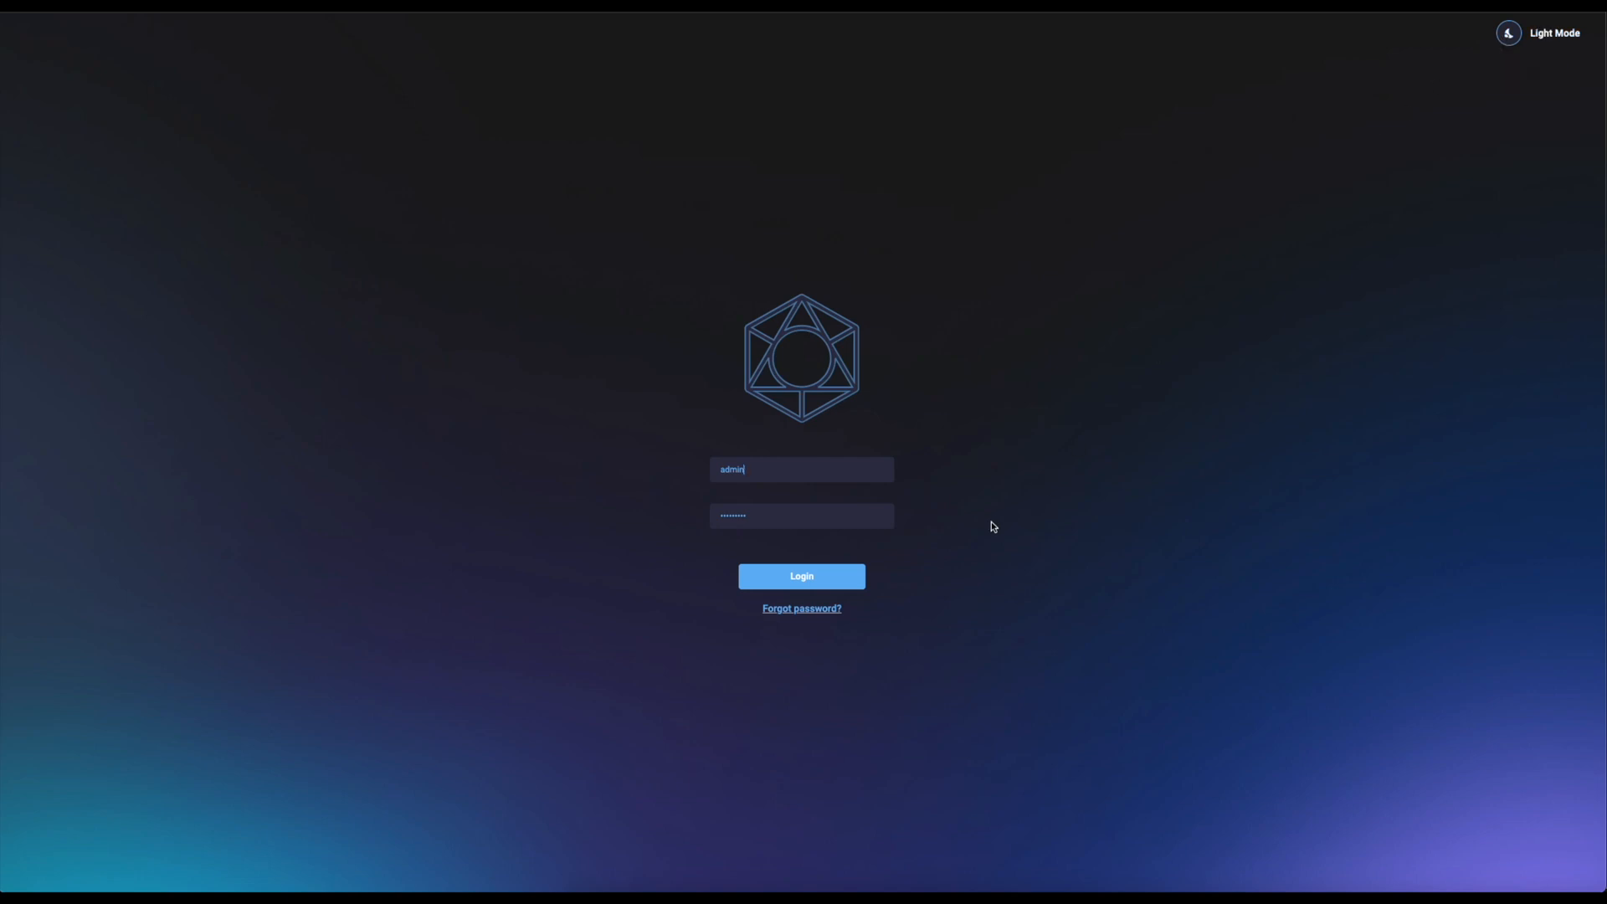
{"action": "mouse_move", "coordinate": [1381, 253]}
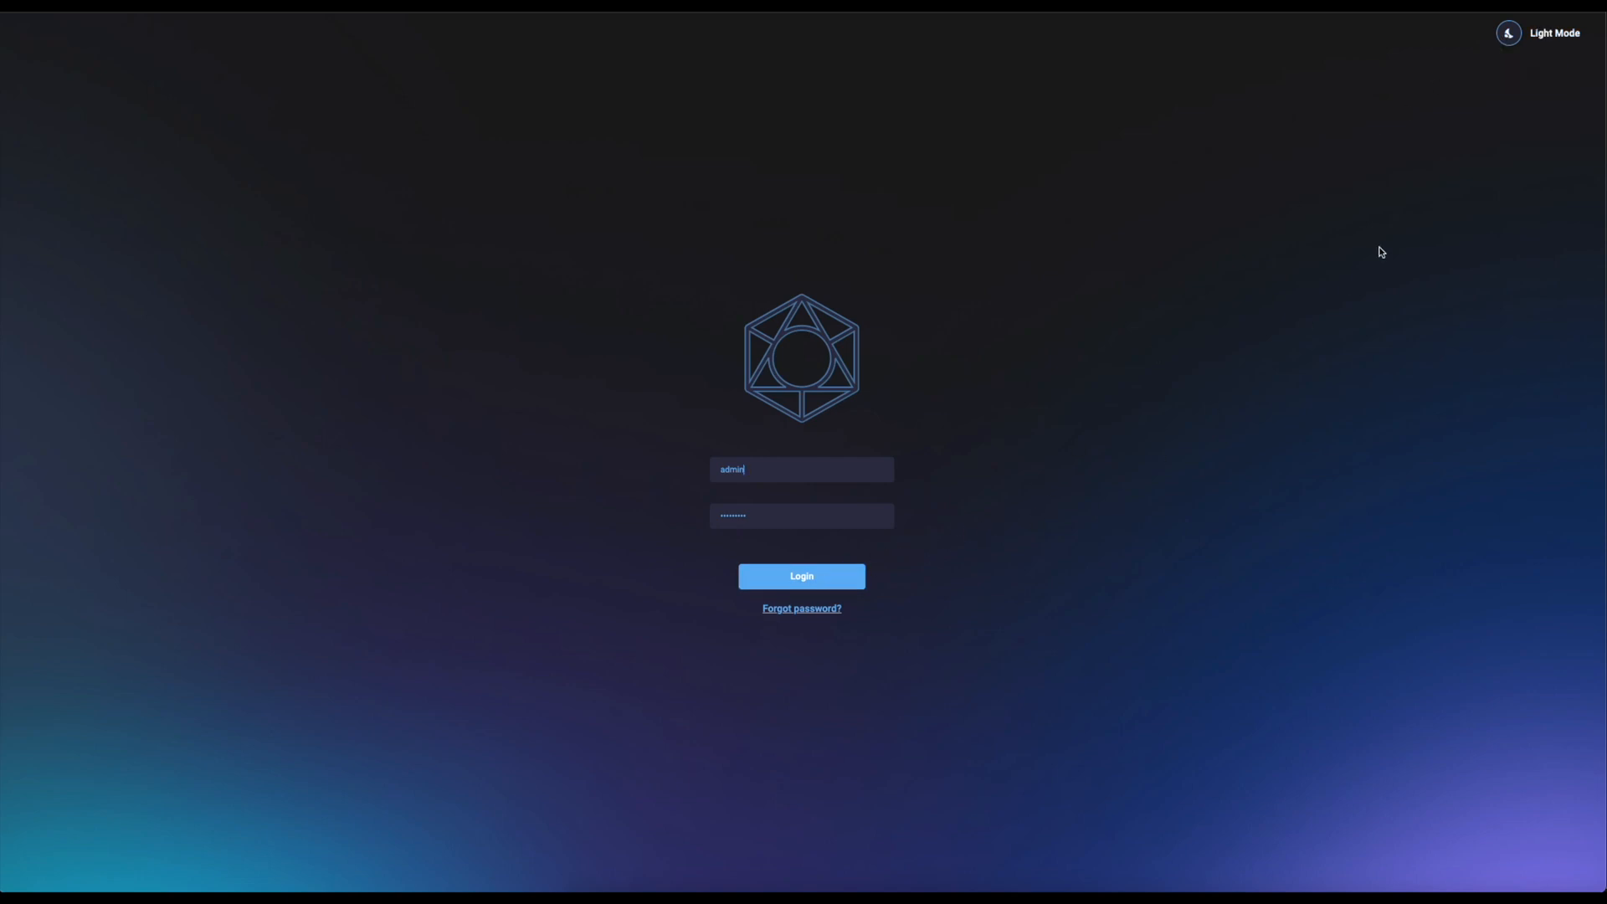
Step: Switch the login page to light mode and sign in with the filled credentials
{"action": "left_click", "coordinate": [1508, 32]}
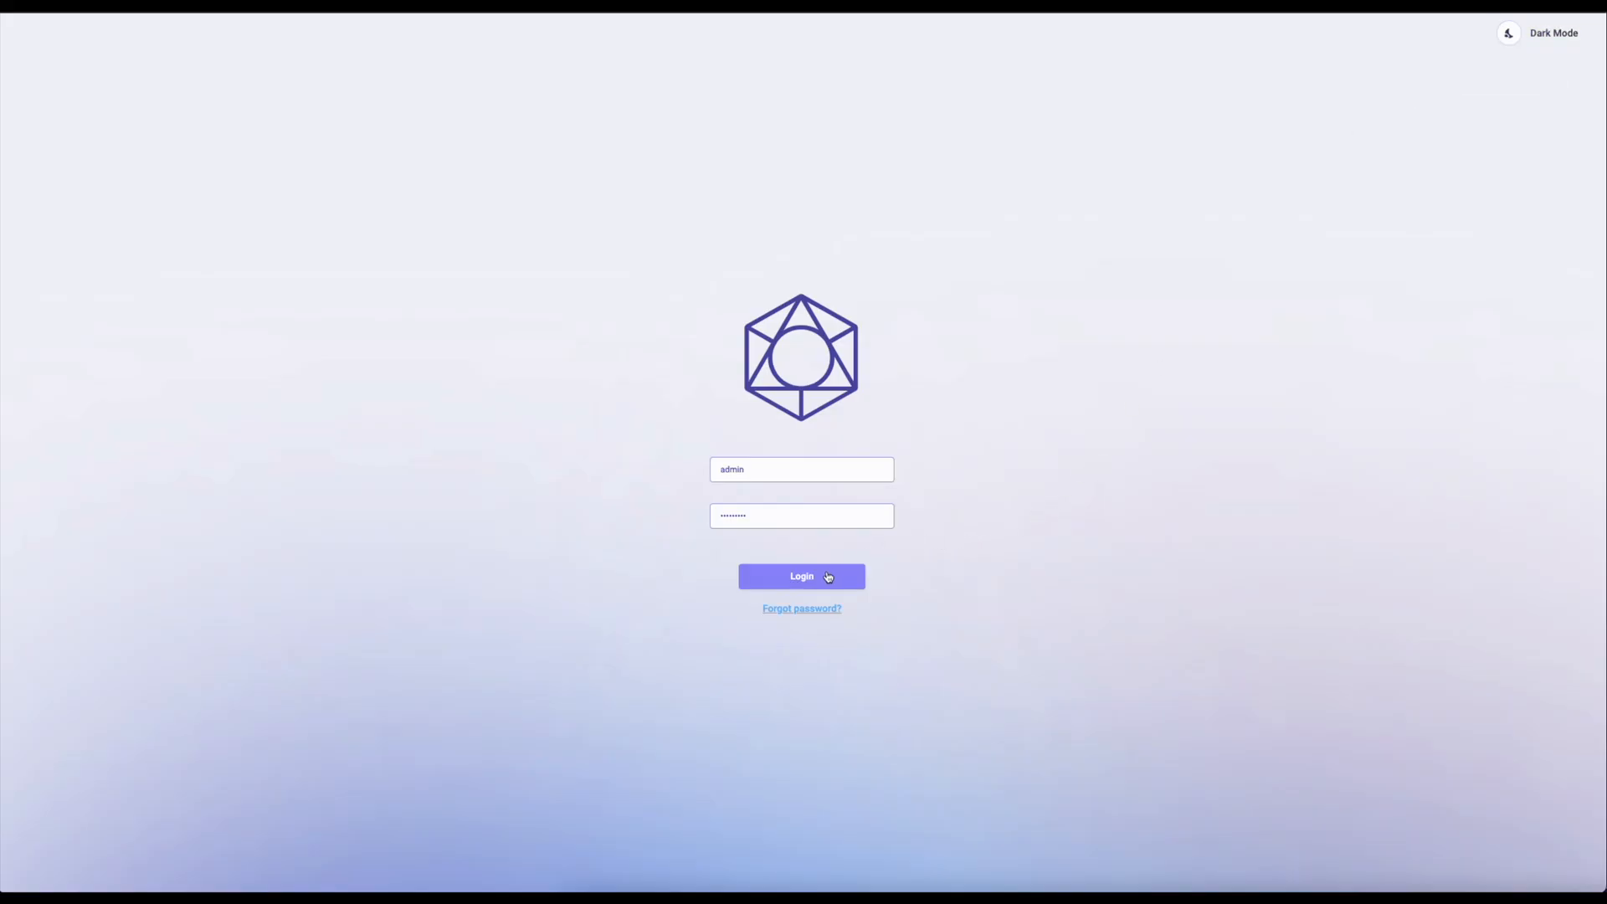
{"action": "left_click", "coordinate": [802, 575]}
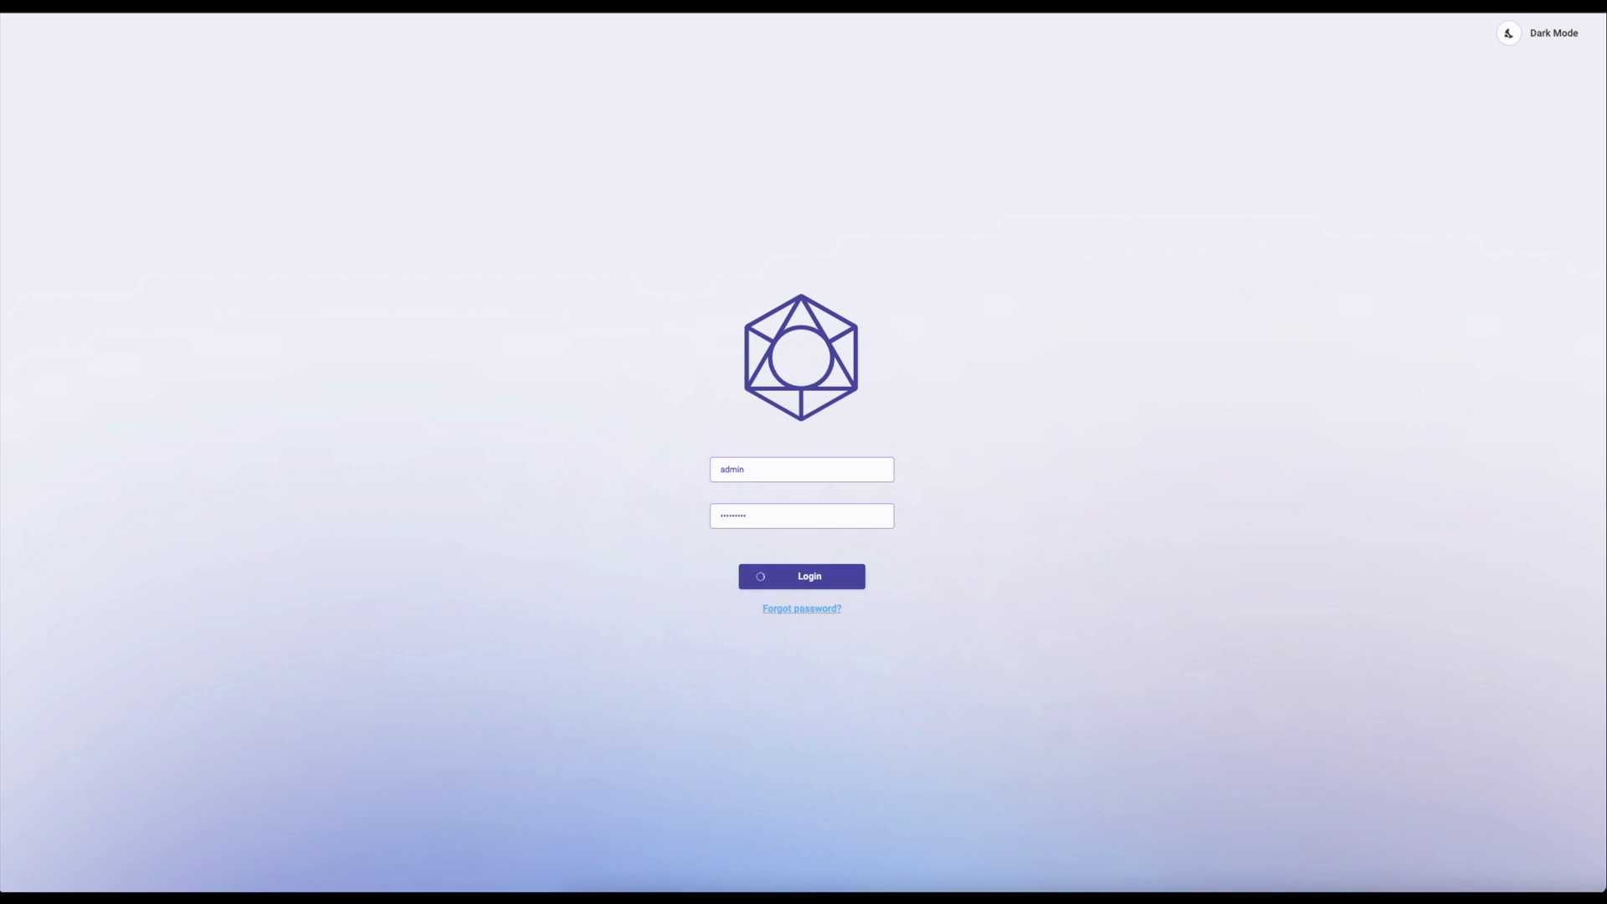
Step: Confirm login to land on the Cluster Overview with health scores and predicted failures
{"action": "left_click", "coordinate": [800, 576]}
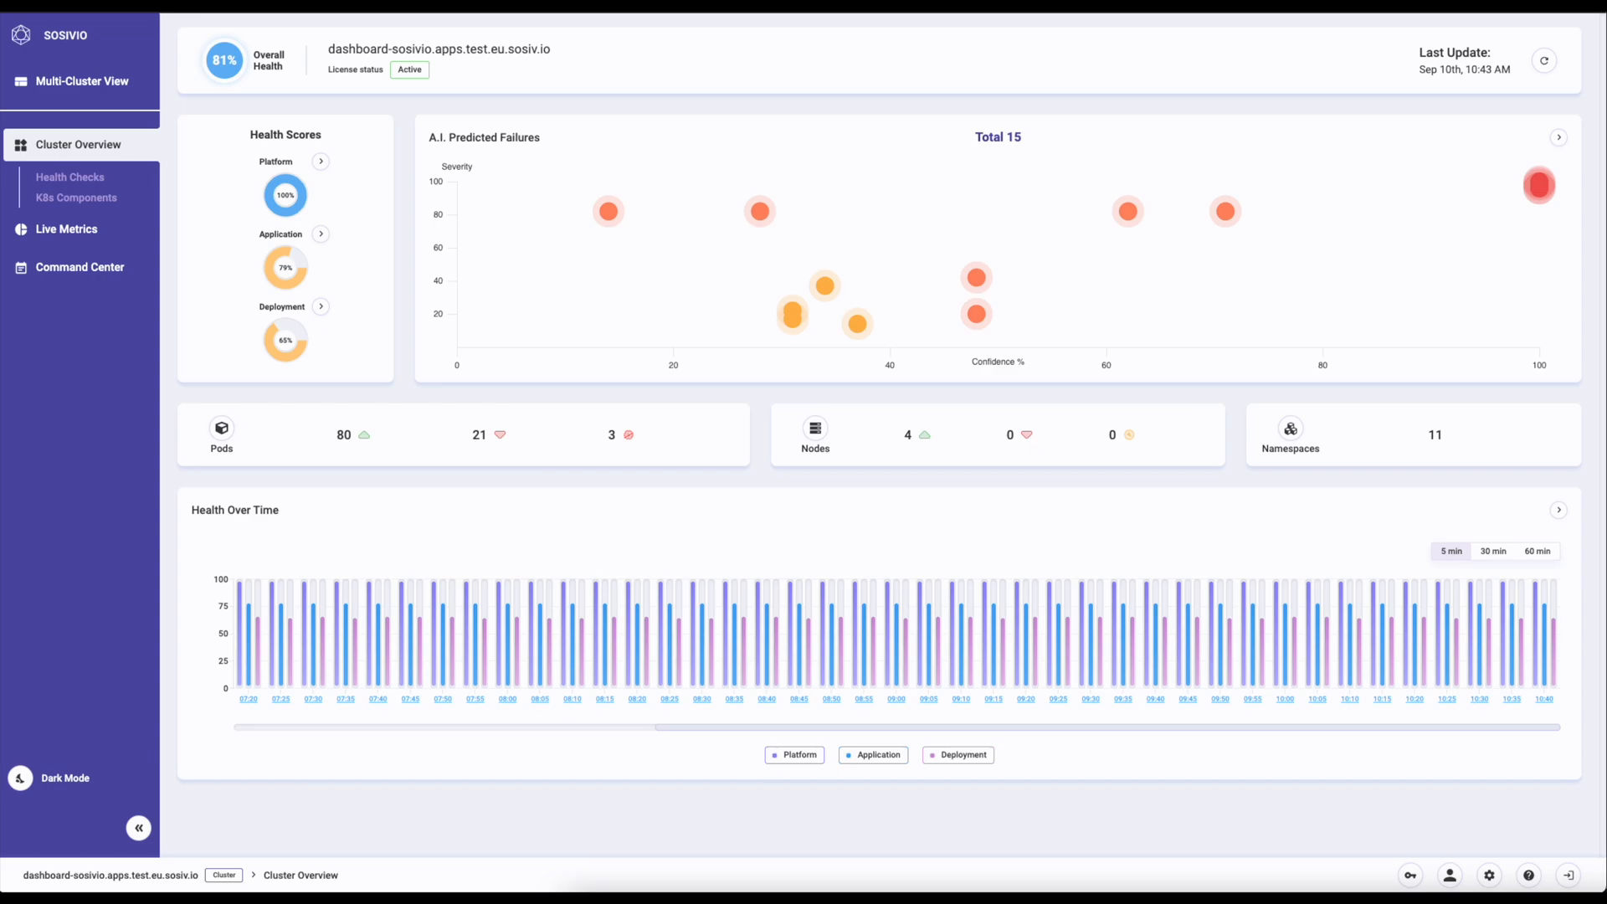
{"action": "mouse_move", "coordinate": [1006, 380]}
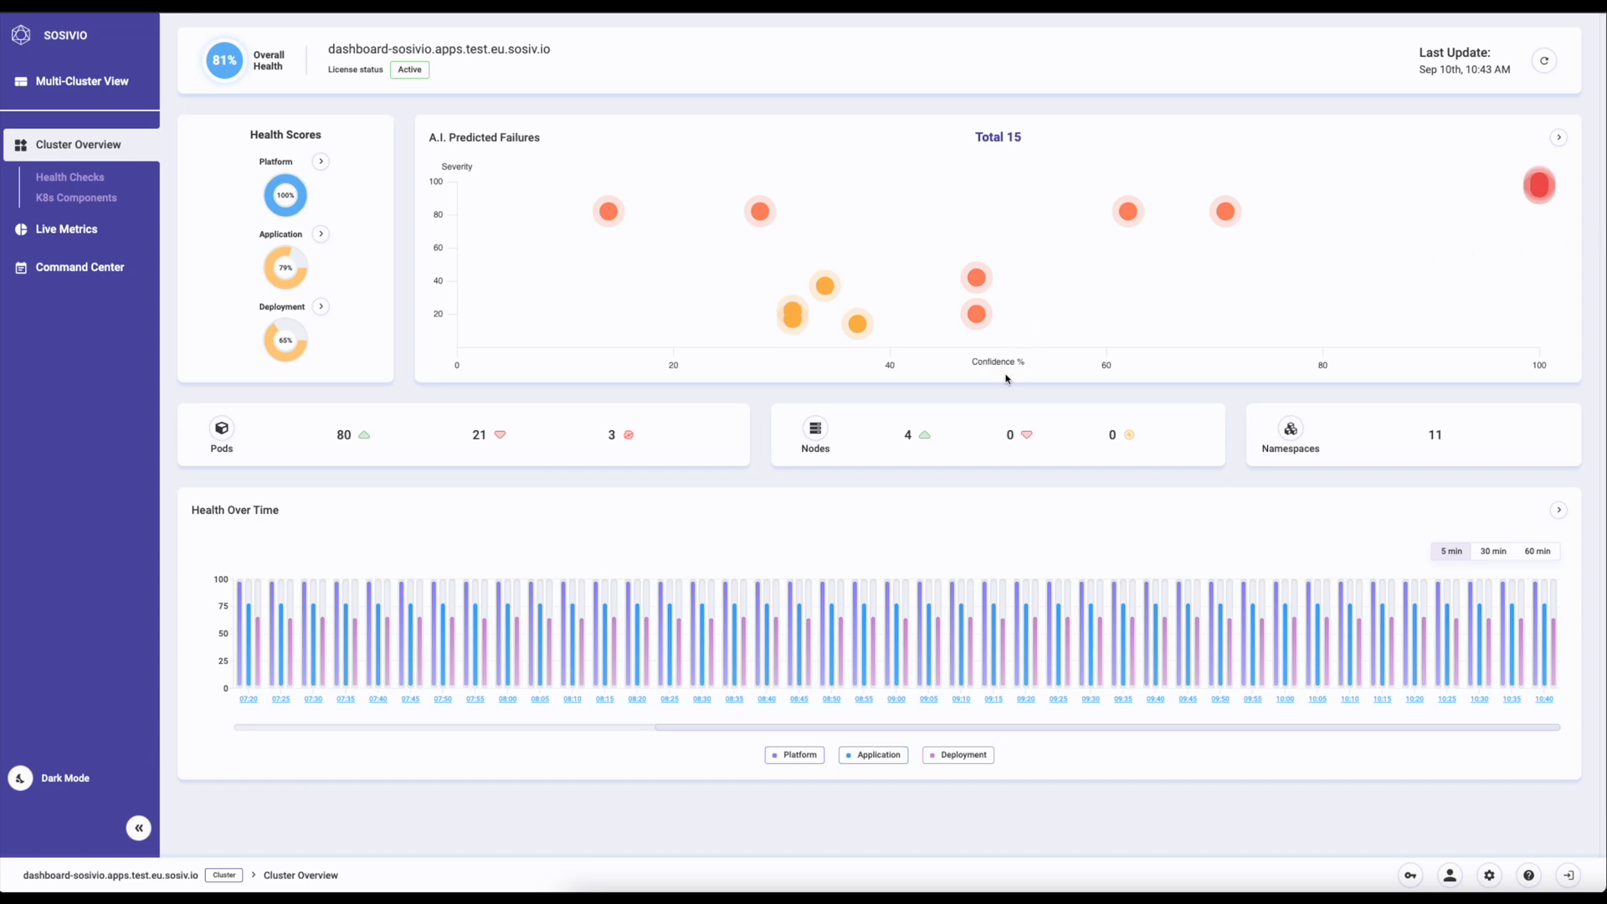
{"action": "mouse_move", "coordinate": [489, 375]}
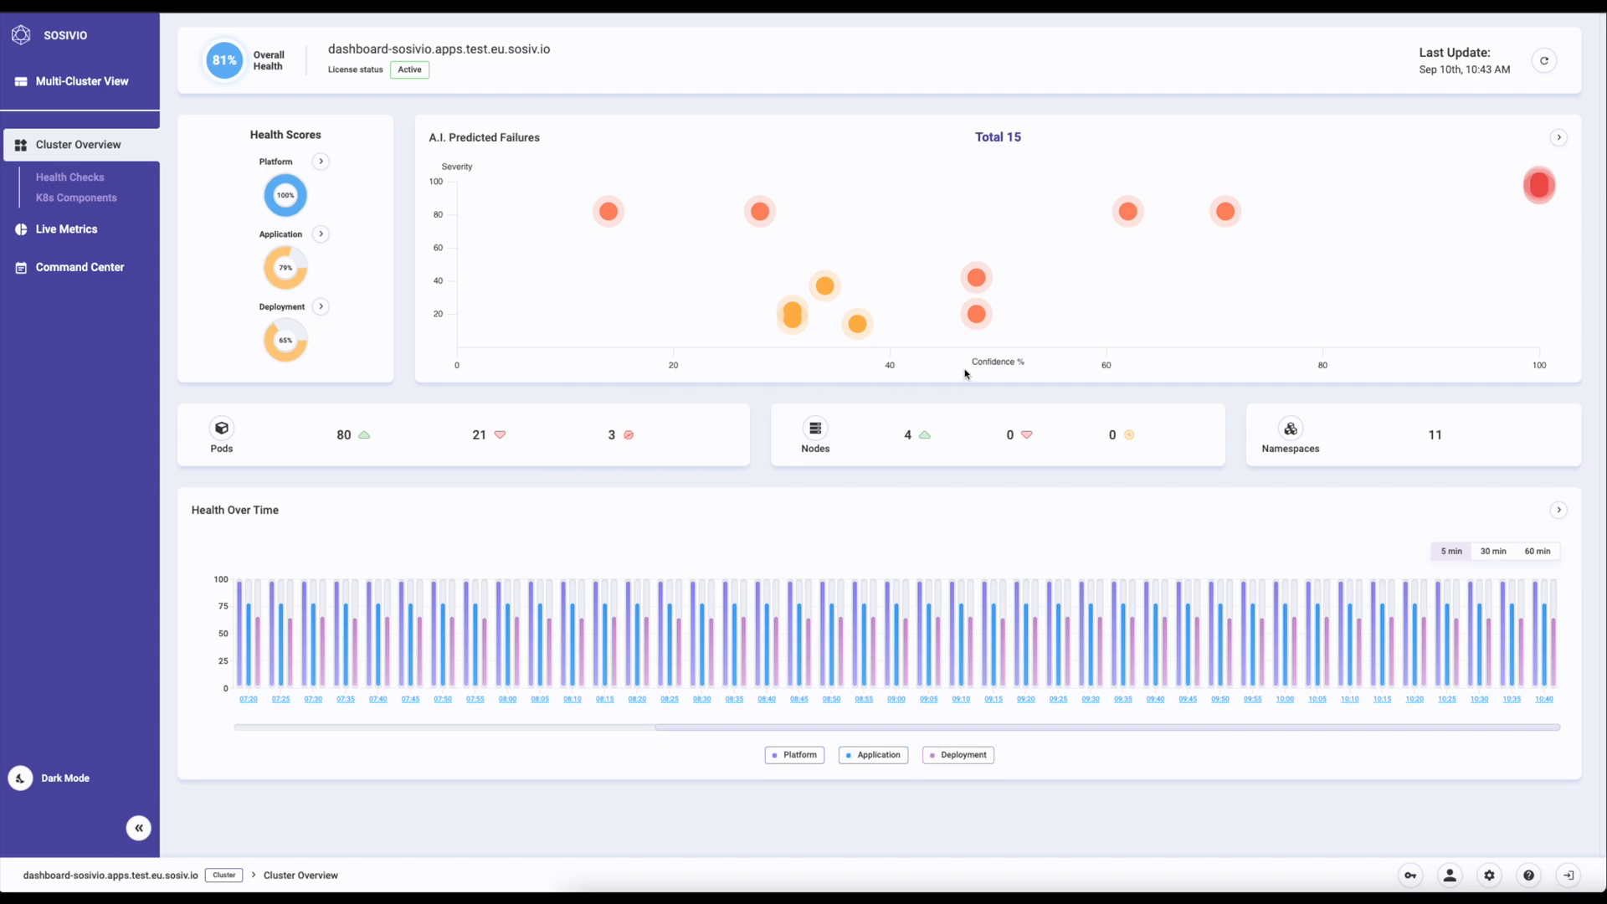
{"action": "mouse_move", "coordinate": [857, 326]}
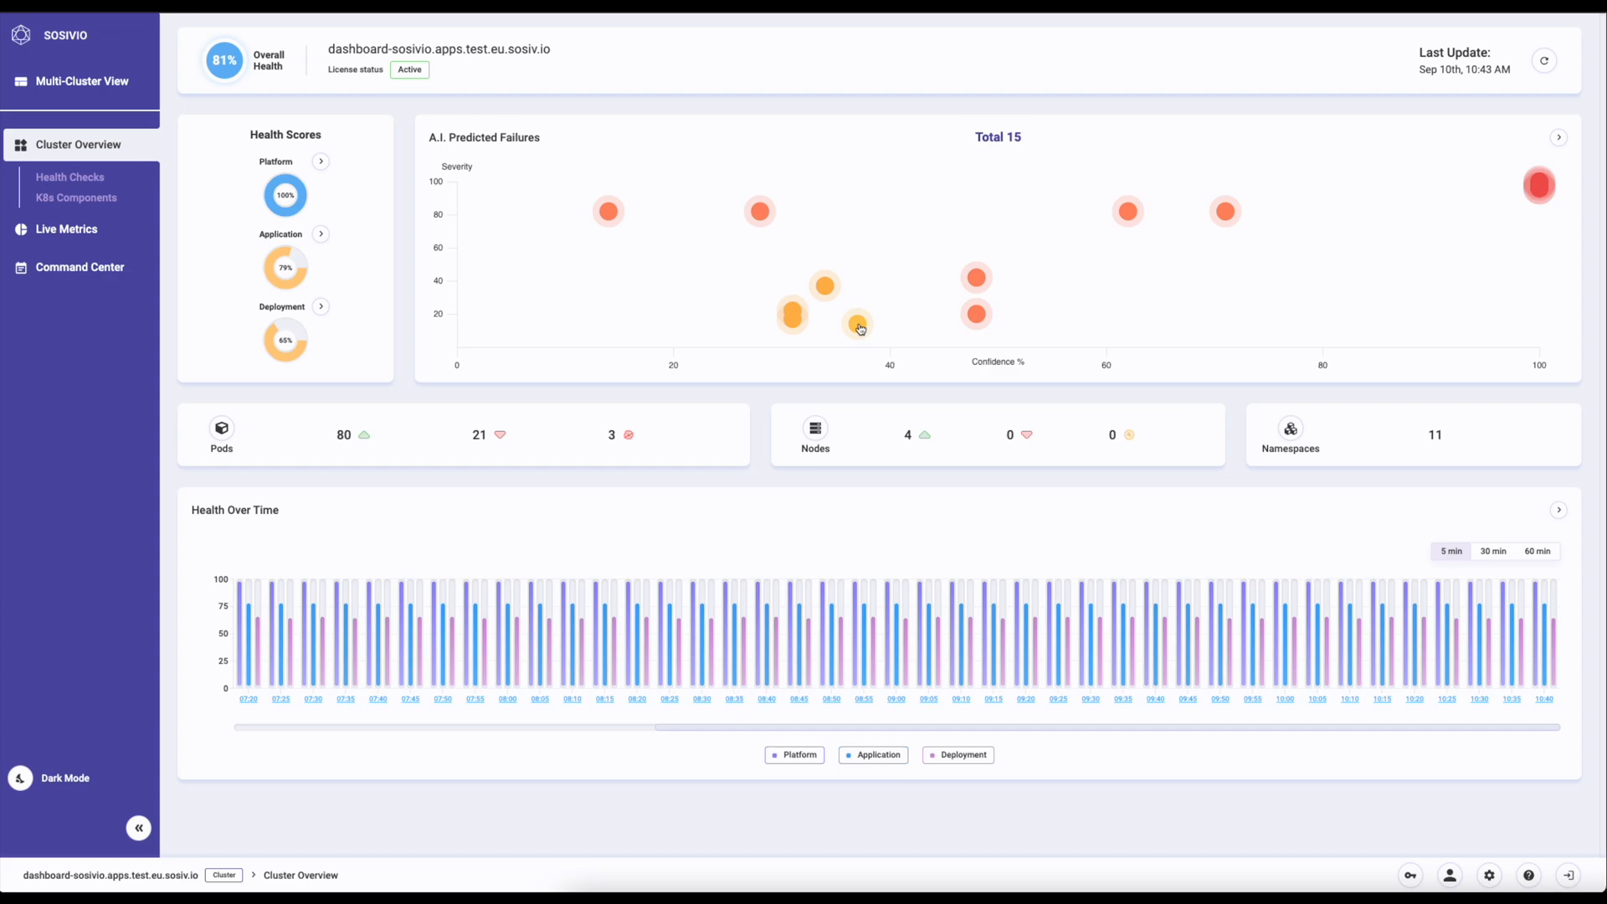
{"action": "mouse_move", "coordinate": [1276, 241]}
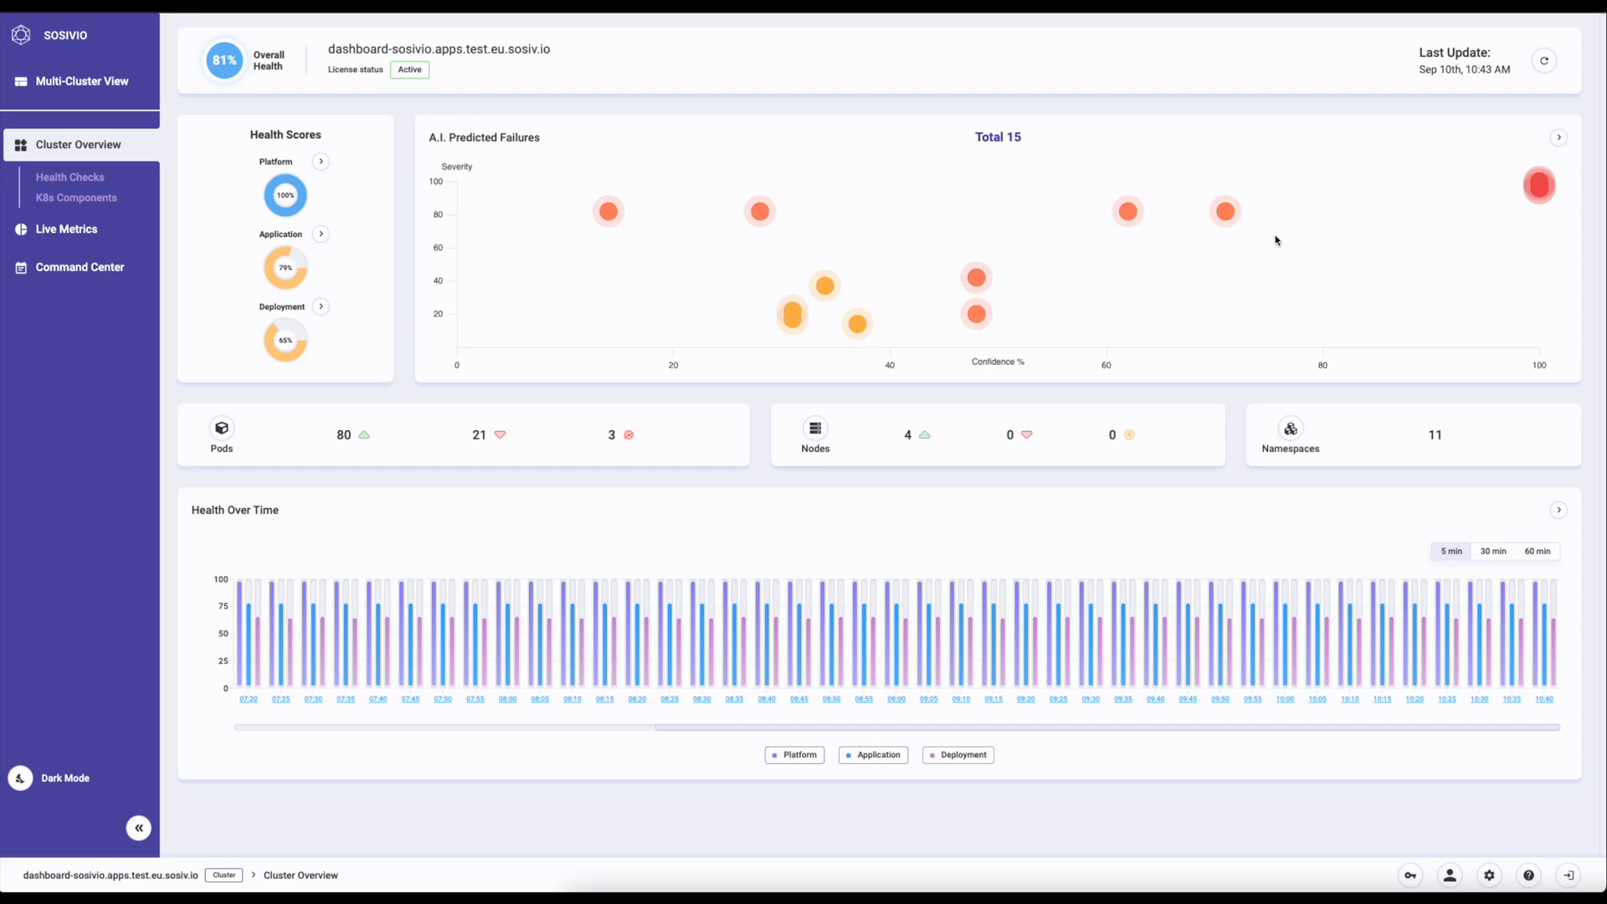
{"action": "mouse_move", "coordinate": [1537, 186]}
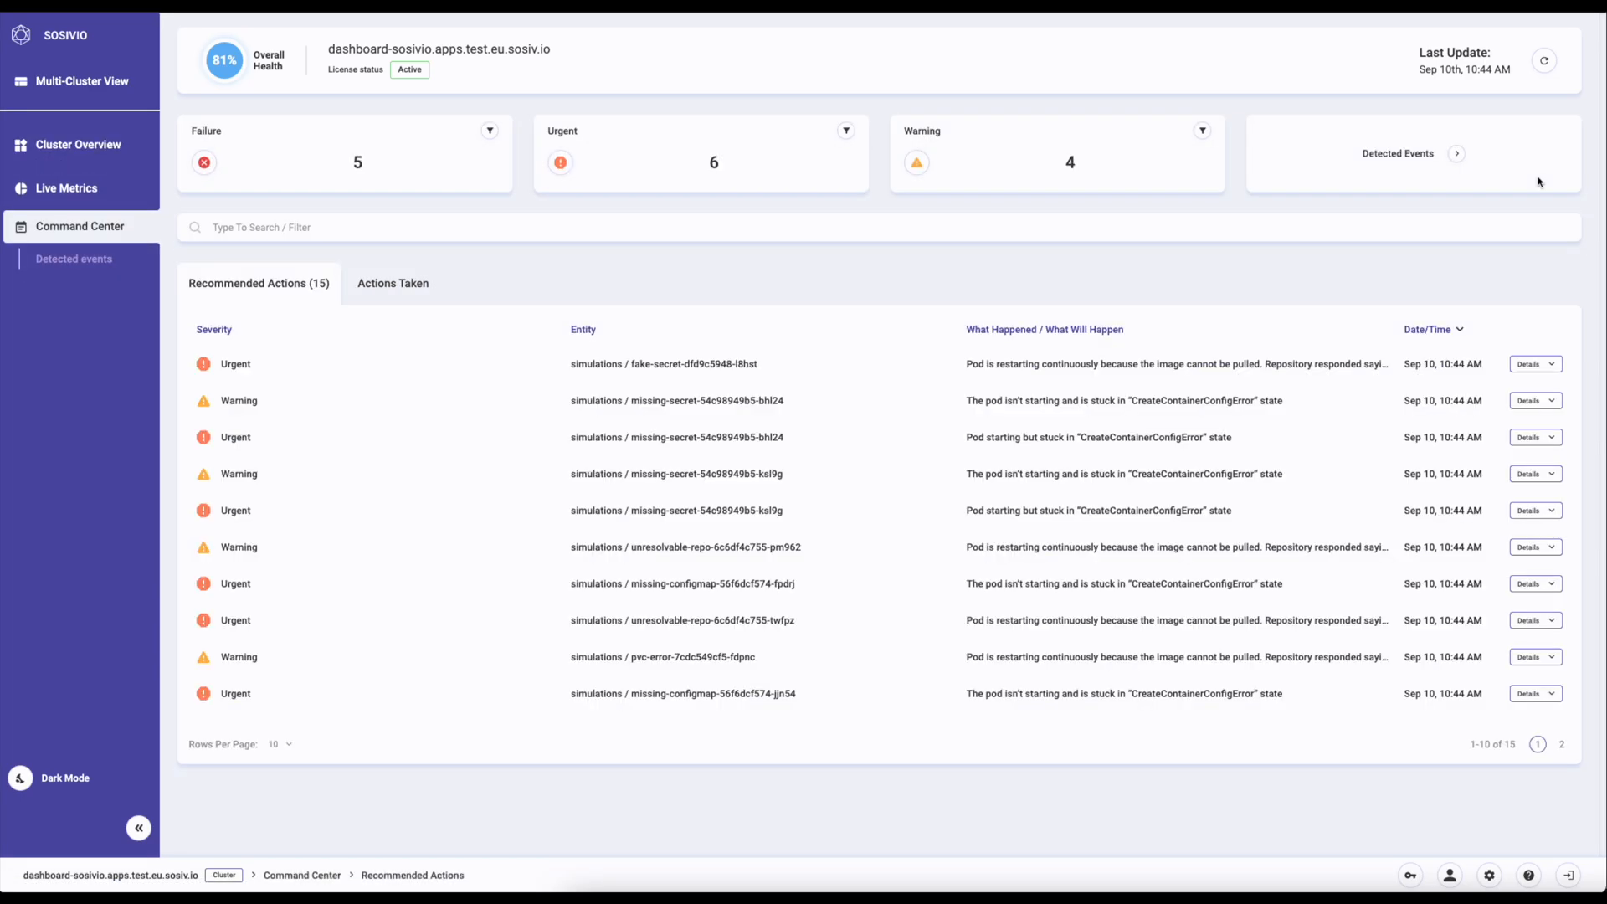
{"action": "left_click", "coordinate": [1531, 364]}
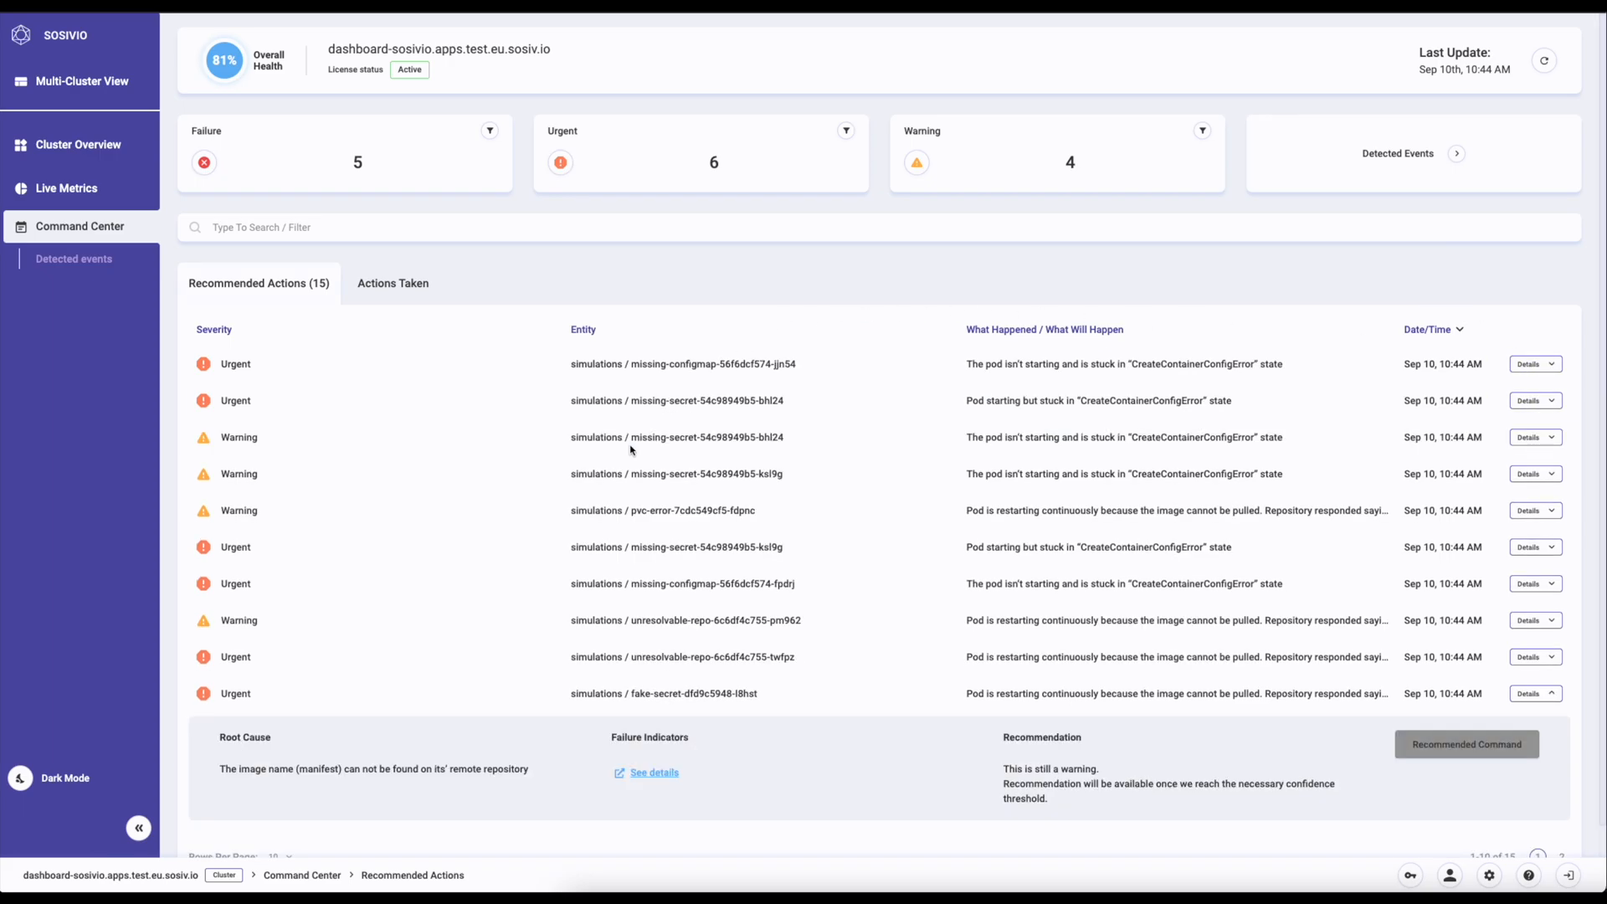
{"action": "left_click", "coordinate": [651, 771]}
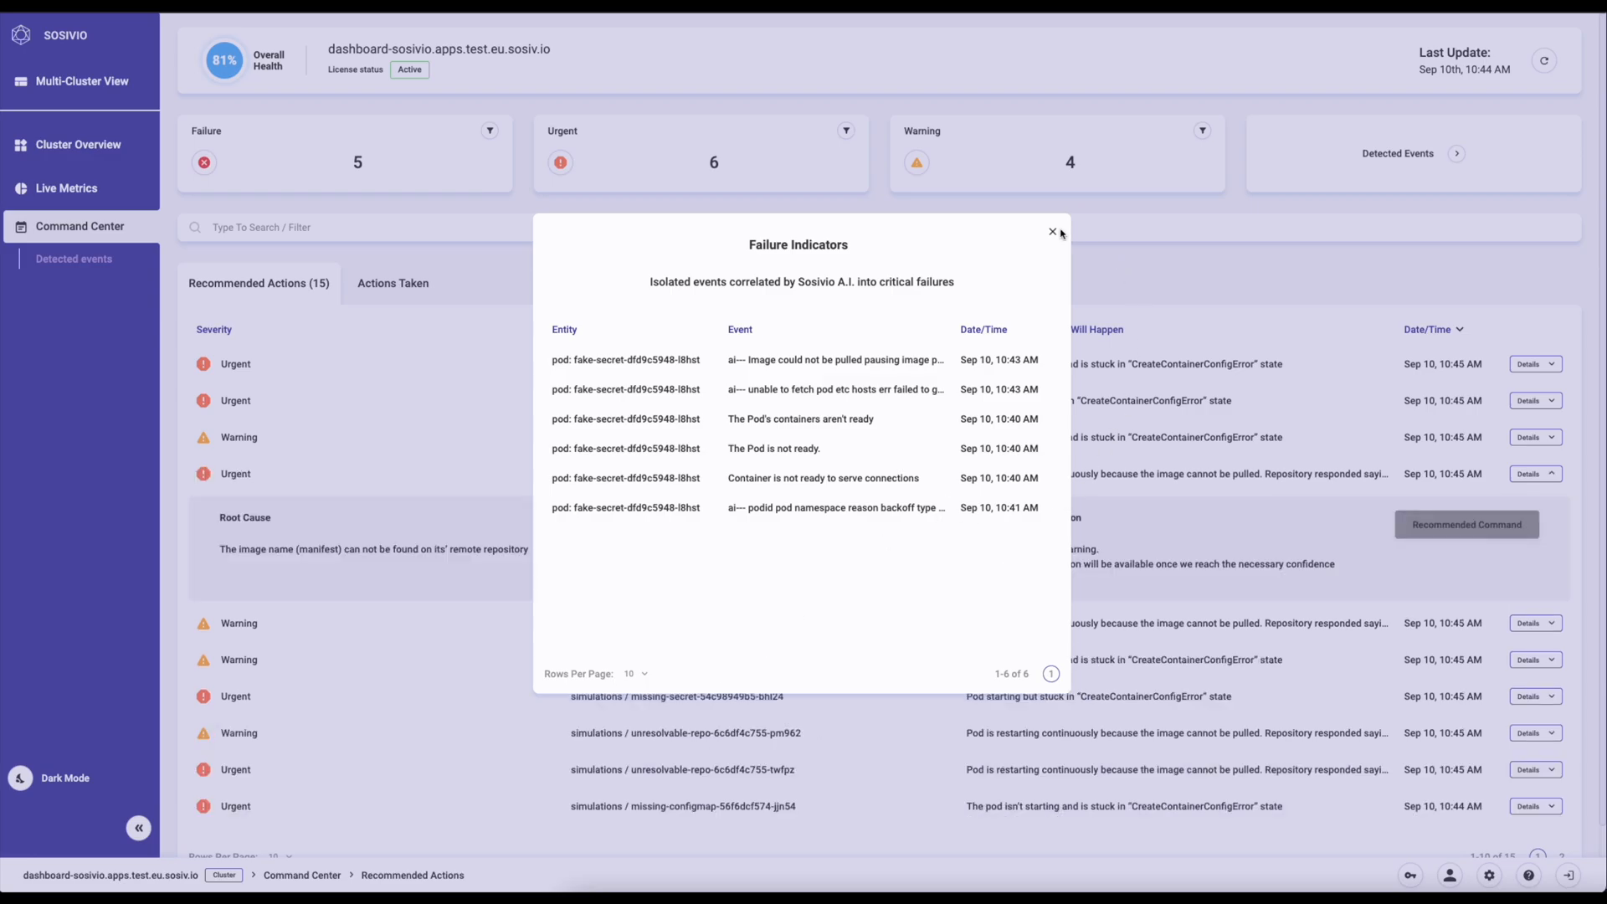
{"action": "left_click", "coordinate": [1052, 232]}
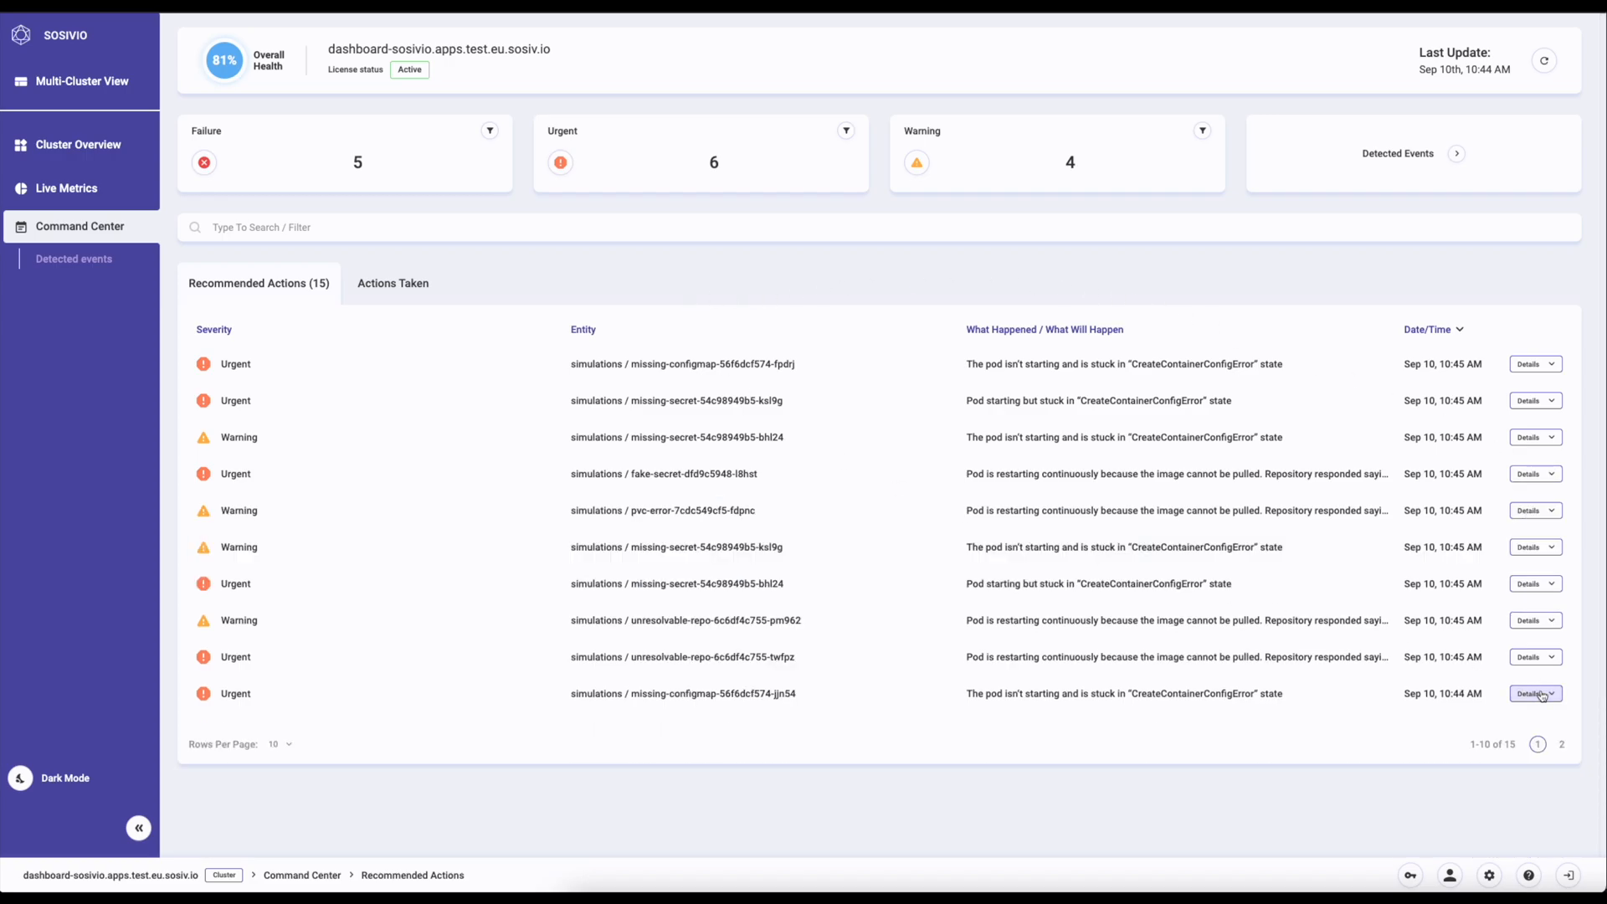
{"action": "left_click", "coordinate": [1531, 693]}
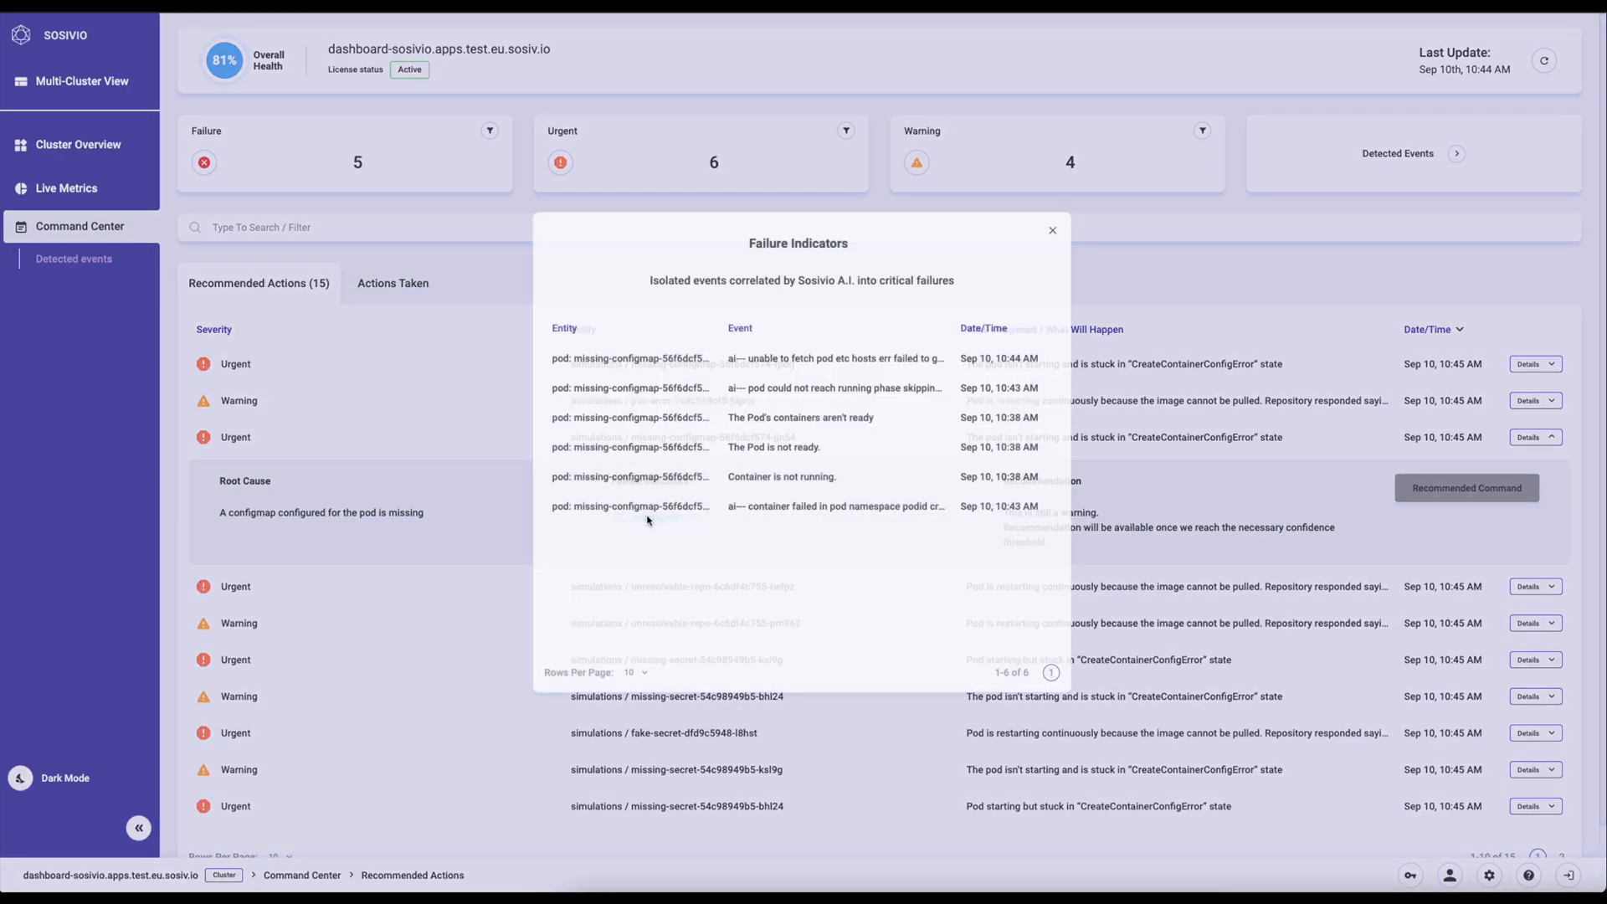
{"action": "left_click", "coordinate": [1051, 229]}
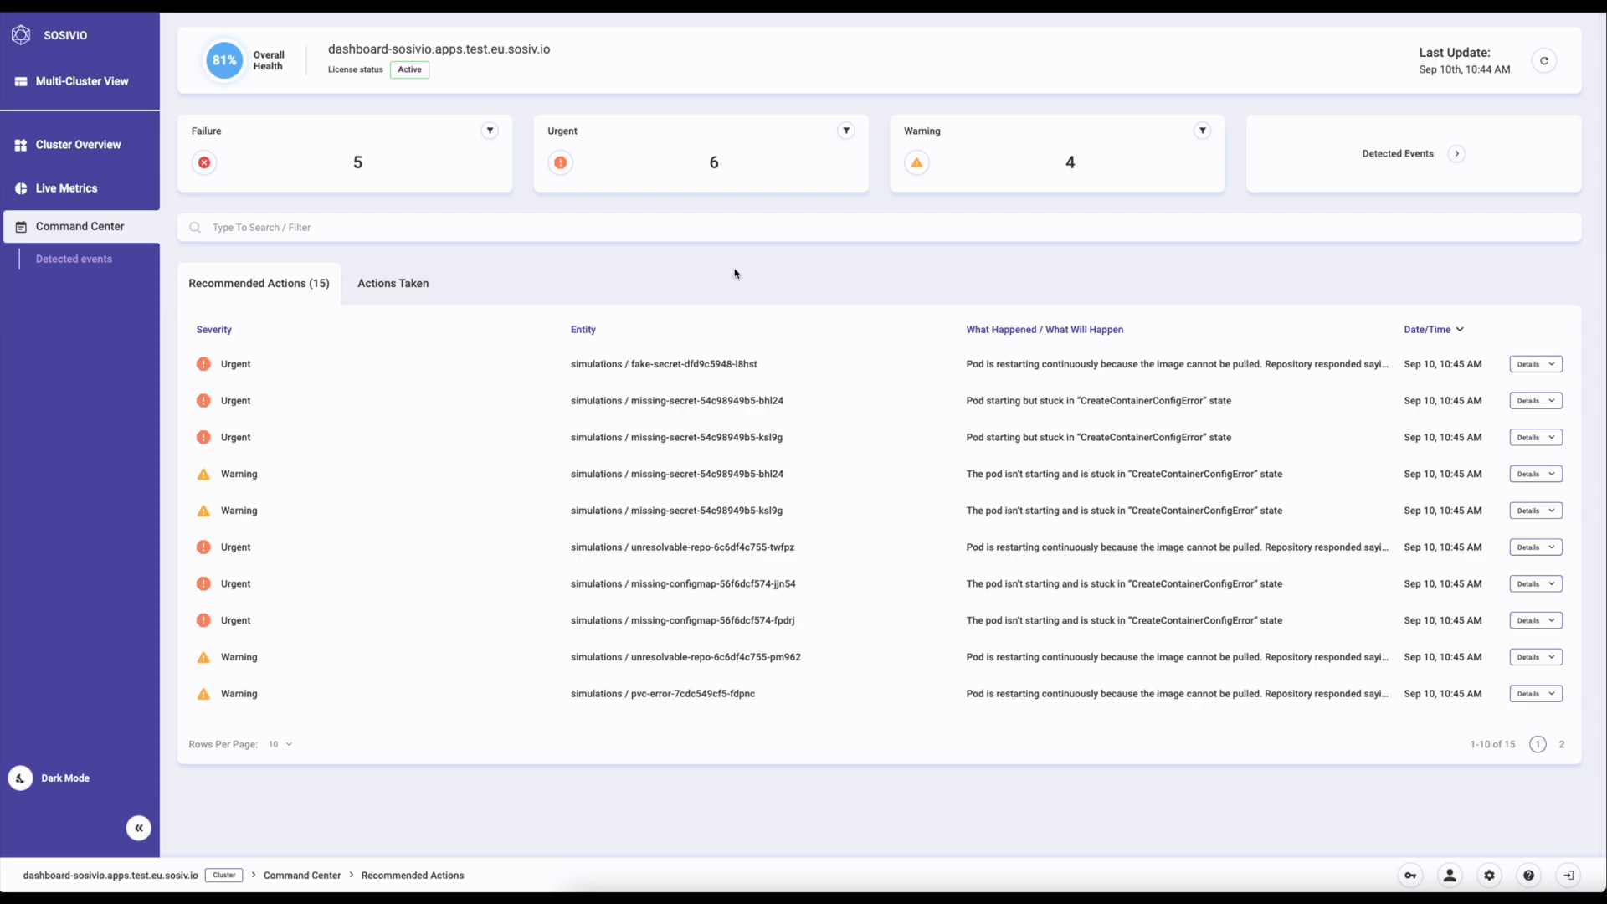
{"action": "mouse_move", "coordinate": [456, 261]}
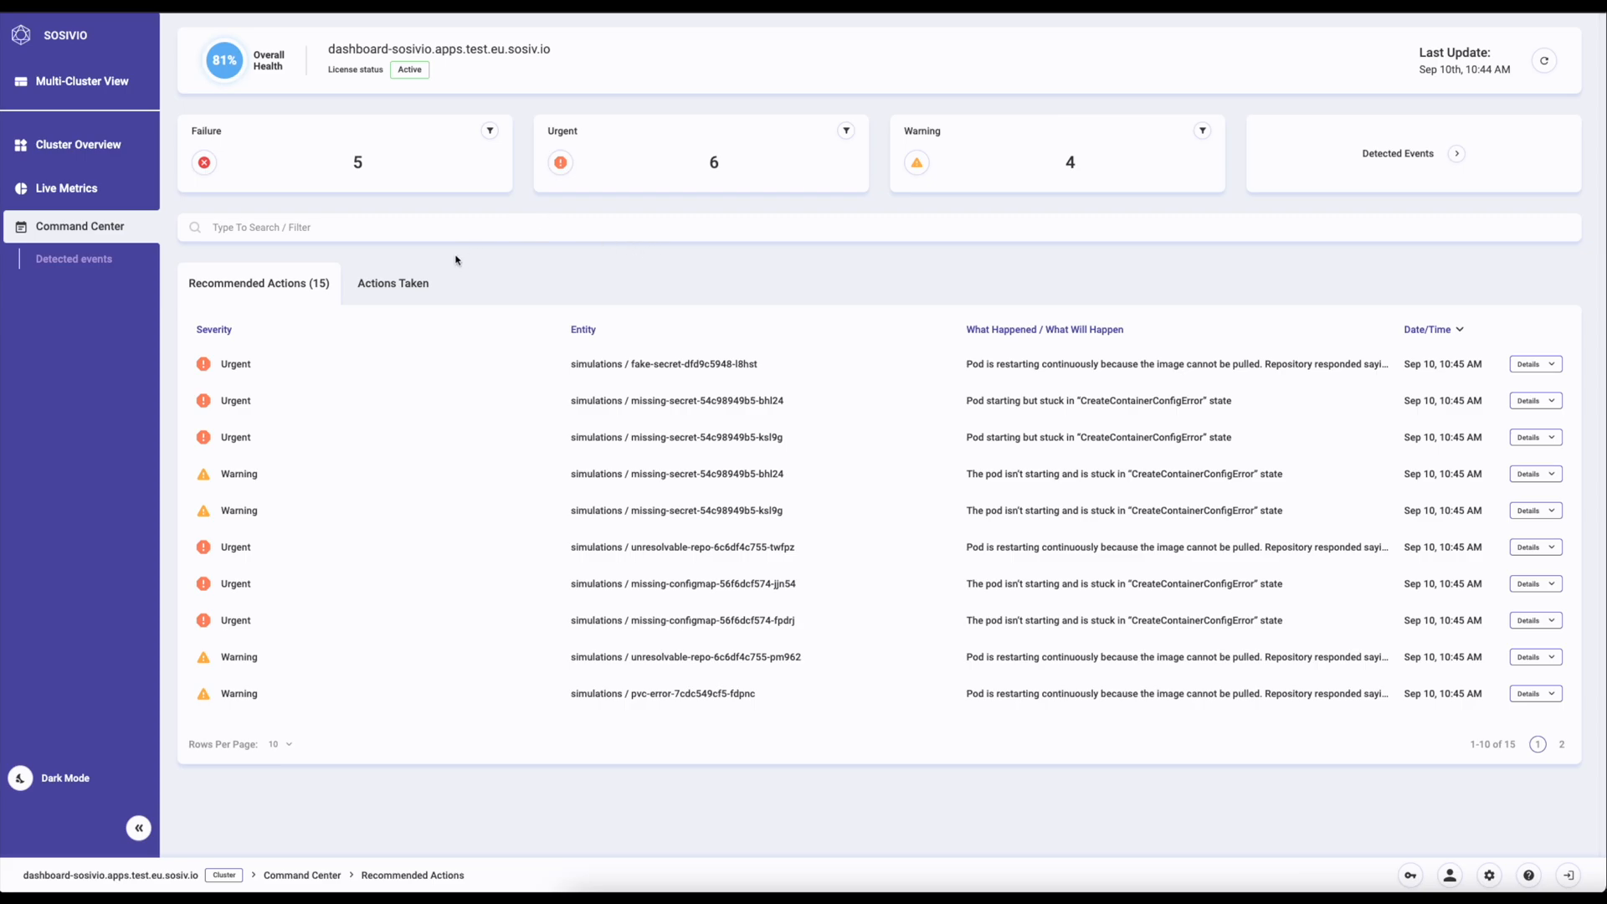
Step: Filter actions to Failure severity and approve the recommended fix for the pvc-error pending pod
{"action": "left_click", "coordinate": [491, 131]}
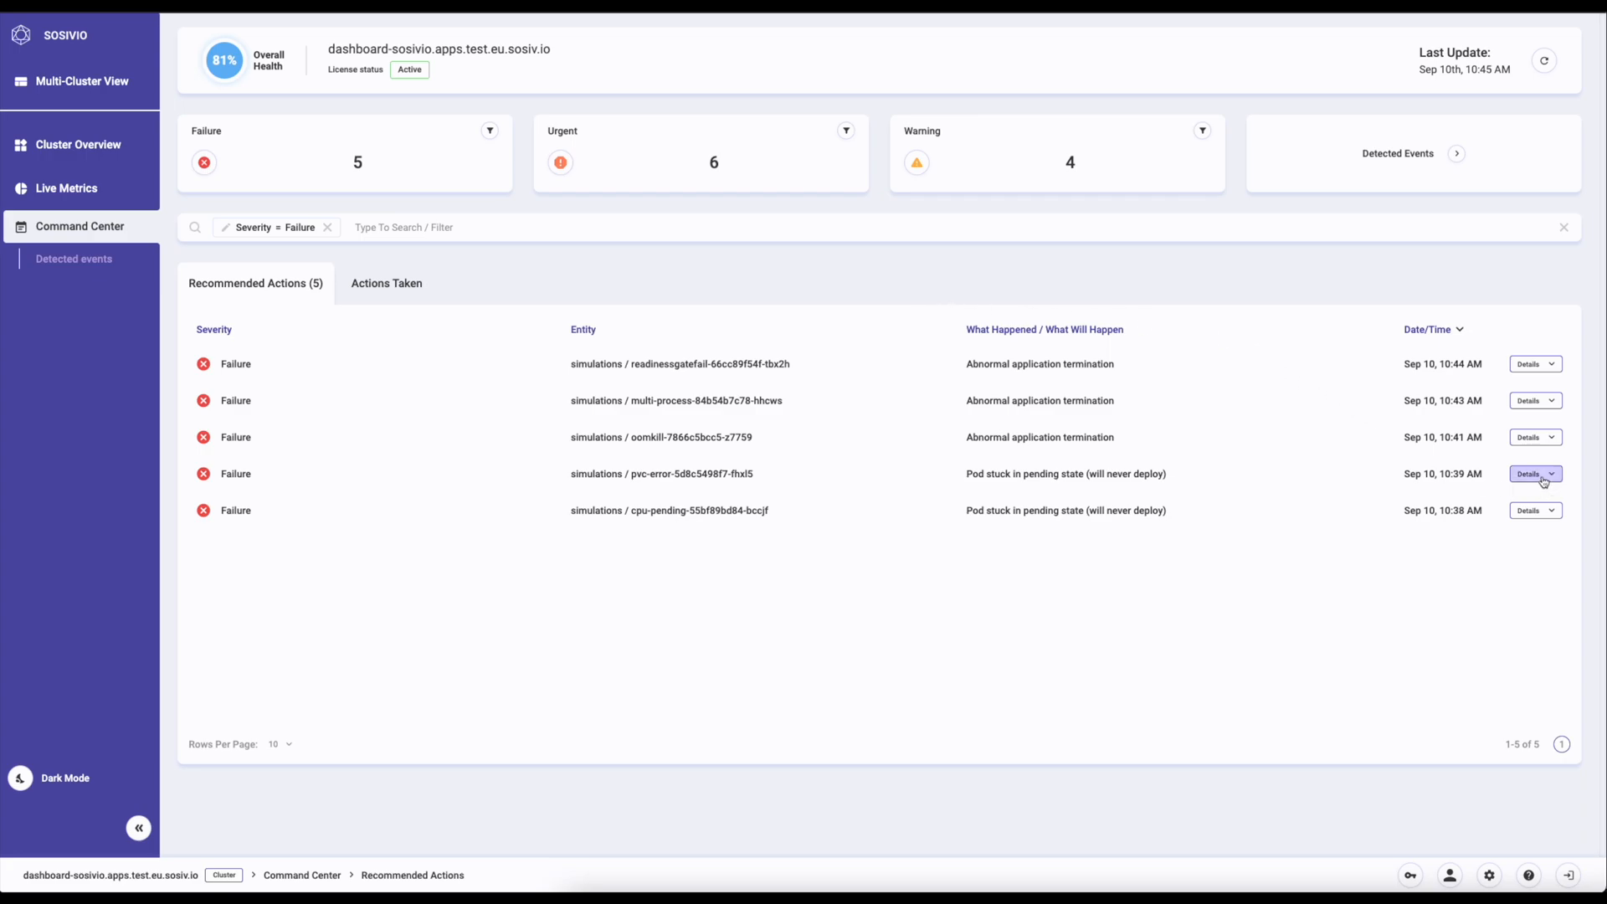
{"action": "left_click", "coordinate": [1529, 473]}
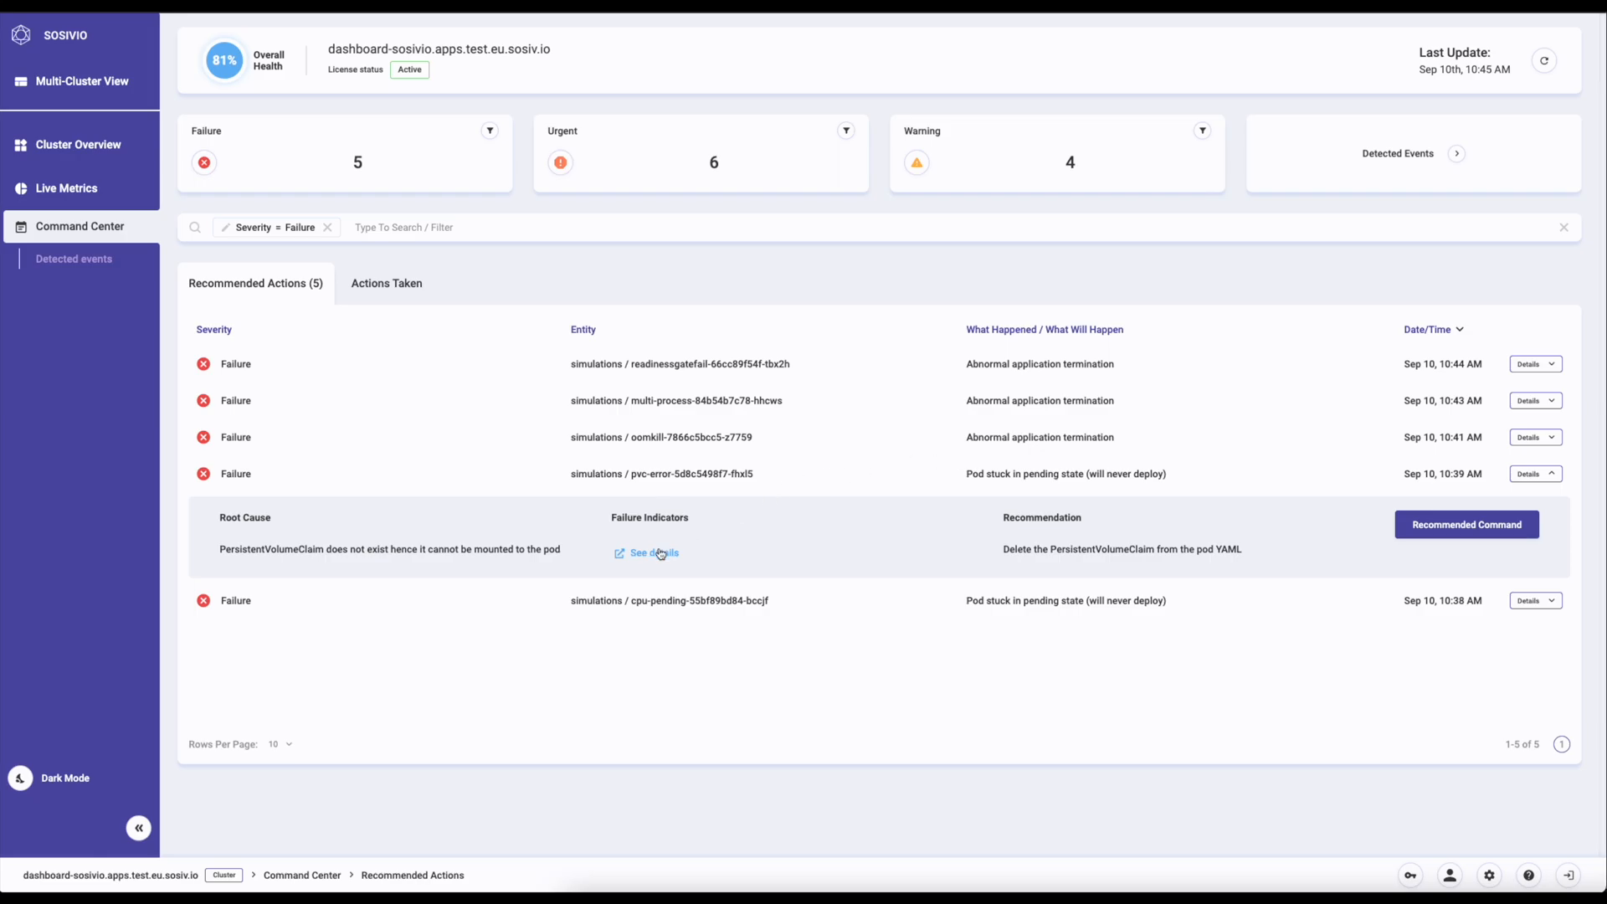
{"action": "left_click", "coordinate": [1466, 524]}
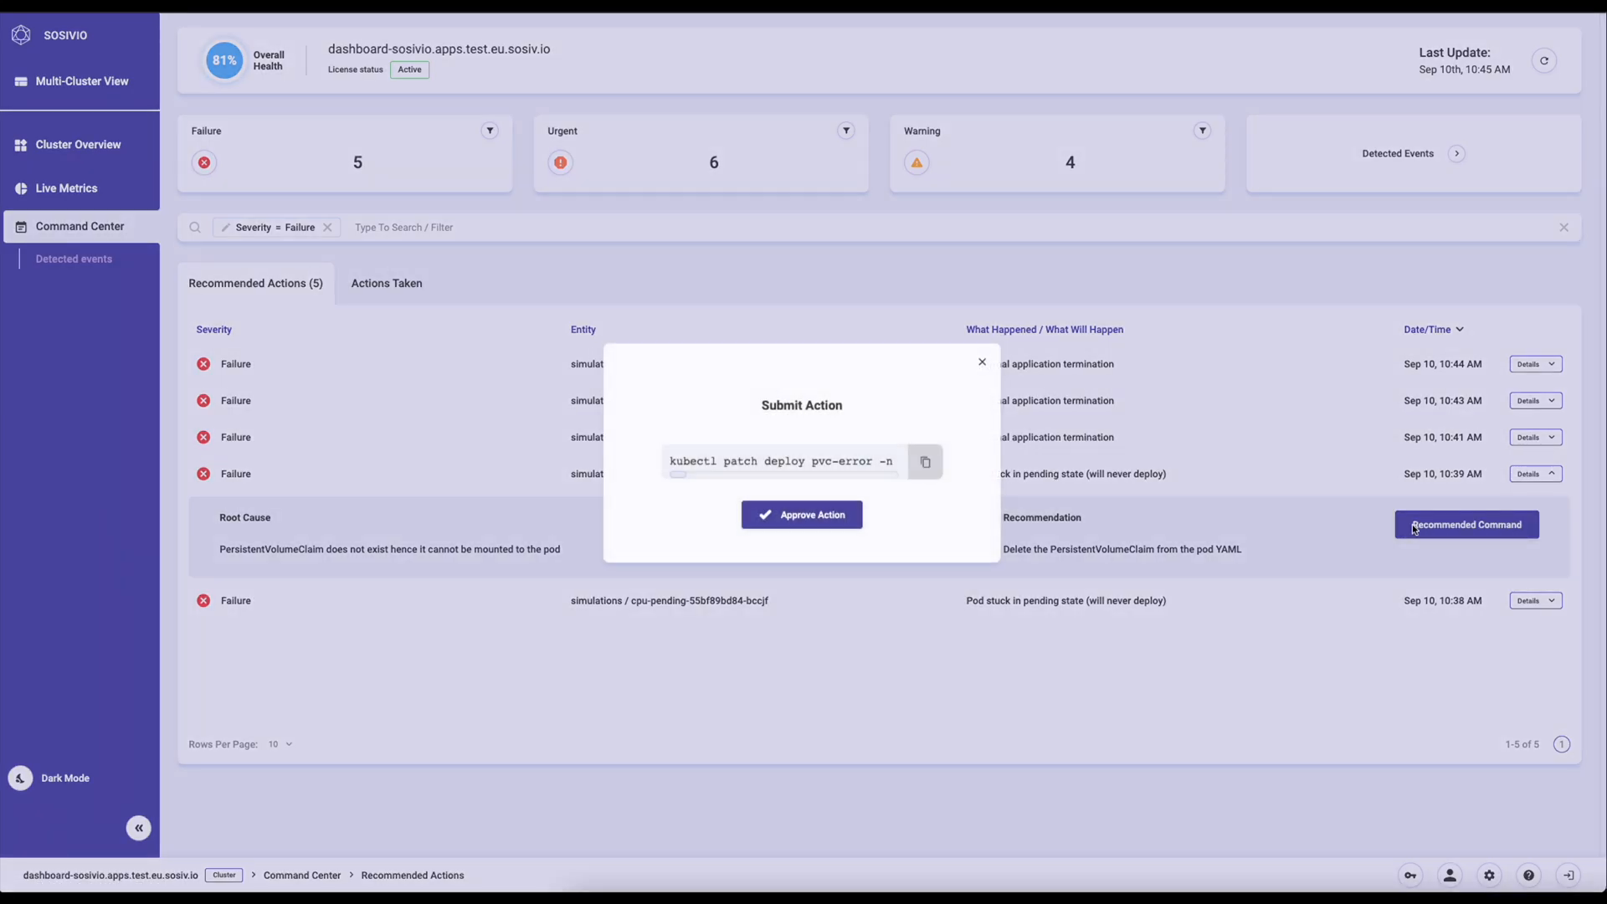
{"action": "mouse_move", "coordinate": [802, 514]}
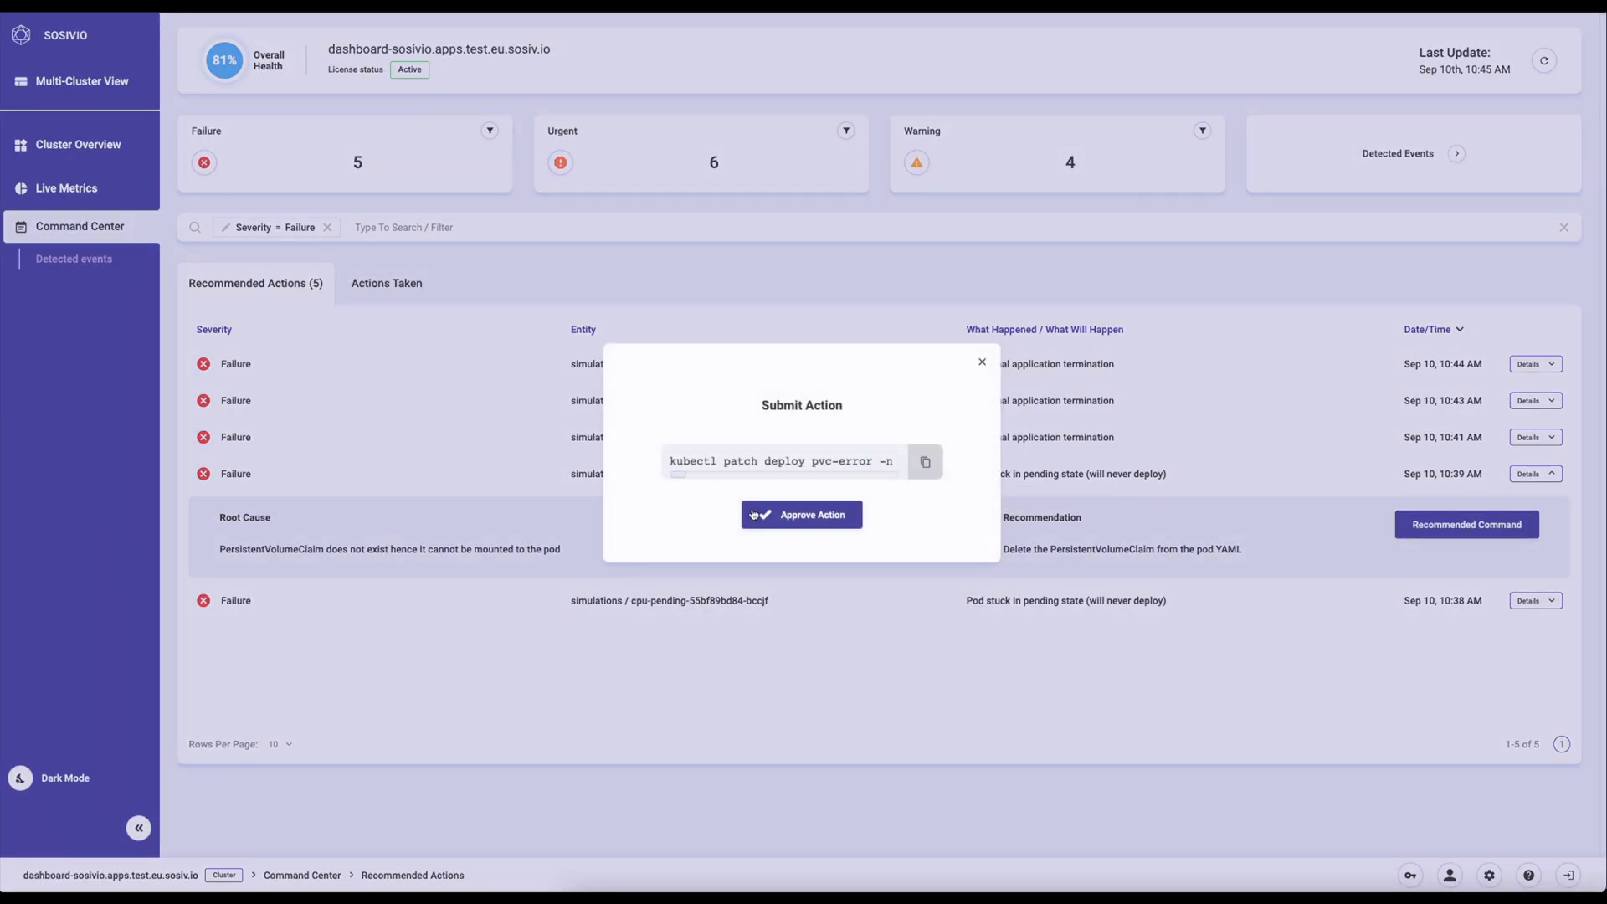
{"action": "left_click", "coordinate": [800, 514]}
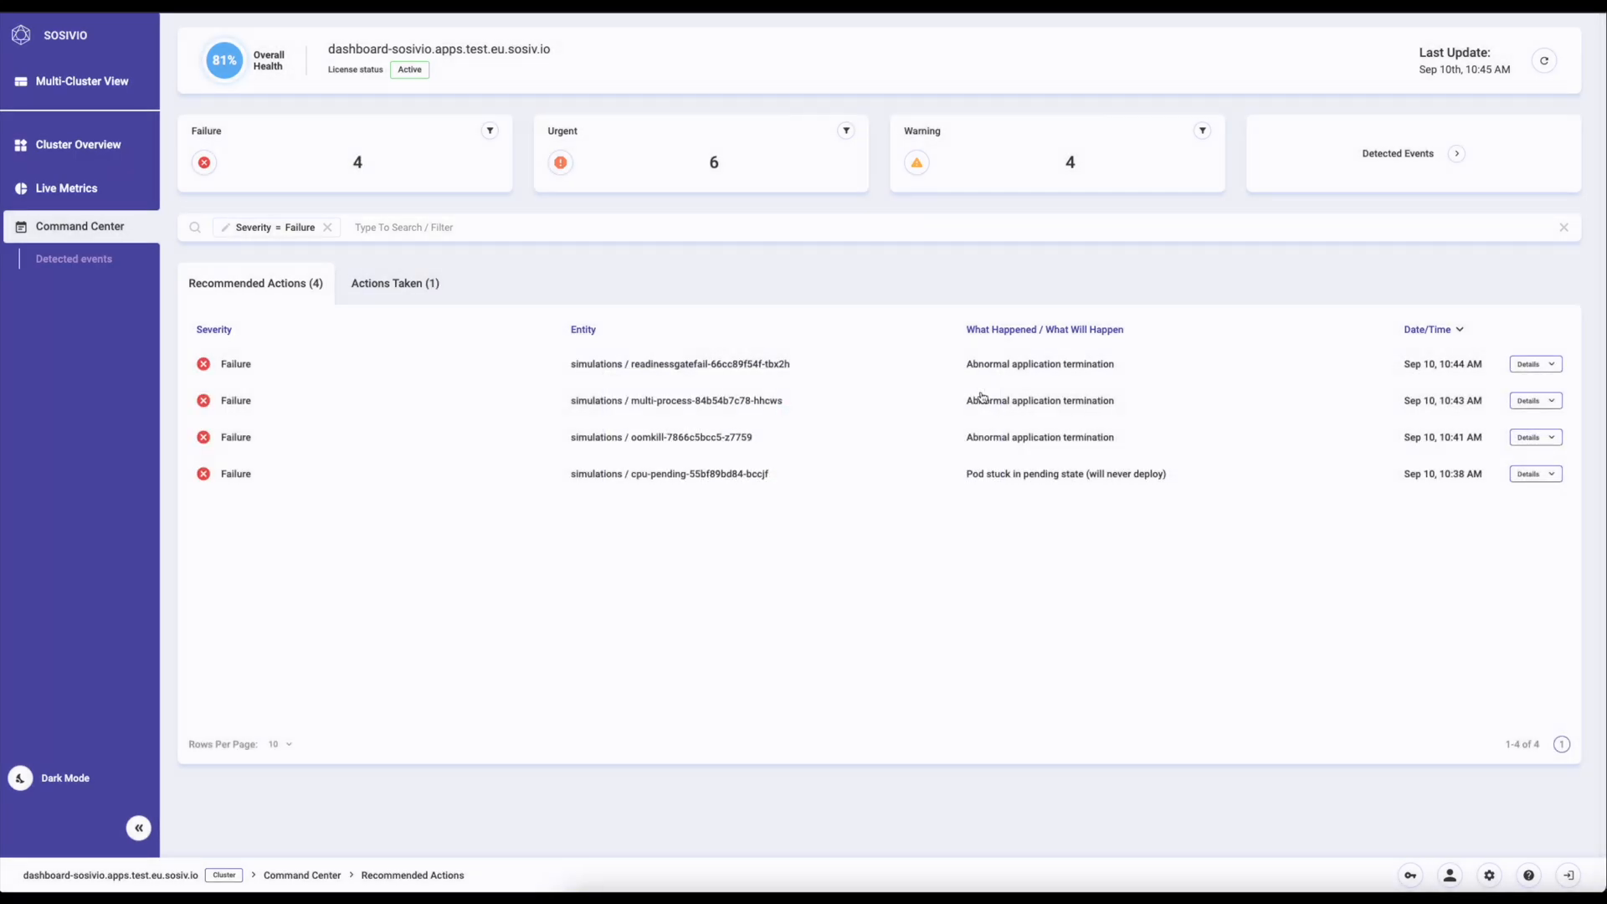
{"action": "mouse_move", "coordinate": [1534, 437]}
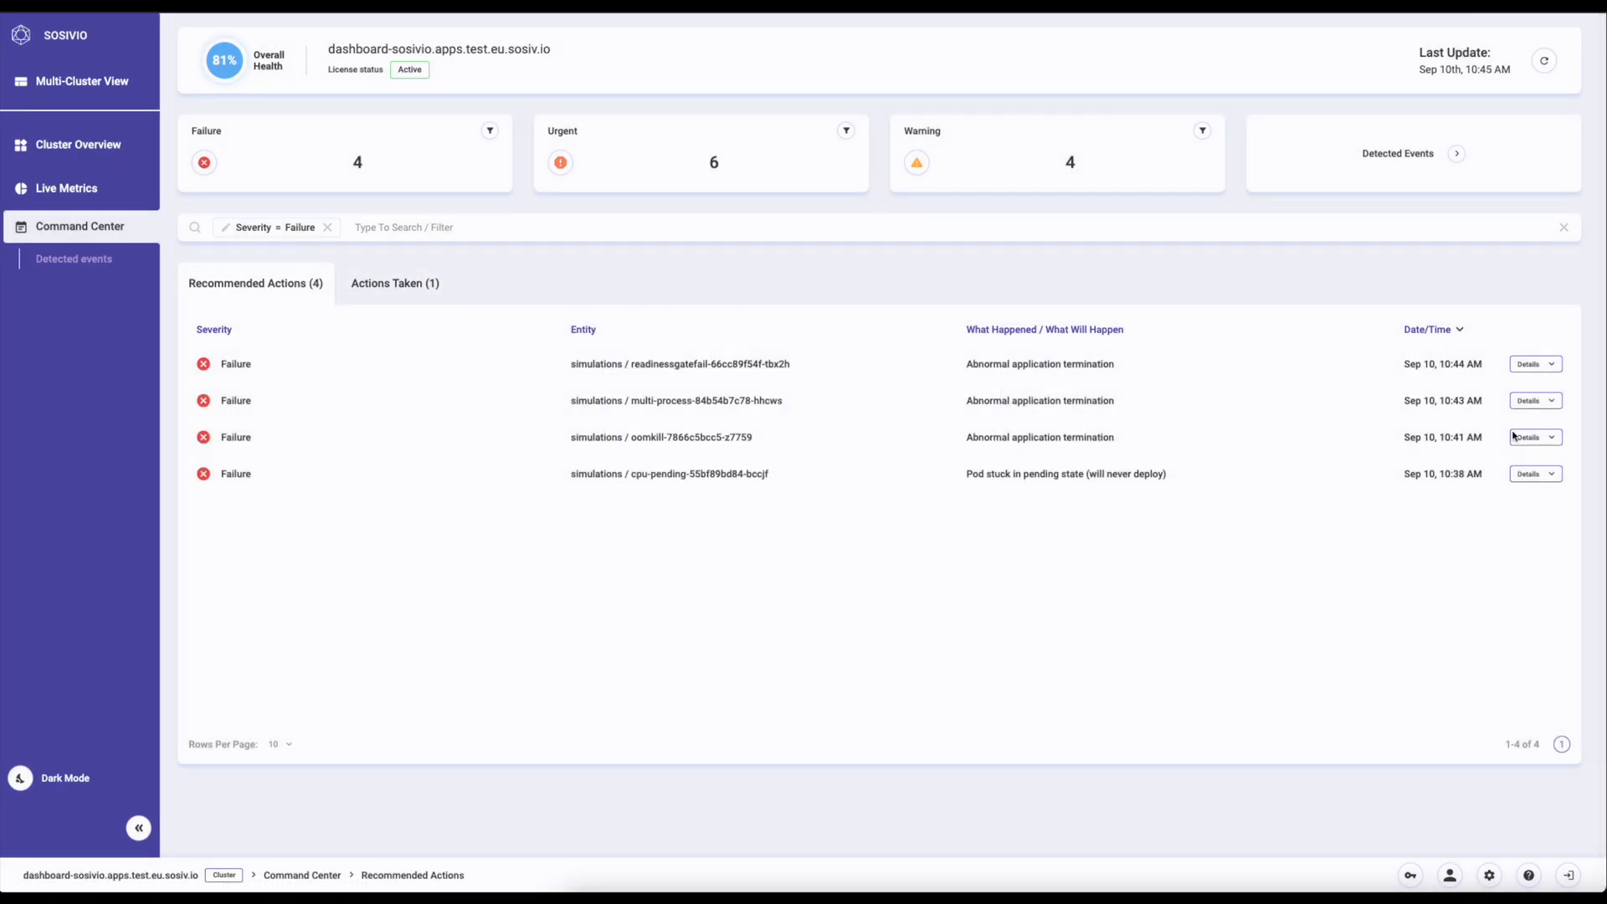
Step: Inspect the oomkill pod's failure indicators and close the dialog
{"action": "left_click", "coordinate": [1530, 437]}
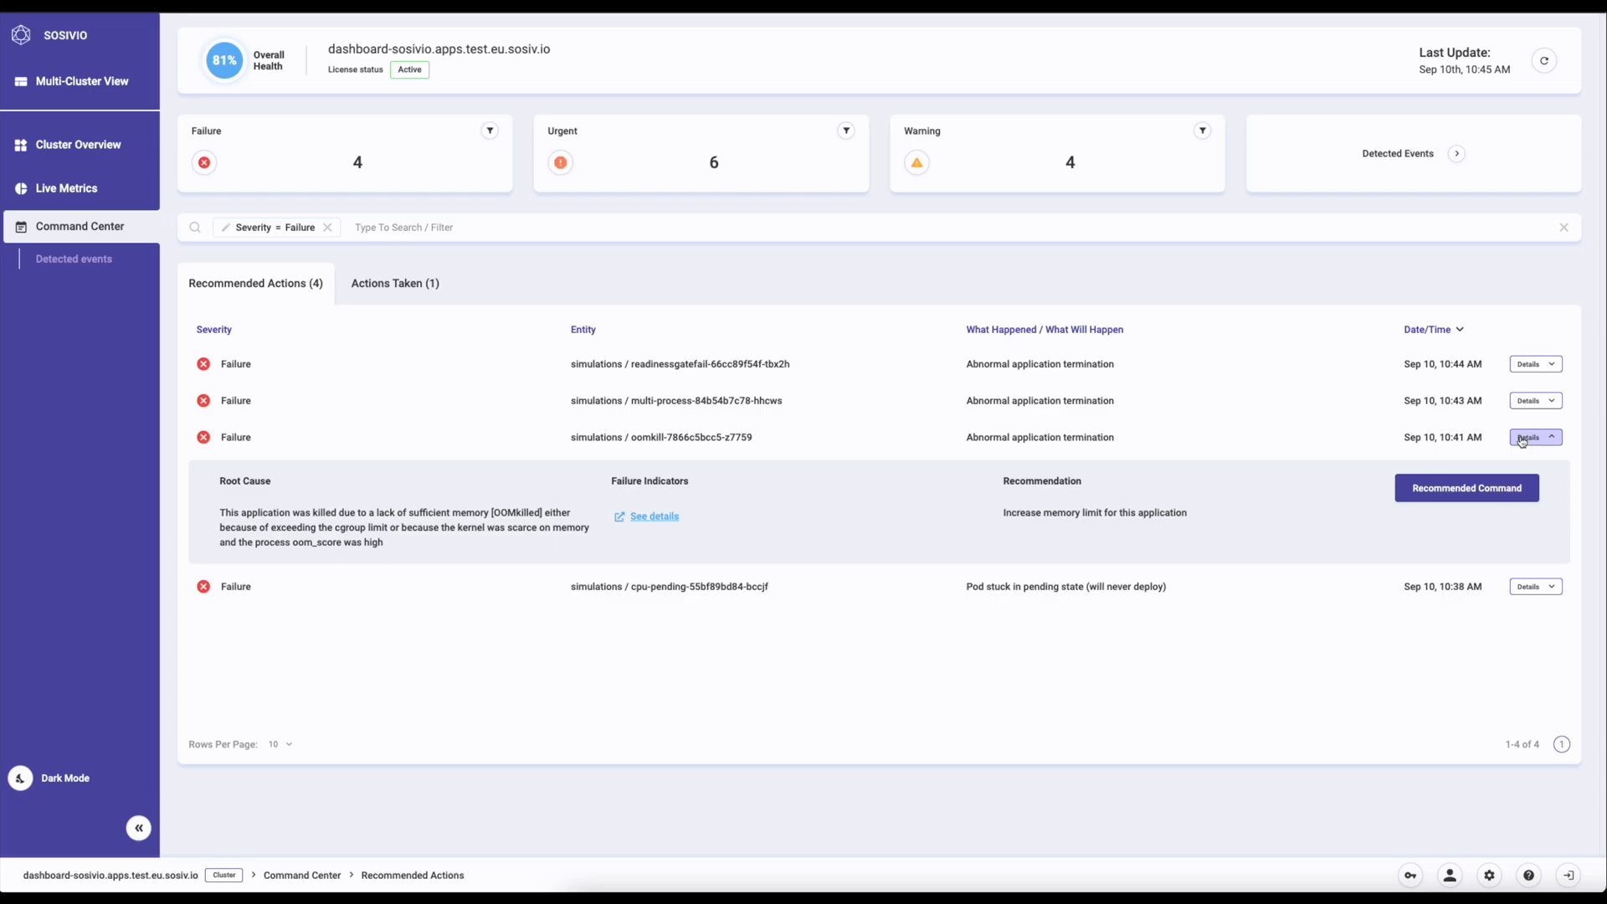
{"action": "left_click", "coordinate": [653, 516]}
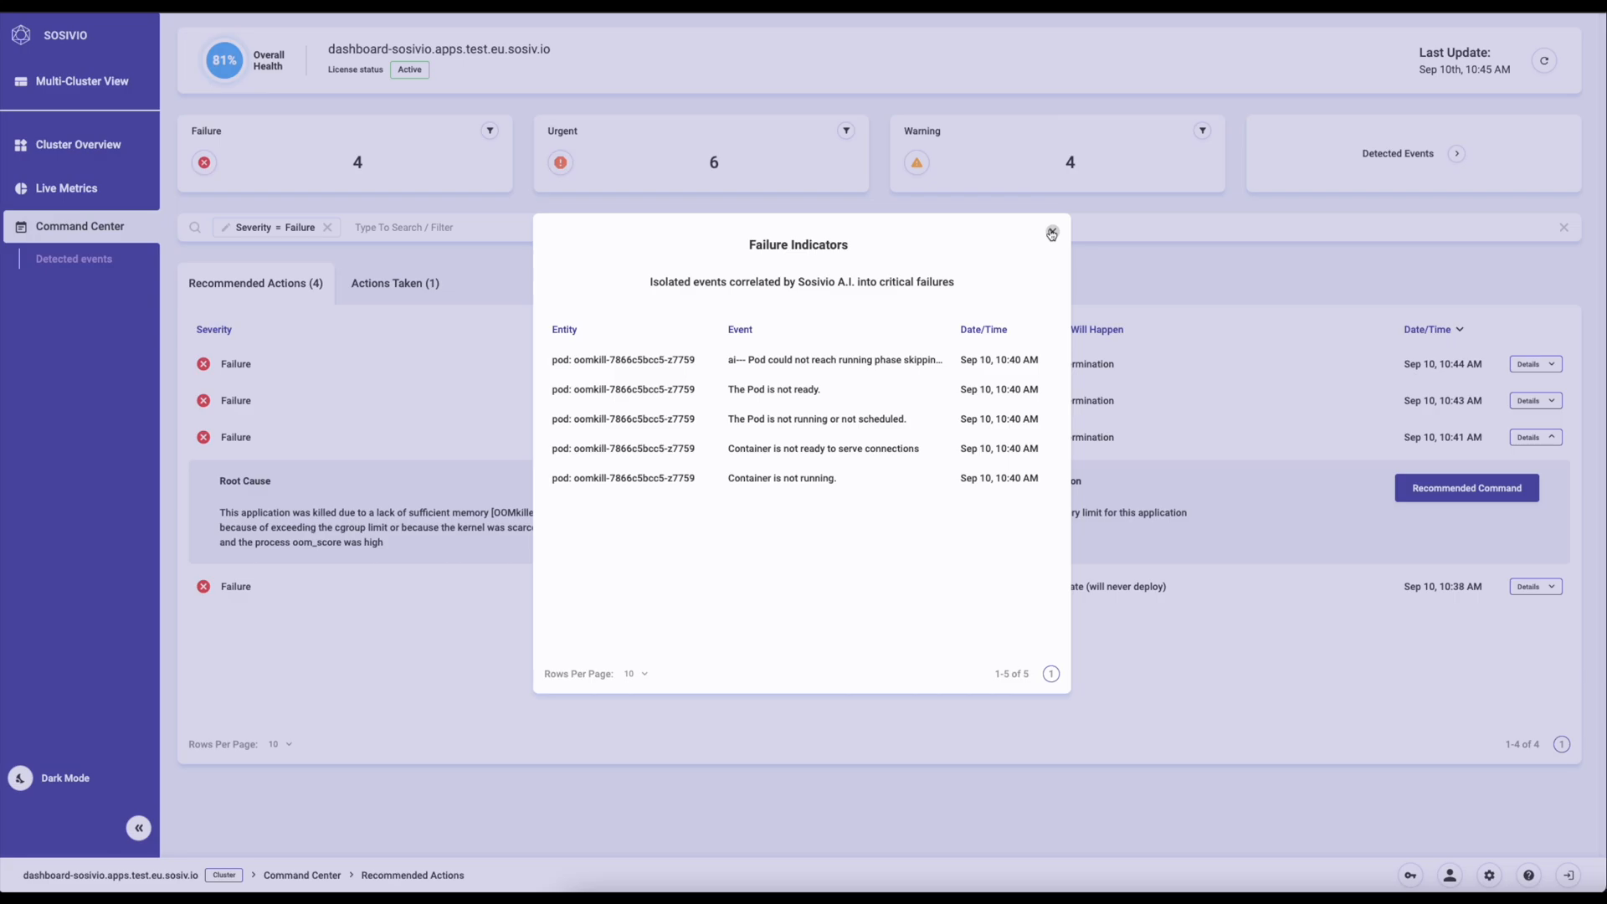
{"action": "left_click", "coordinate": [1051, 234]}
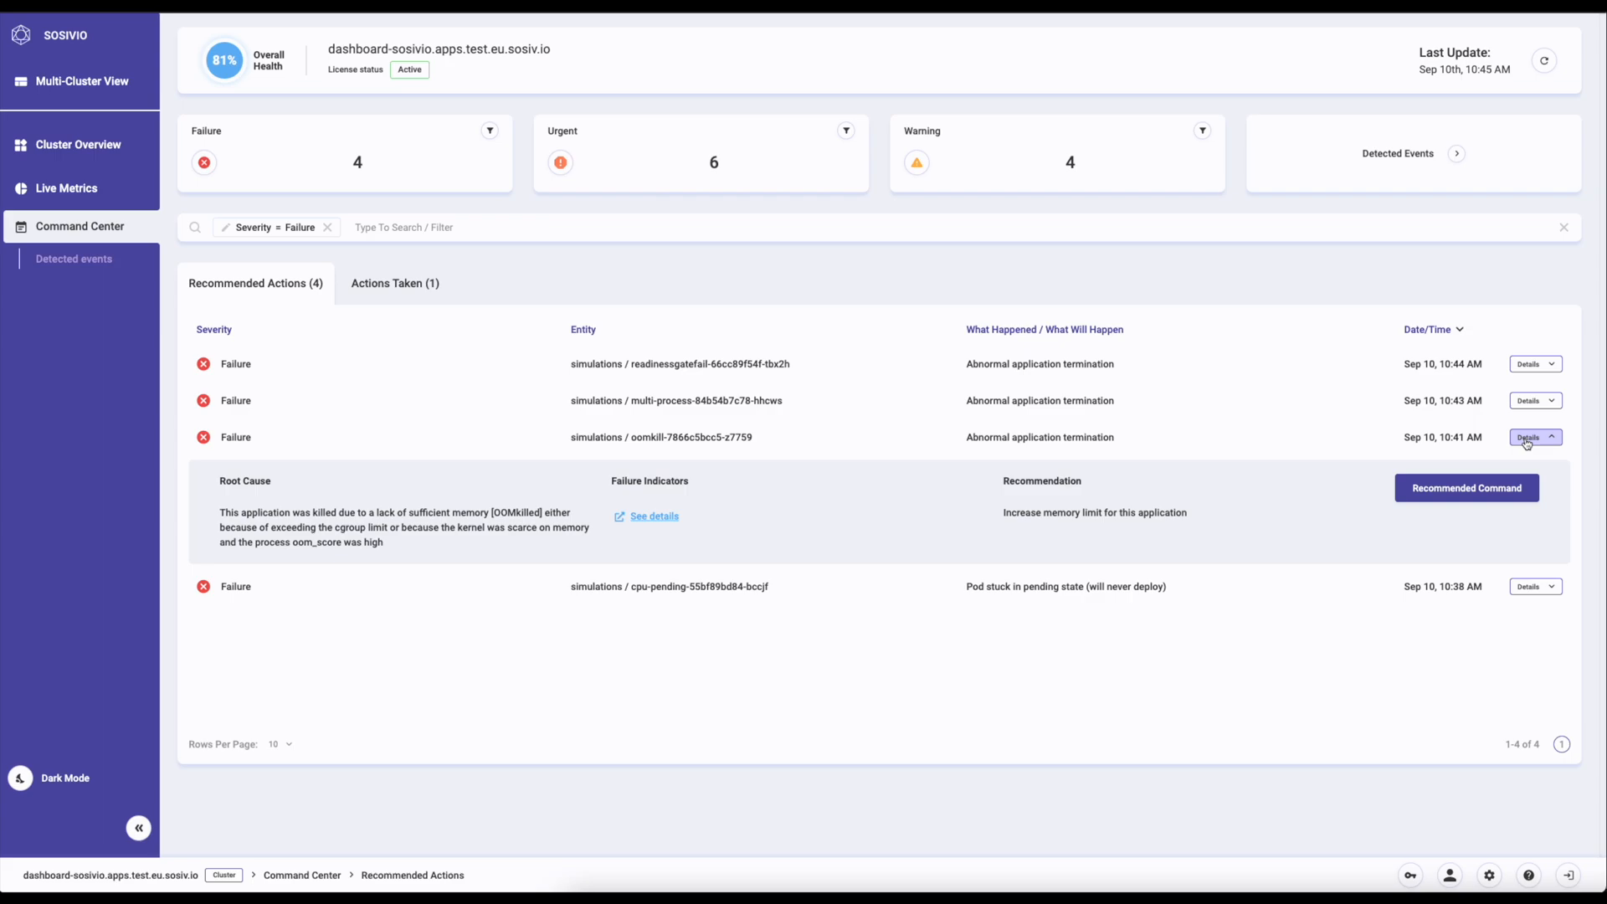
{"action": "left_click", "coordinate": [1532, 436]}
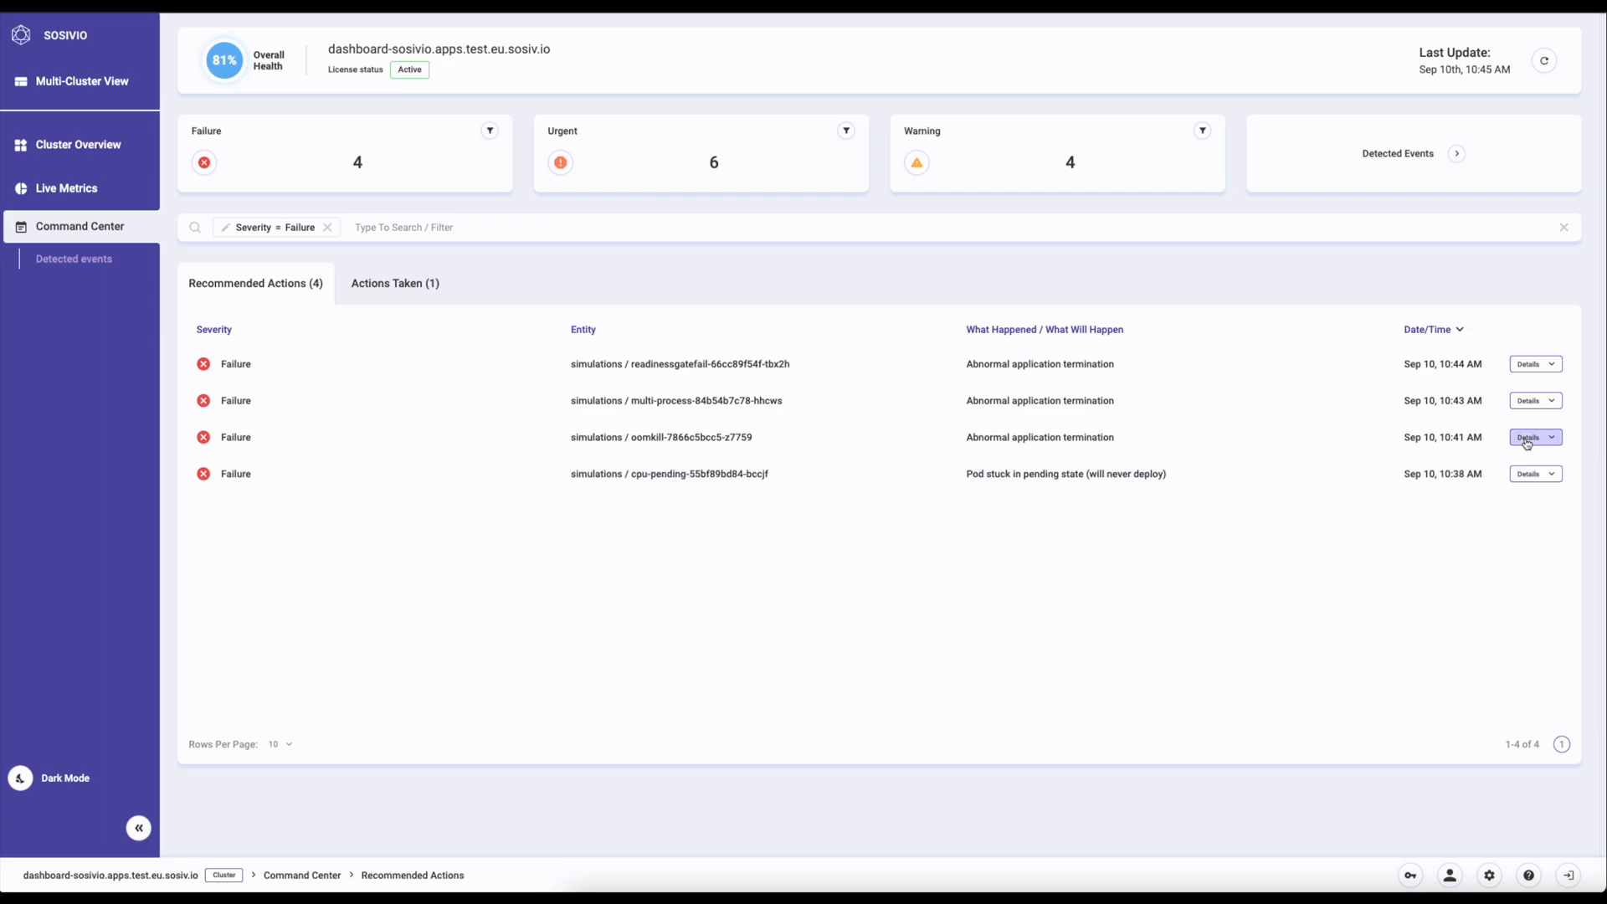
Step: Review the correlated failure events for the cpu-pending pod
{"action": "left_click", "coordinate": [1532, 473]}
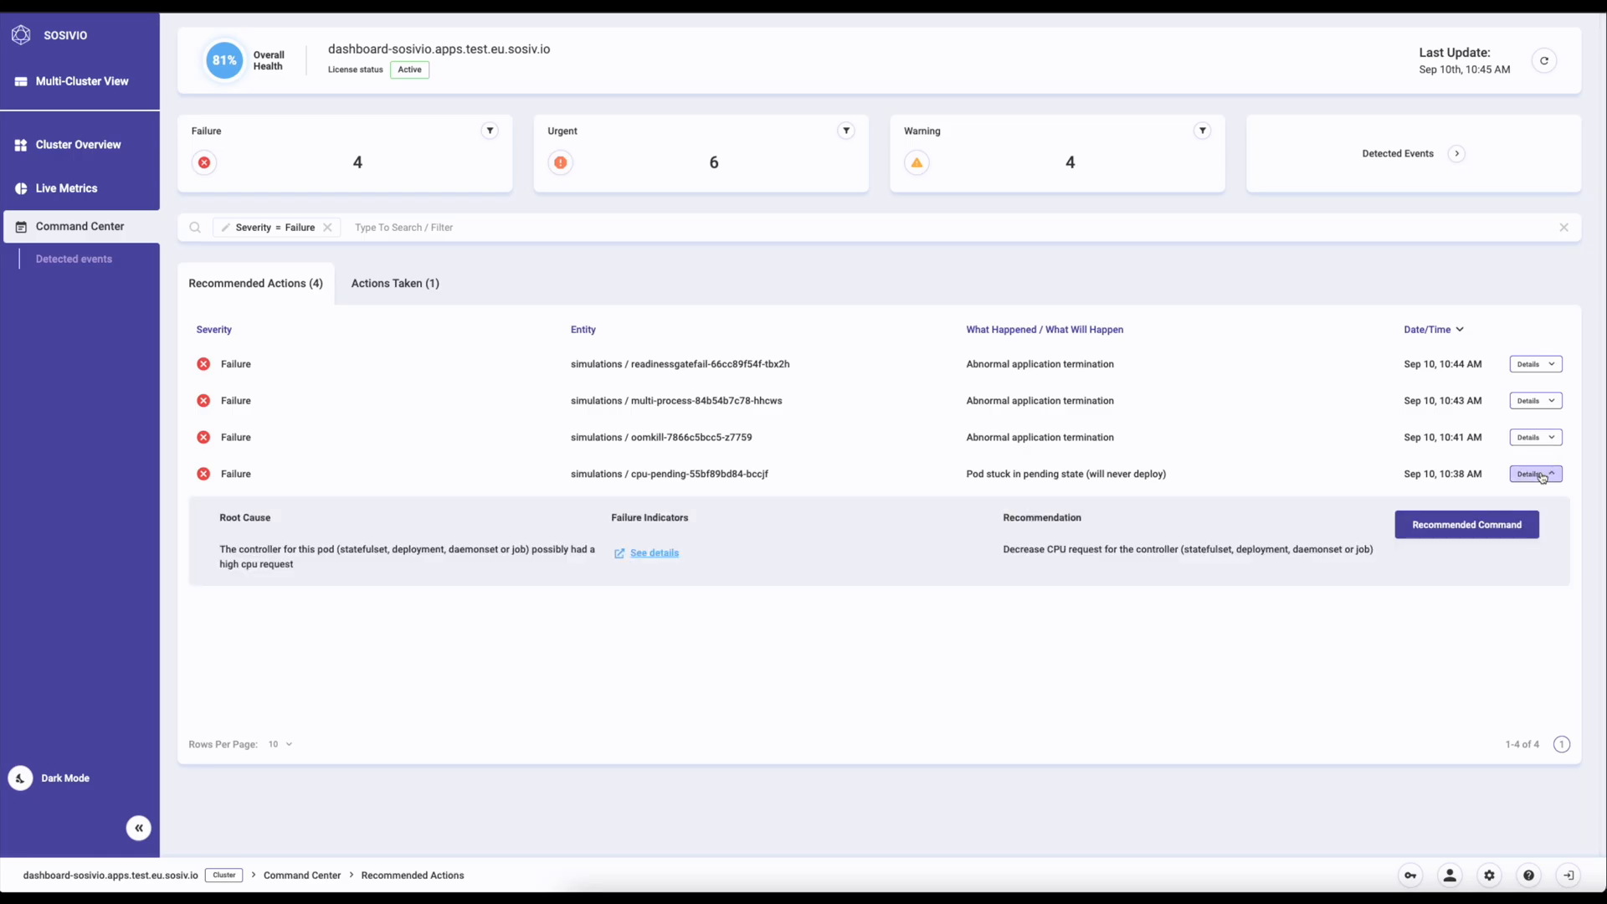
{"action": "left_click", "coordinate": [653, 552]}
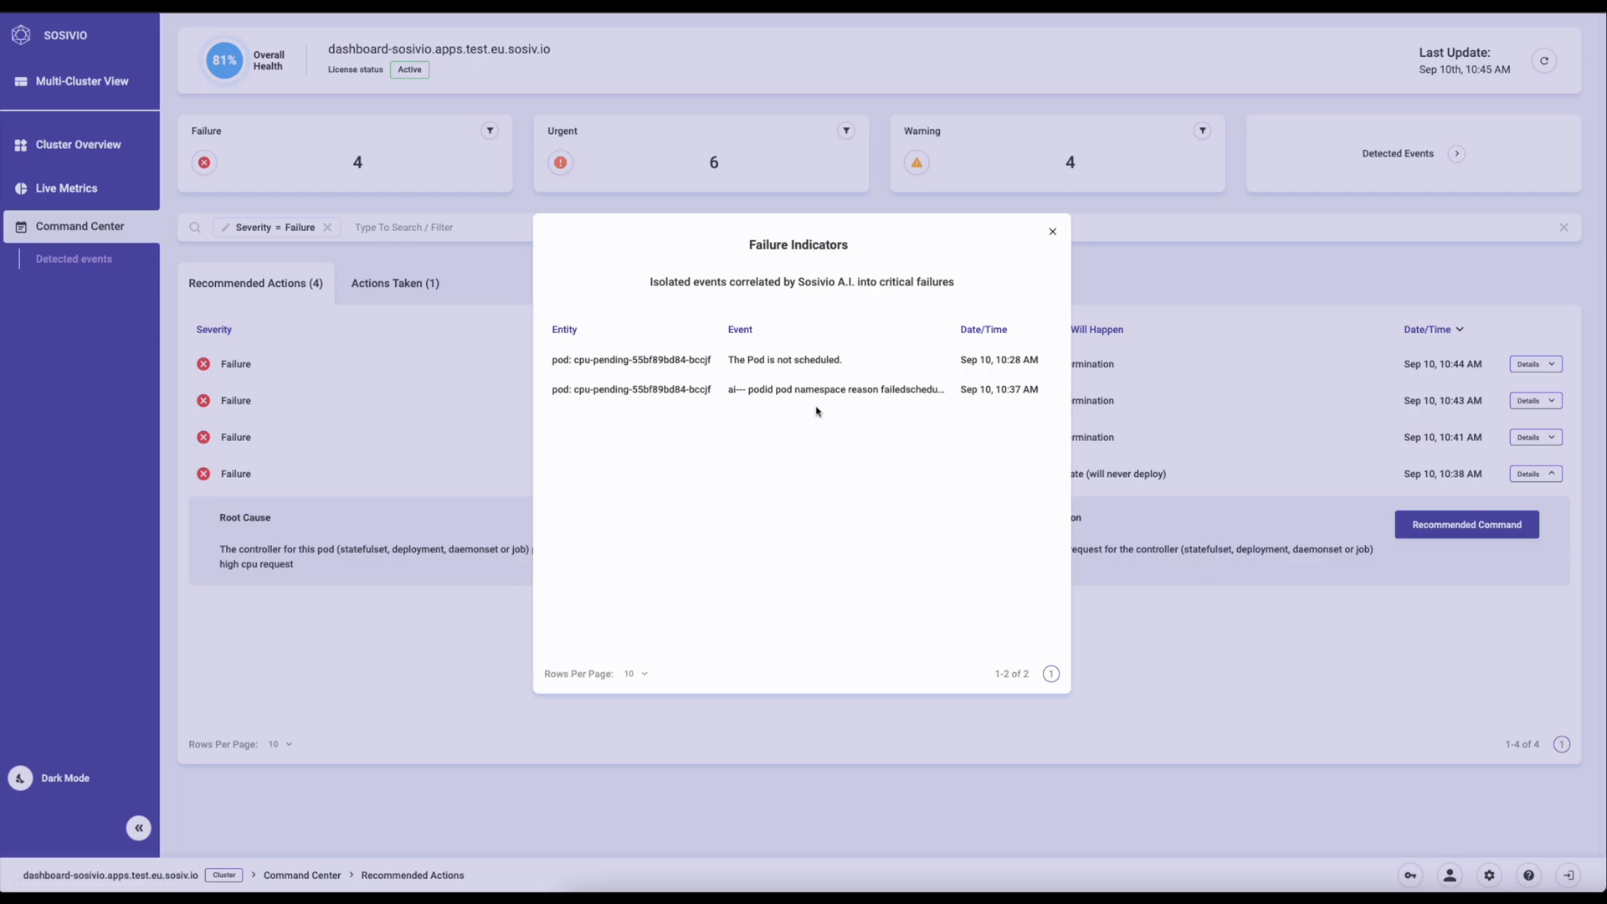
{"action": "left_click", "coordinate": [1052, 231]}
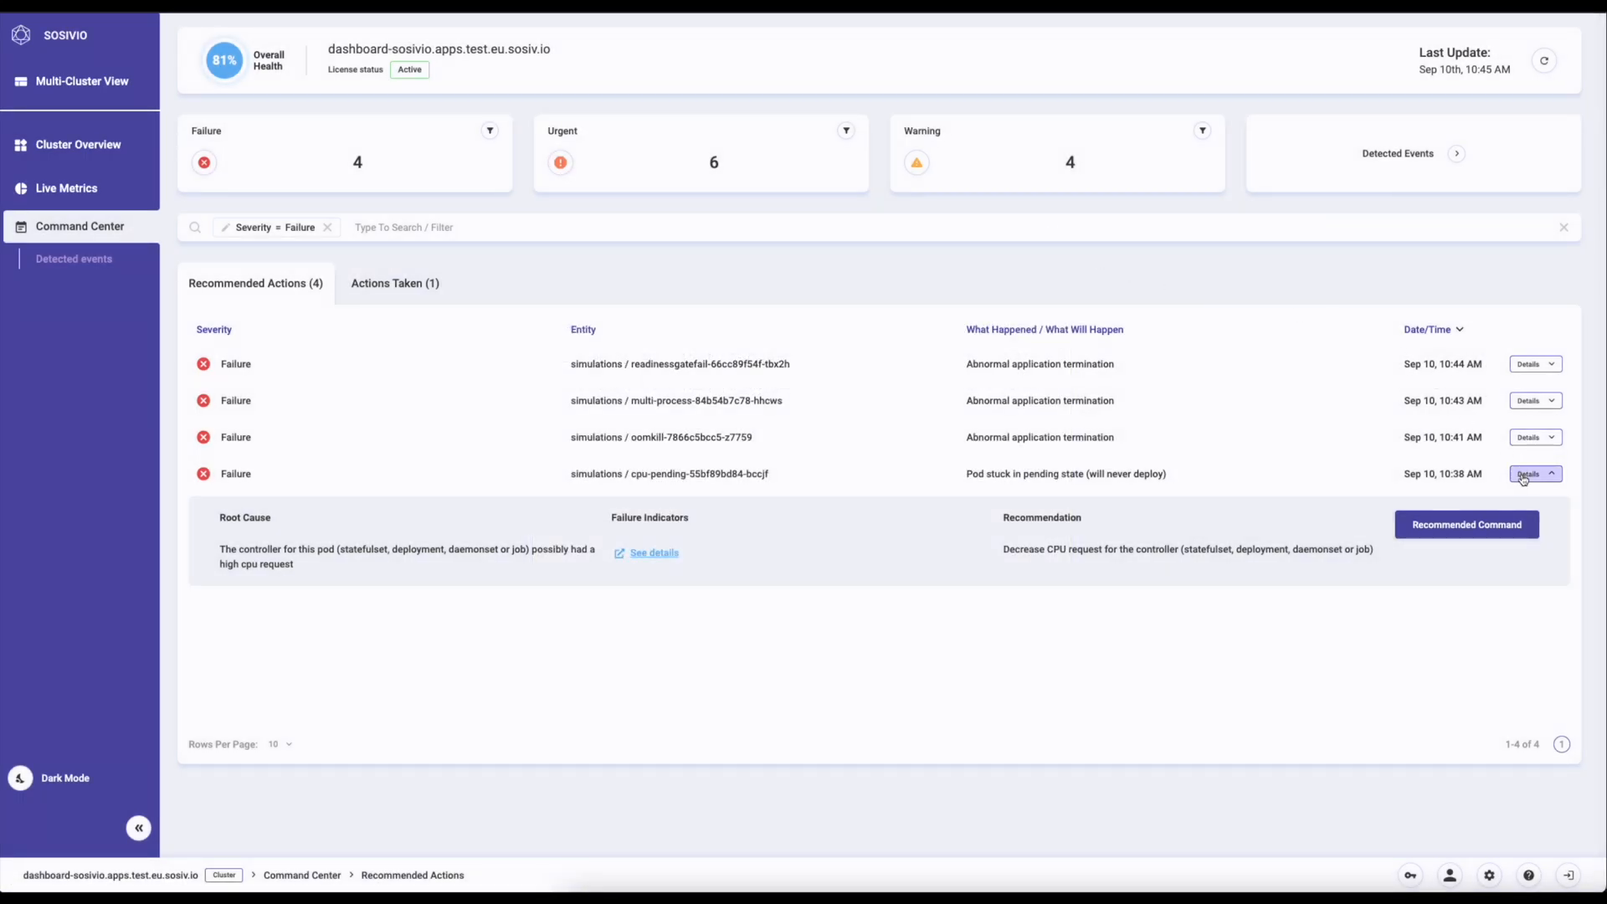
Step: Revisit the oomkill pod's correlated failure events once more
{"action": "left_click", "coordinate": [1532, 436]}
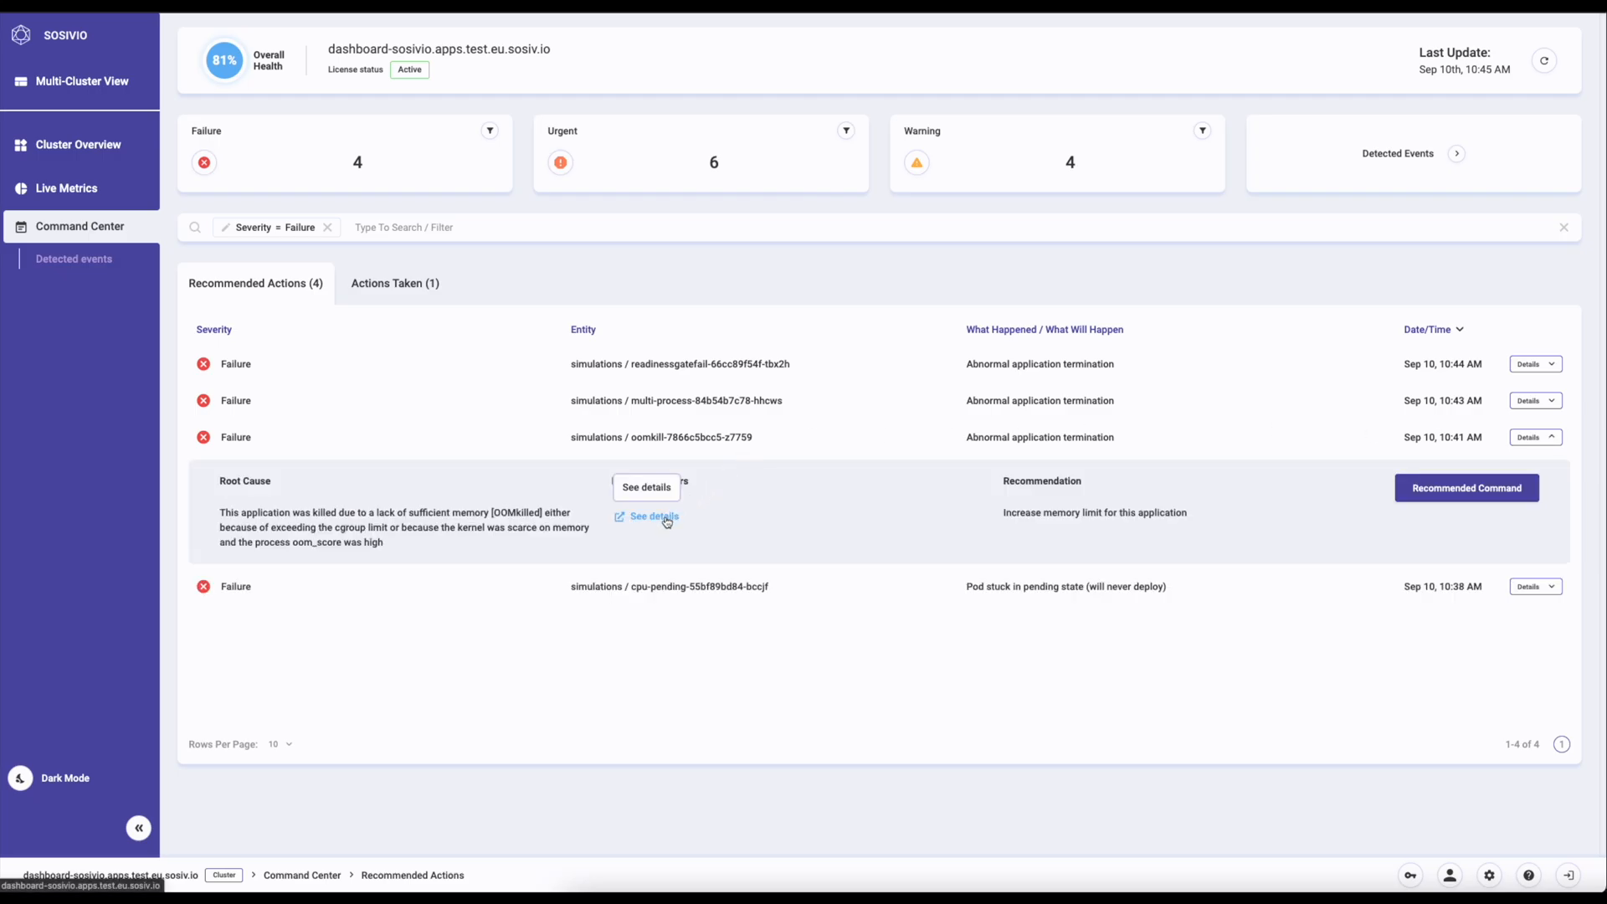
{"action": "left_click", "coordinate": [653, 517]}
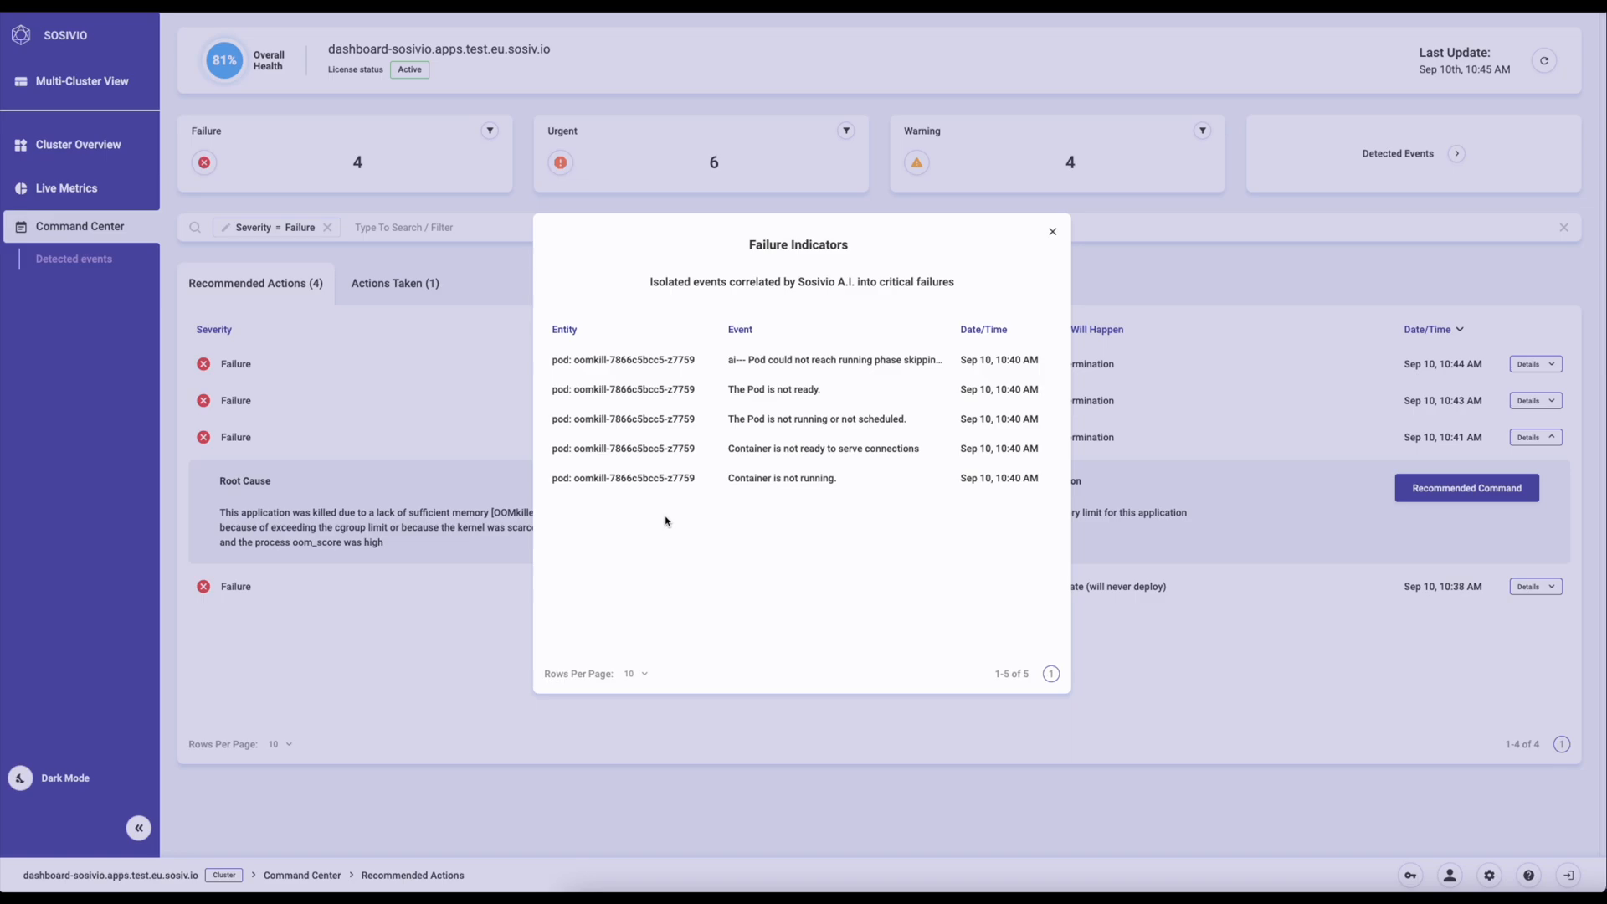
{"action": "left_click", "coordinate": [1051, 231]}
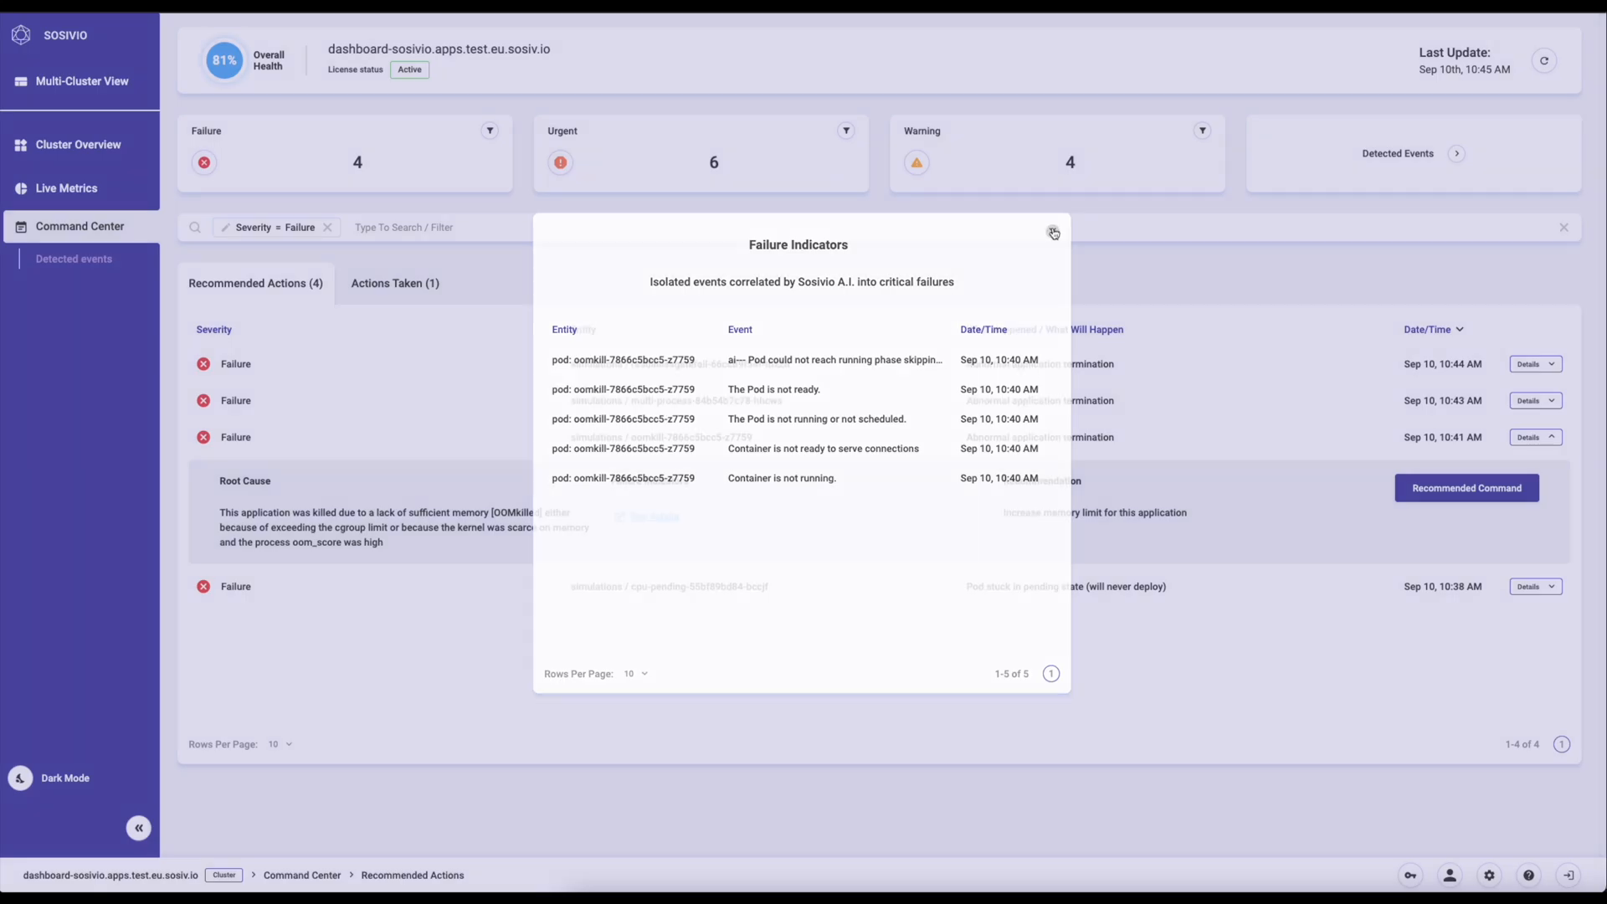
Step: Show Cluster Overview health over time at 30-minute intervals and go to Health Checks
{"action": "left_click", "coordinate": [1053, 232]}
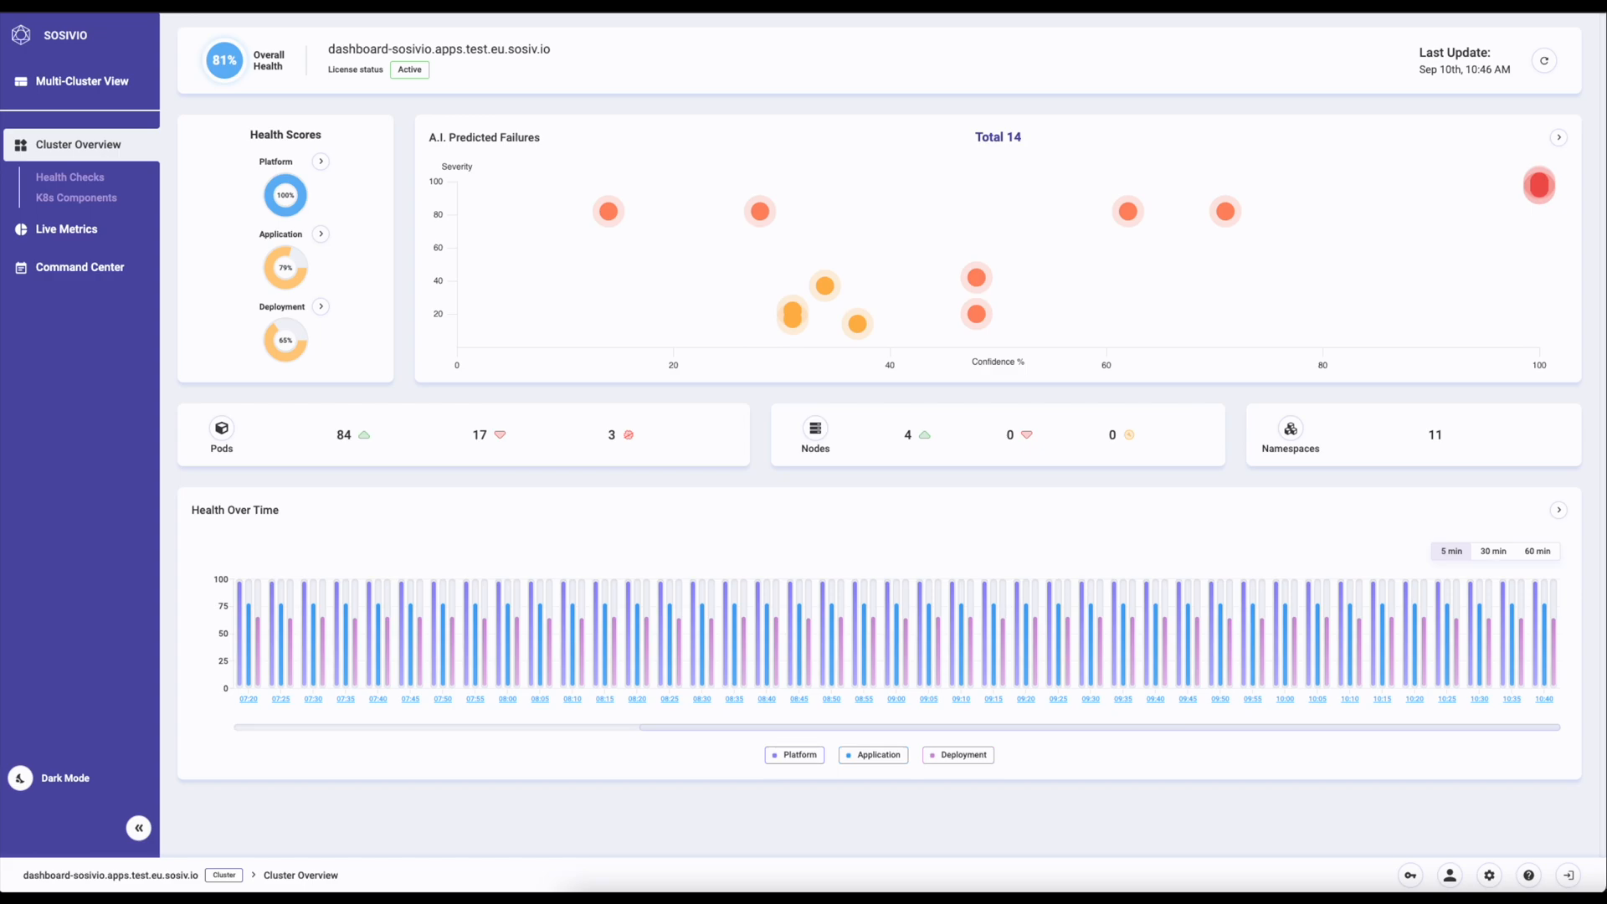
{"action": "mouse_move", "coordinate": [1505, 574]}
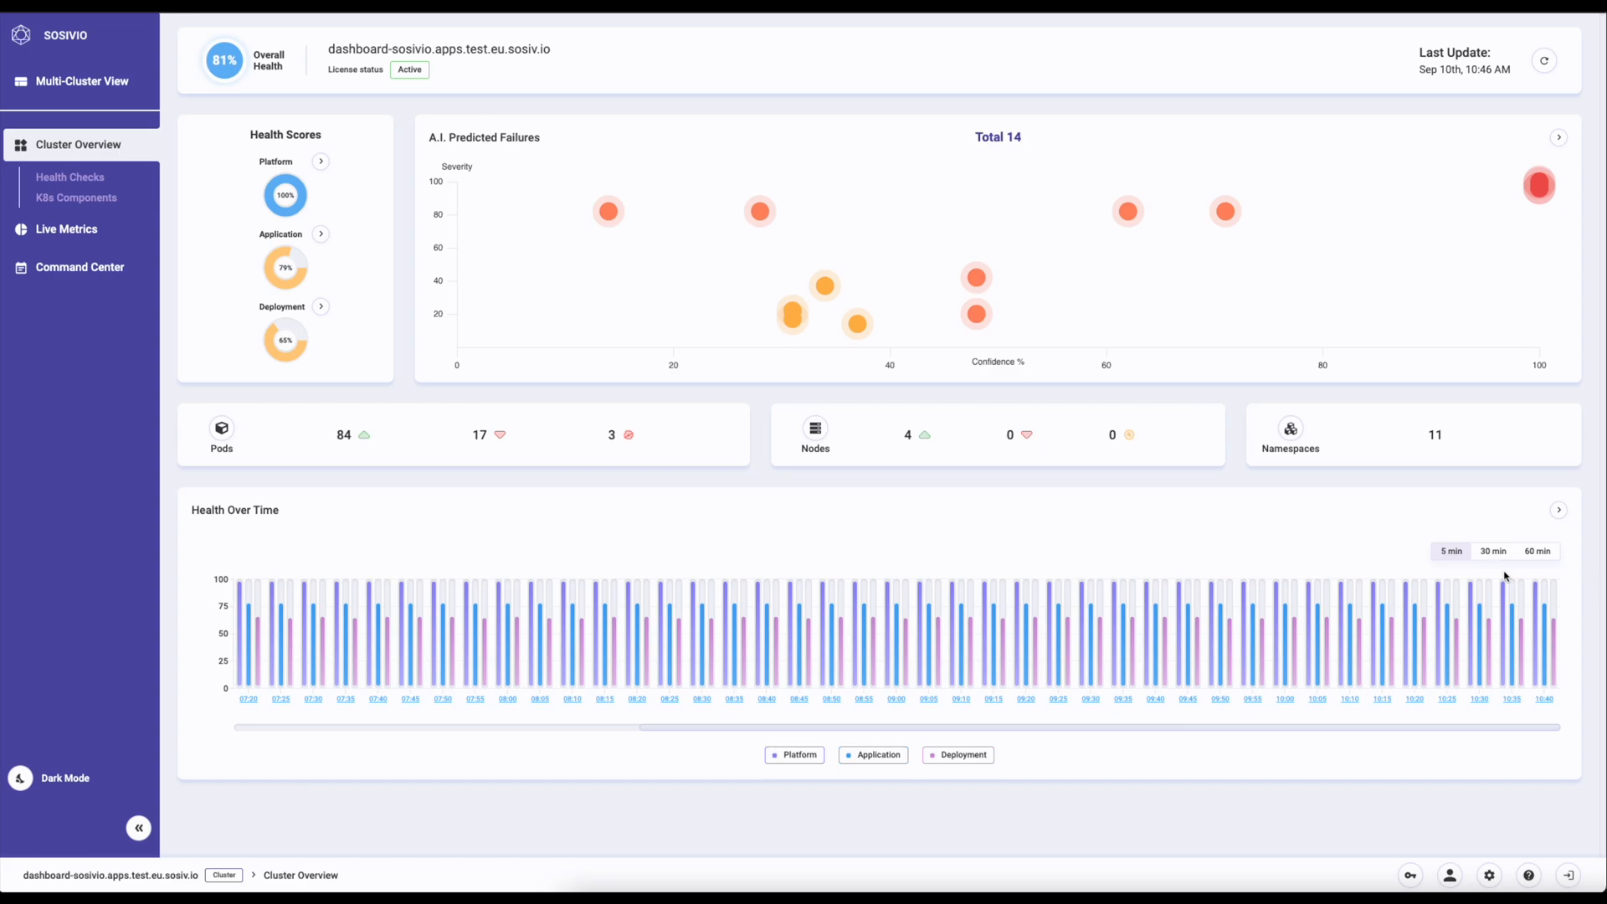
{"action": "left_click", "coordinate": [1493, 550]}
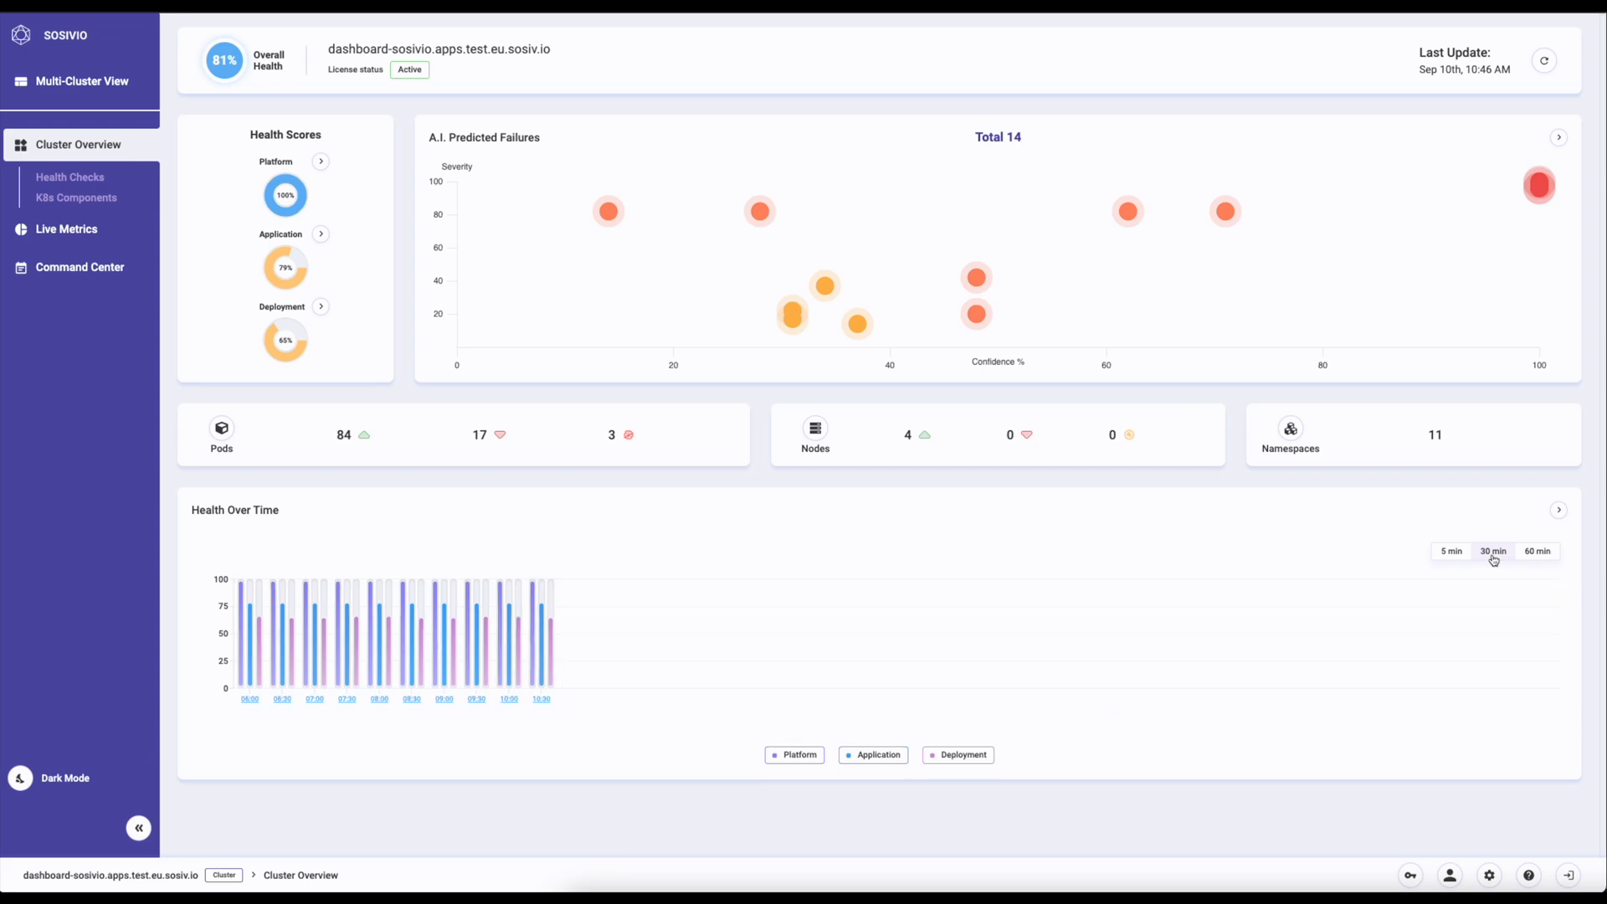
{"action": "left_click", "coordinate": [1449, 551]}
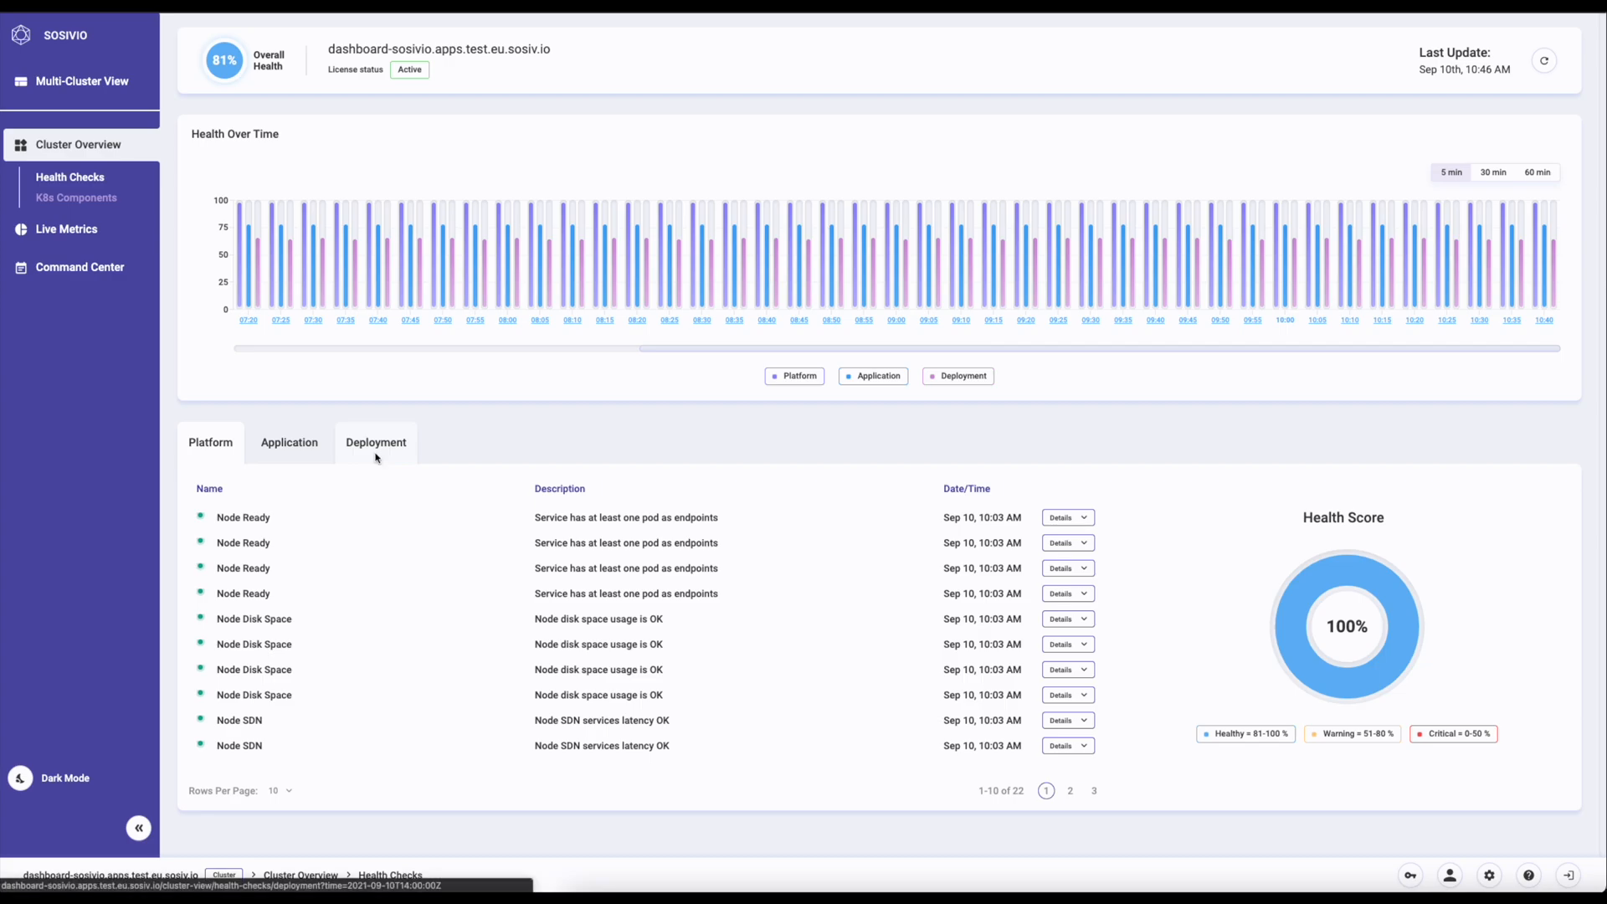
Step: Browse Deployment checks to a later page and detail, then inspect the Platform Node Ready check
{"action": "left_click", "coordinate": [377, 442]}
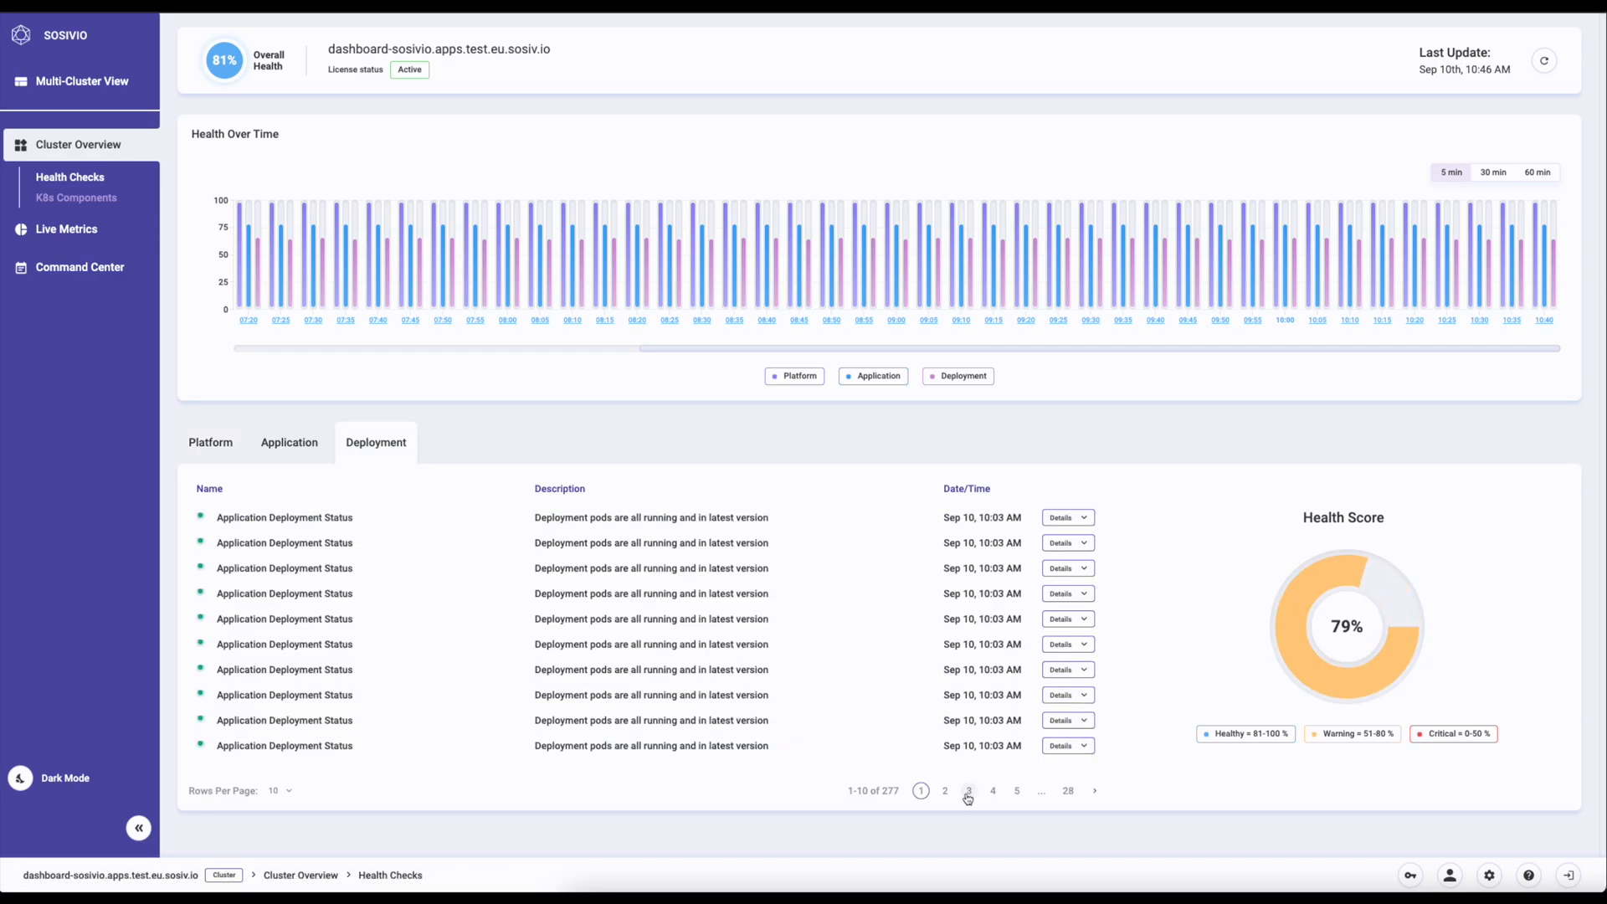
{"action": "left_click", "coordinate": [993, 790]}
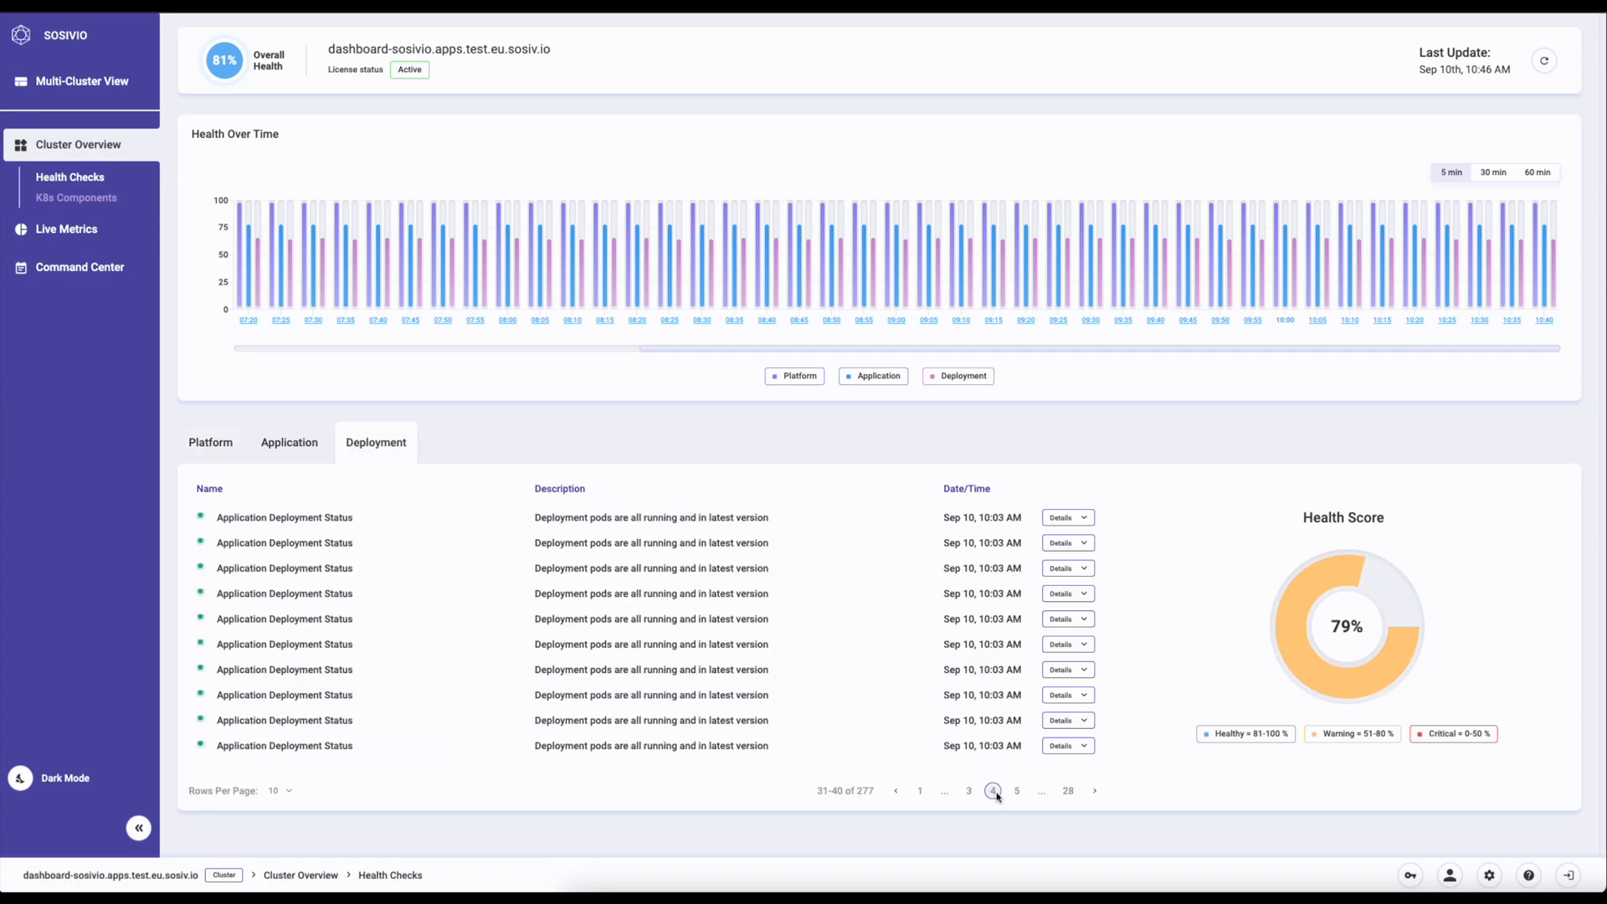
{"action": "left_click", "coordinate": [1065, 745]}
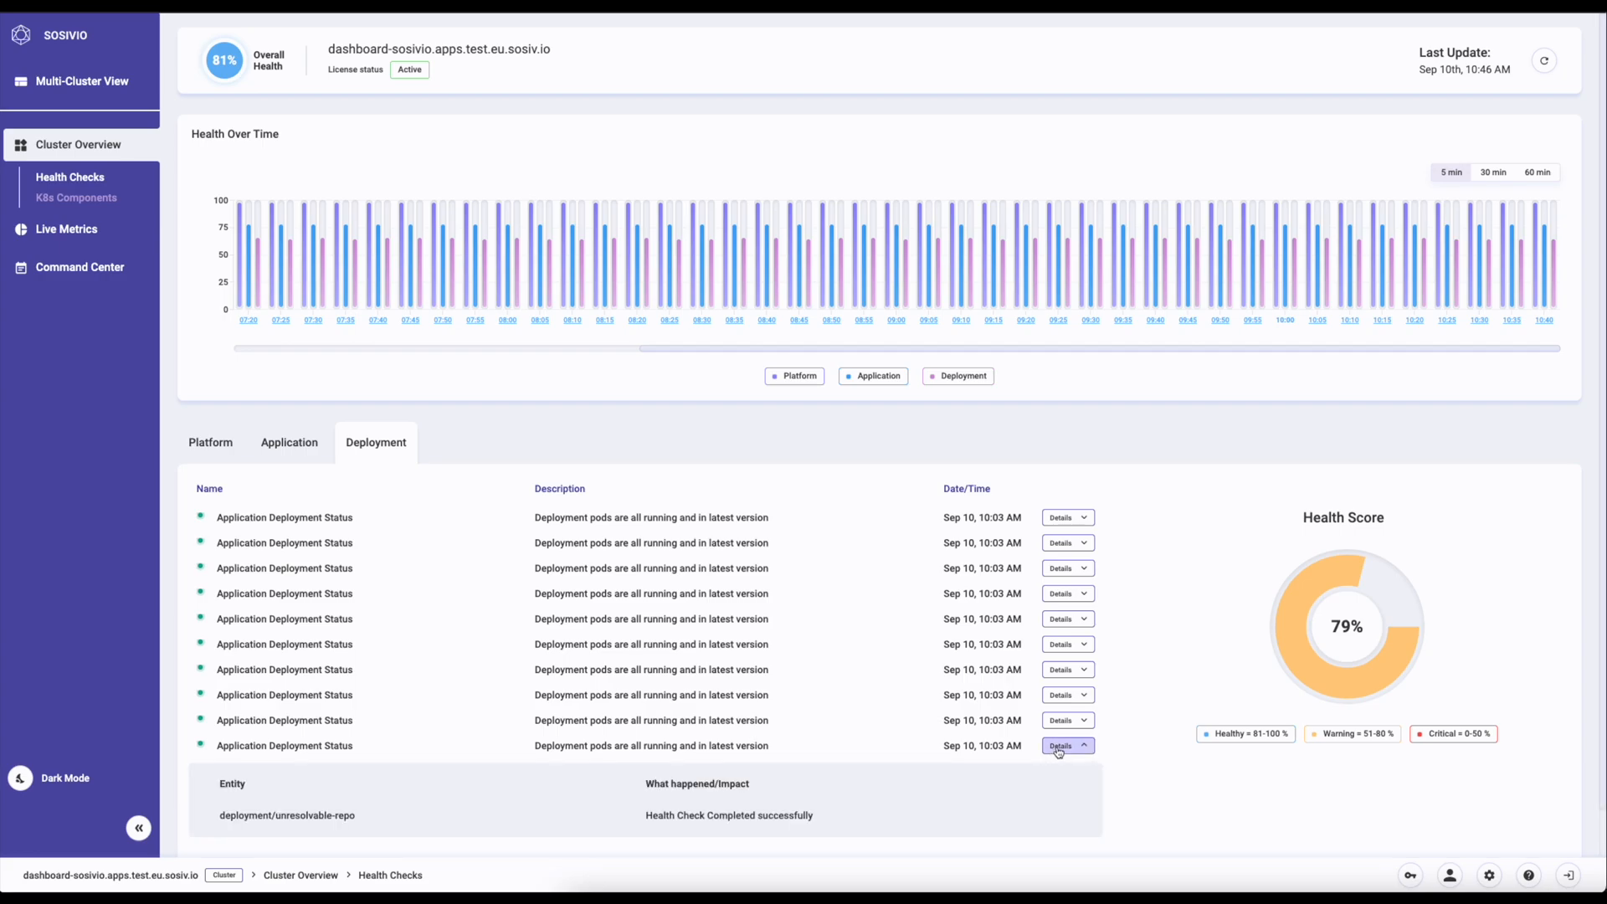
{"action": "left_click", "coordinate": [211, 442]}
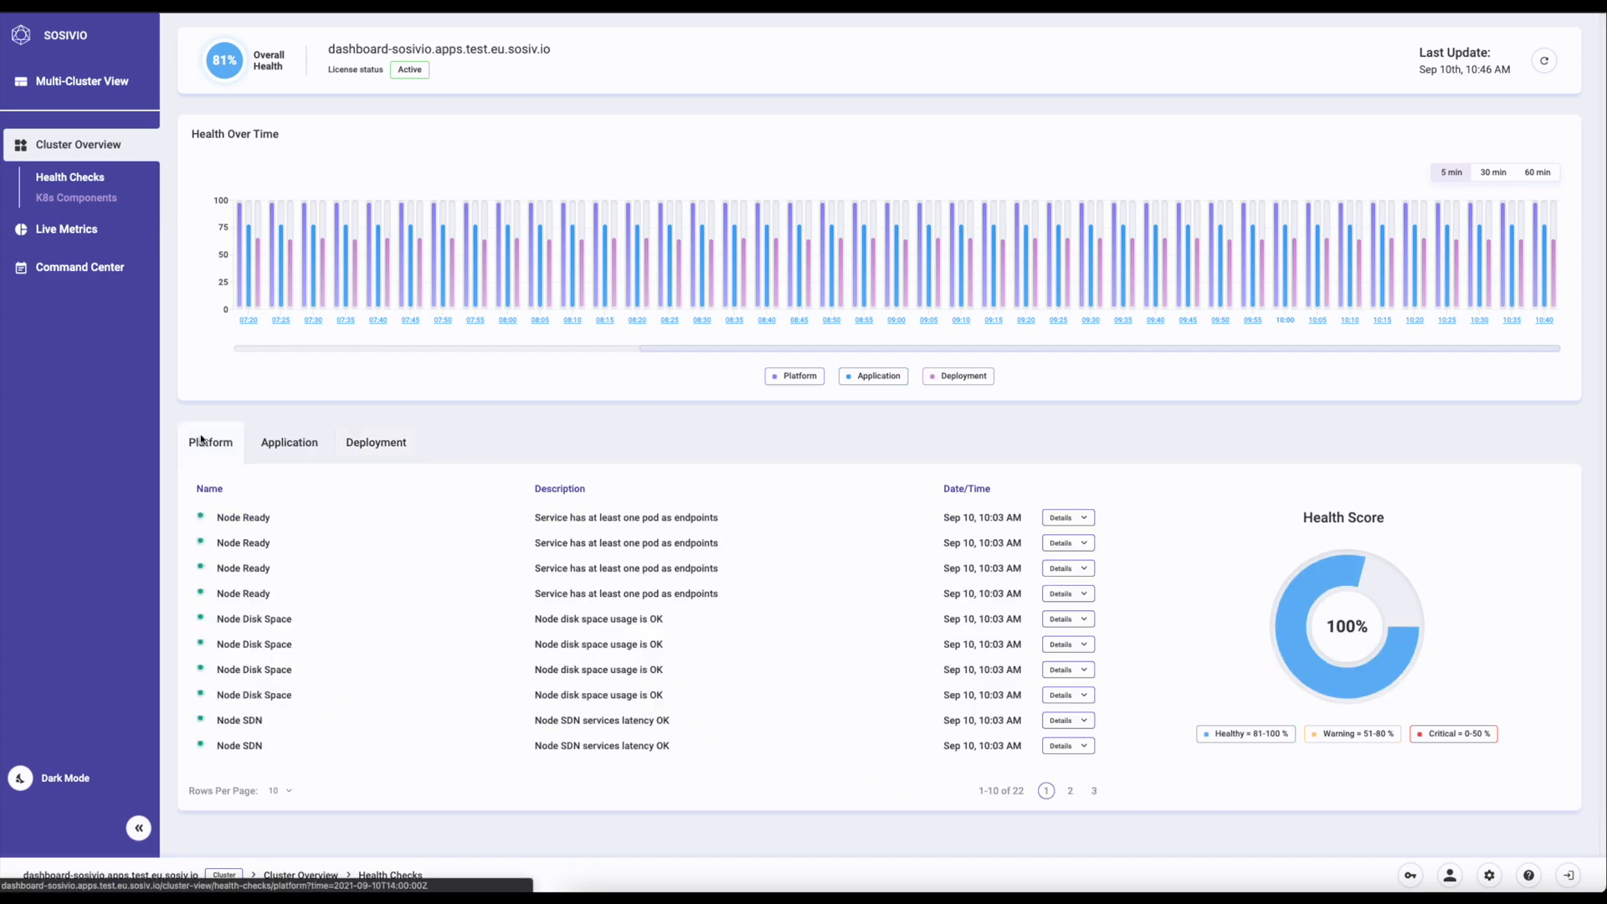
{"action": "left_click", "coordinate": [1065, 517]}
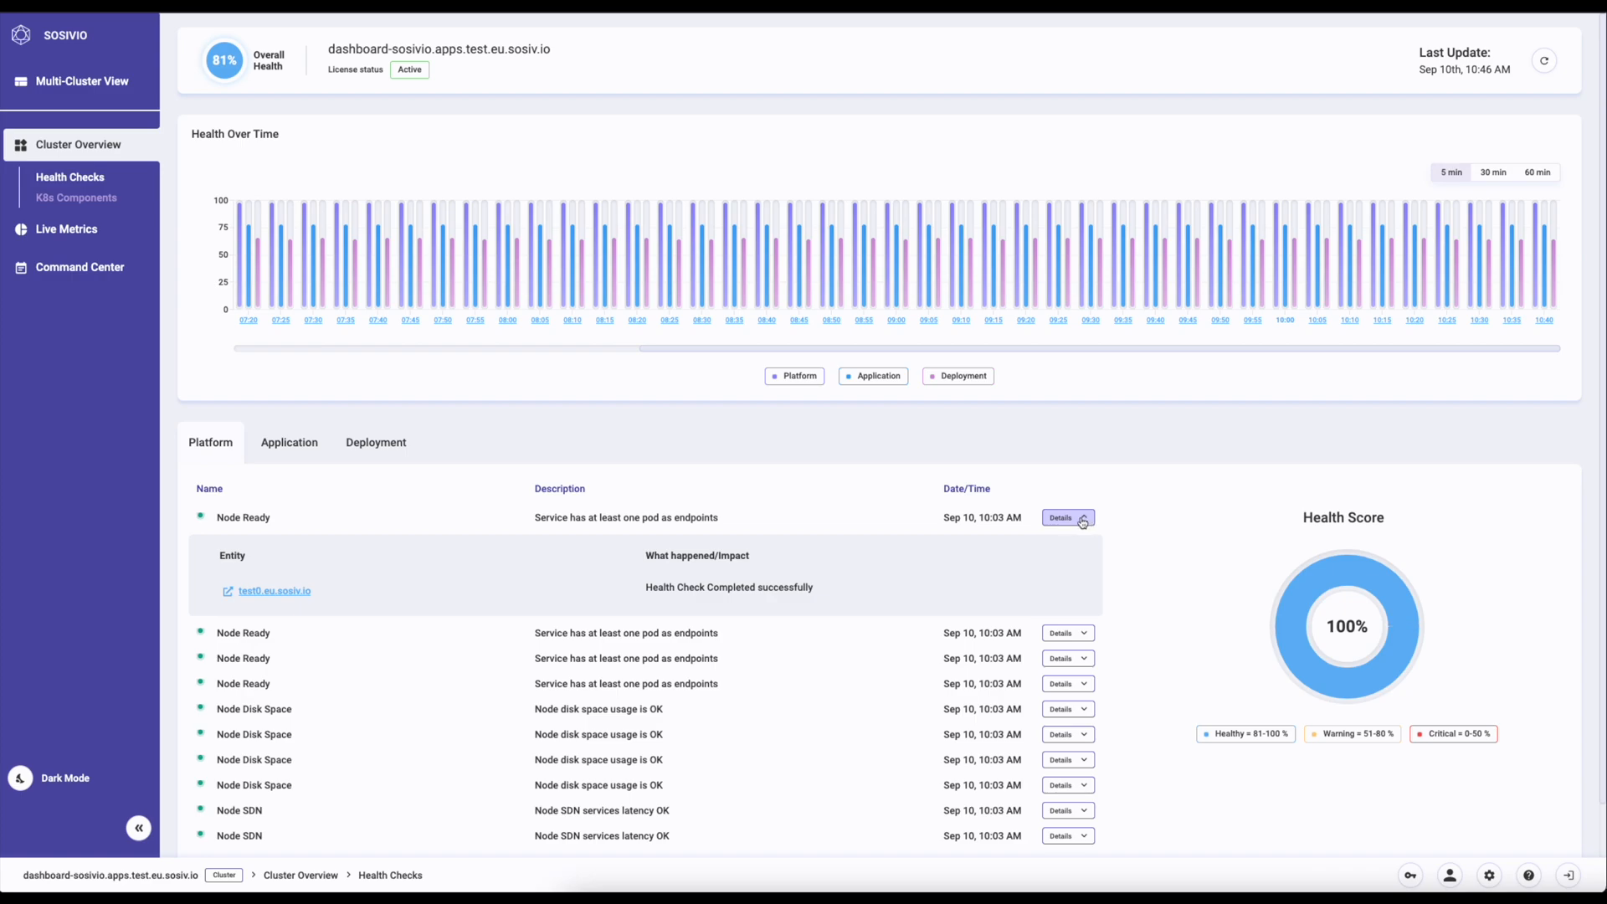
{"action": "left_click", "coordinate": [1067, 517]}
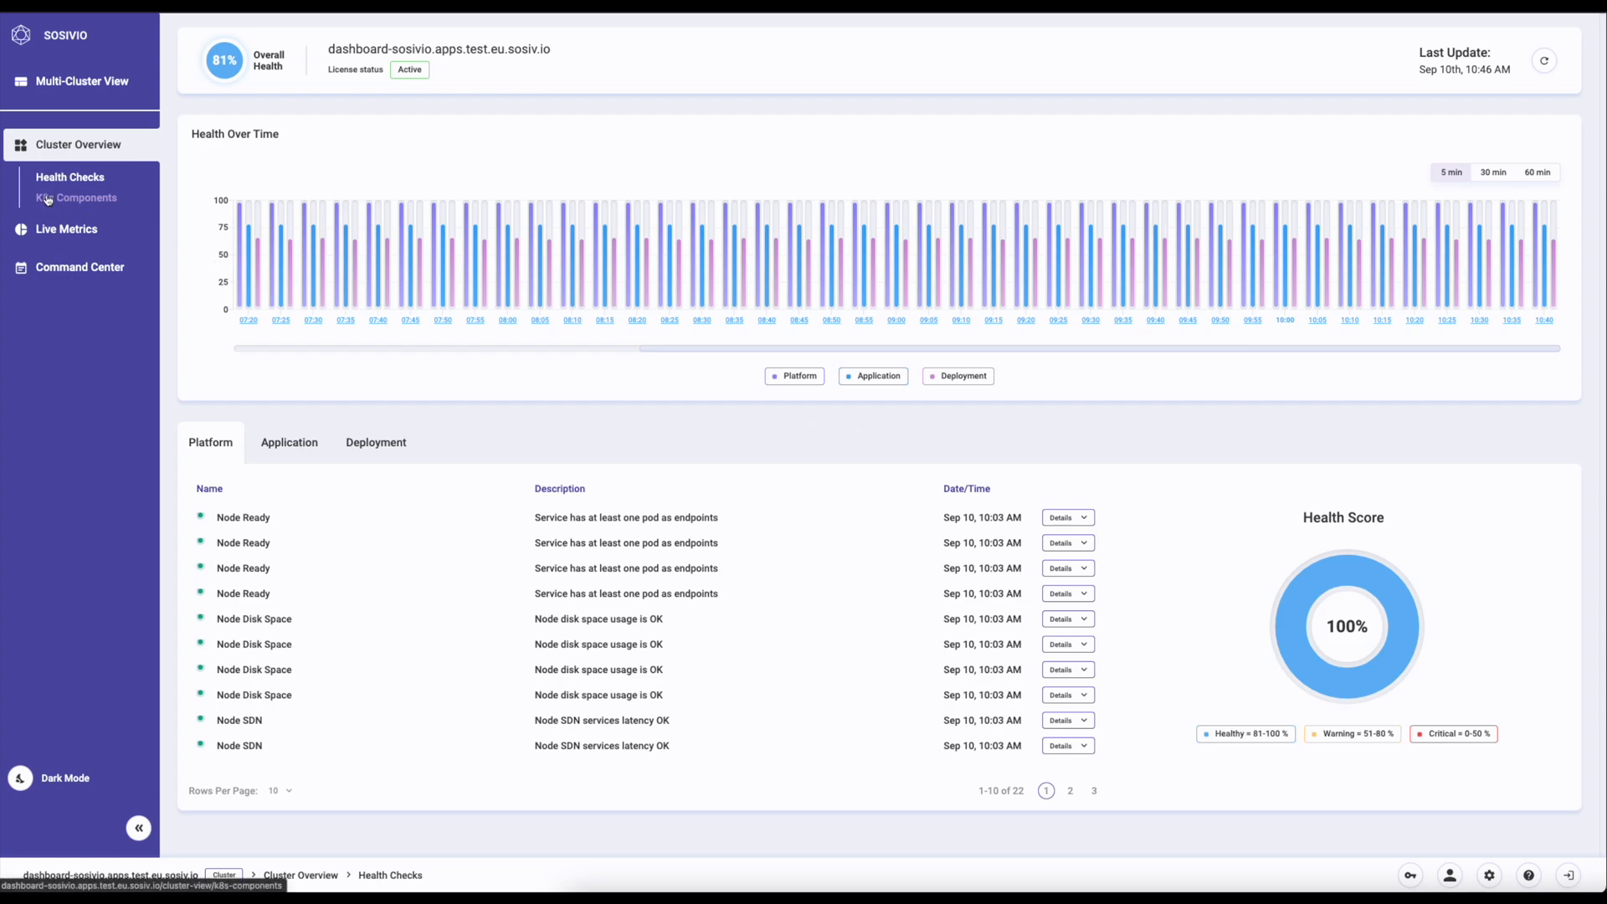
Step: Show the K8s Components map with the three worker nodes listed
{"action": "left_click", "coordinate": [84, 198]}
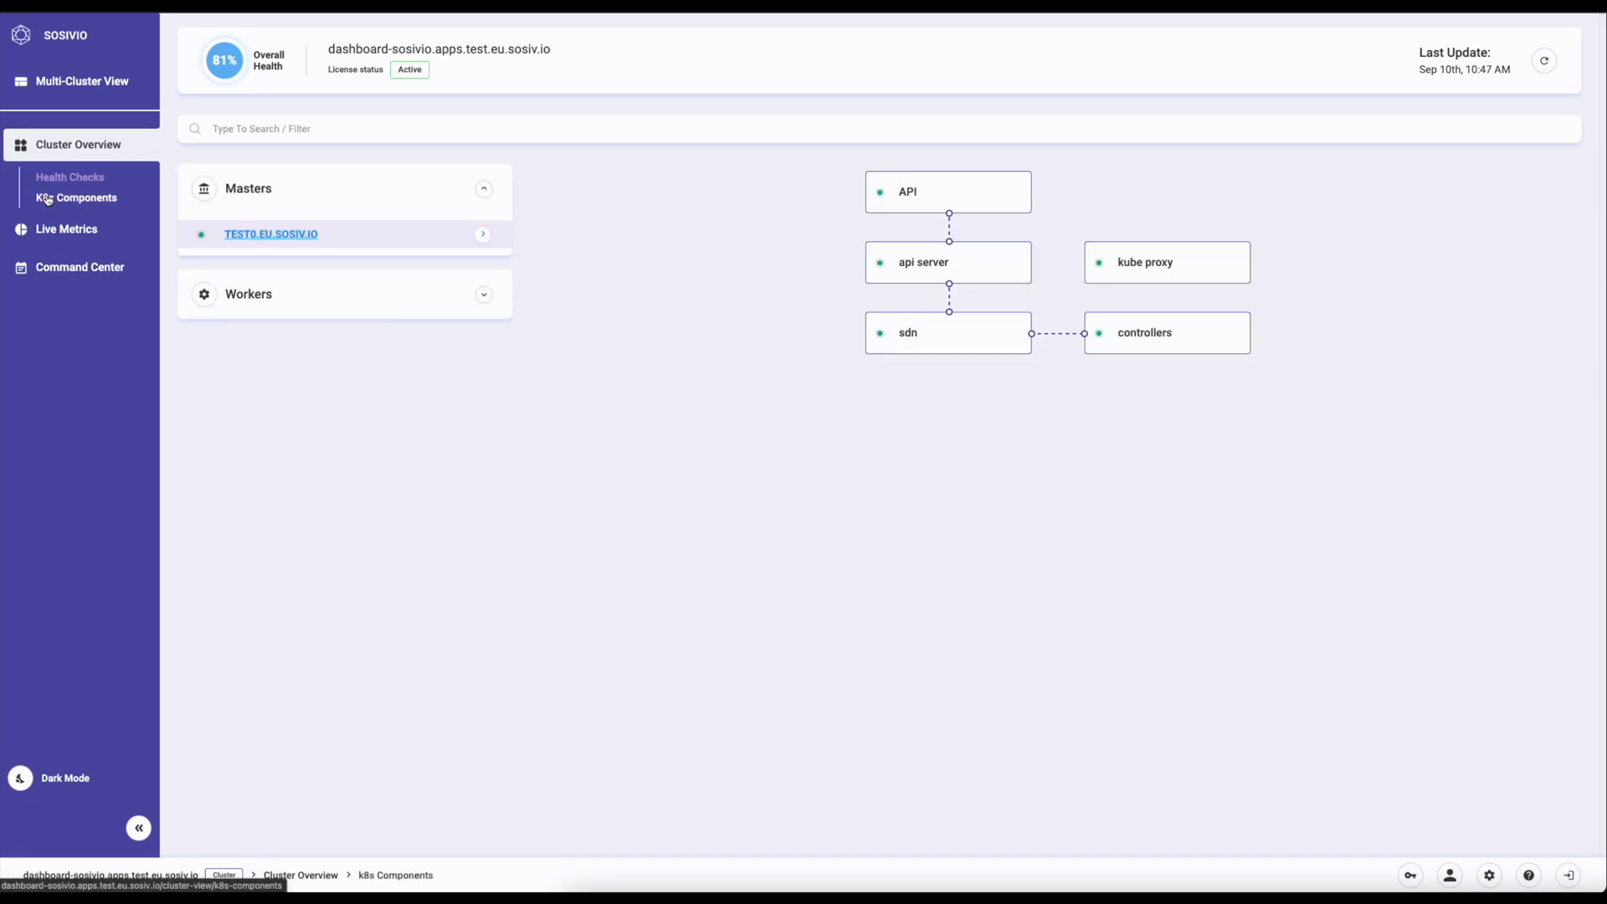
{"action": "left_click", "coordinate": [248, 294]}
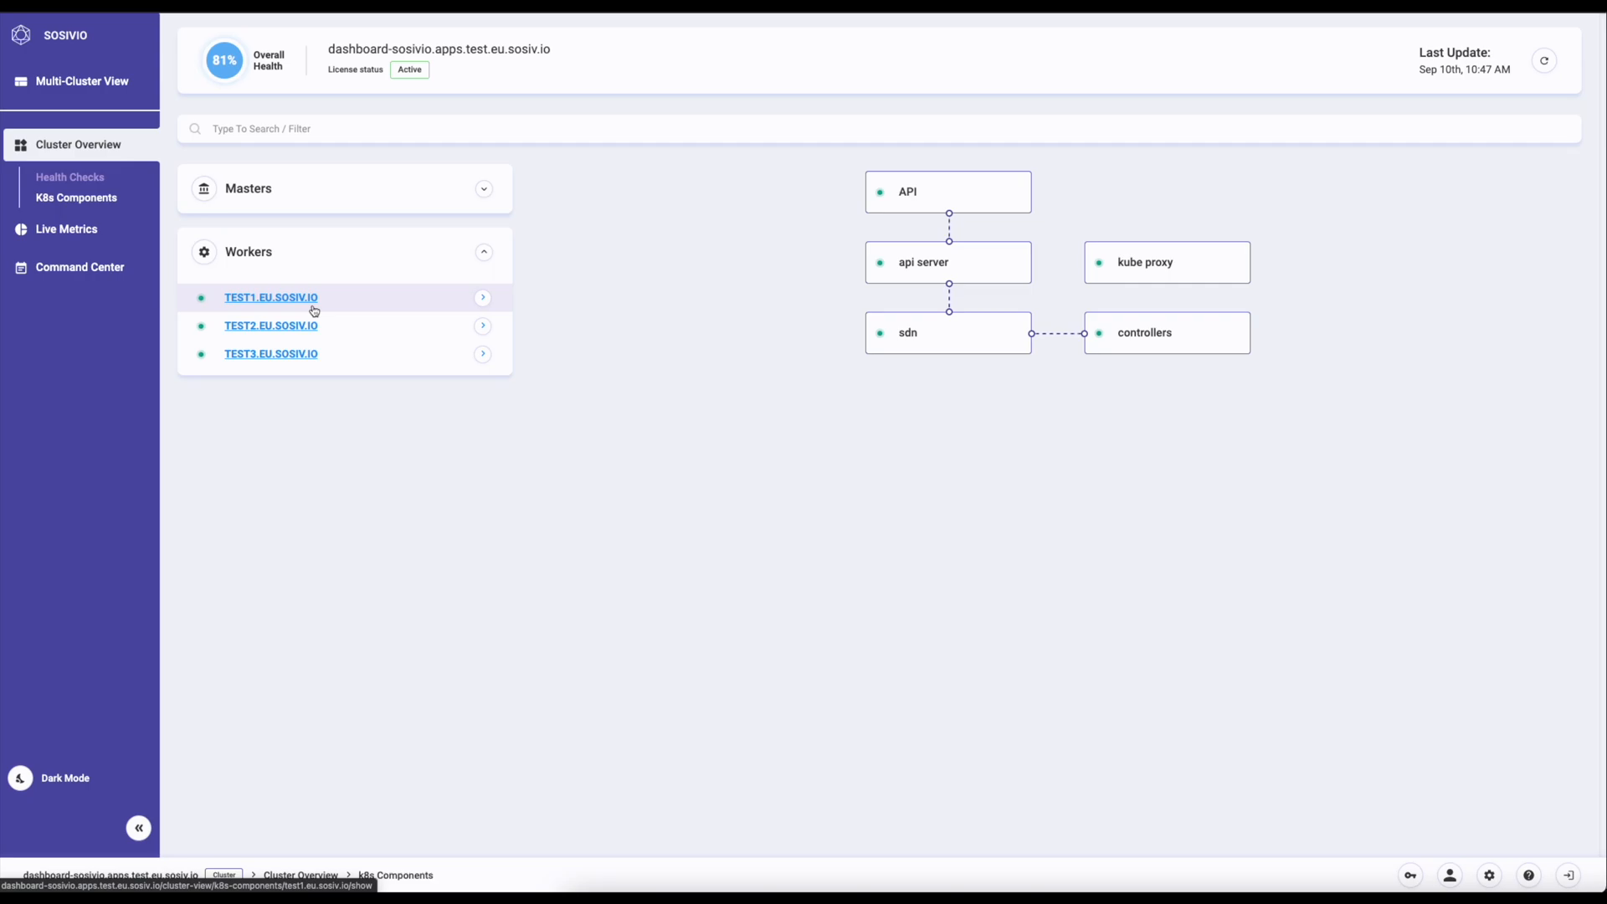
{"action": "mouse_move", "coordinate": [331, 209]}
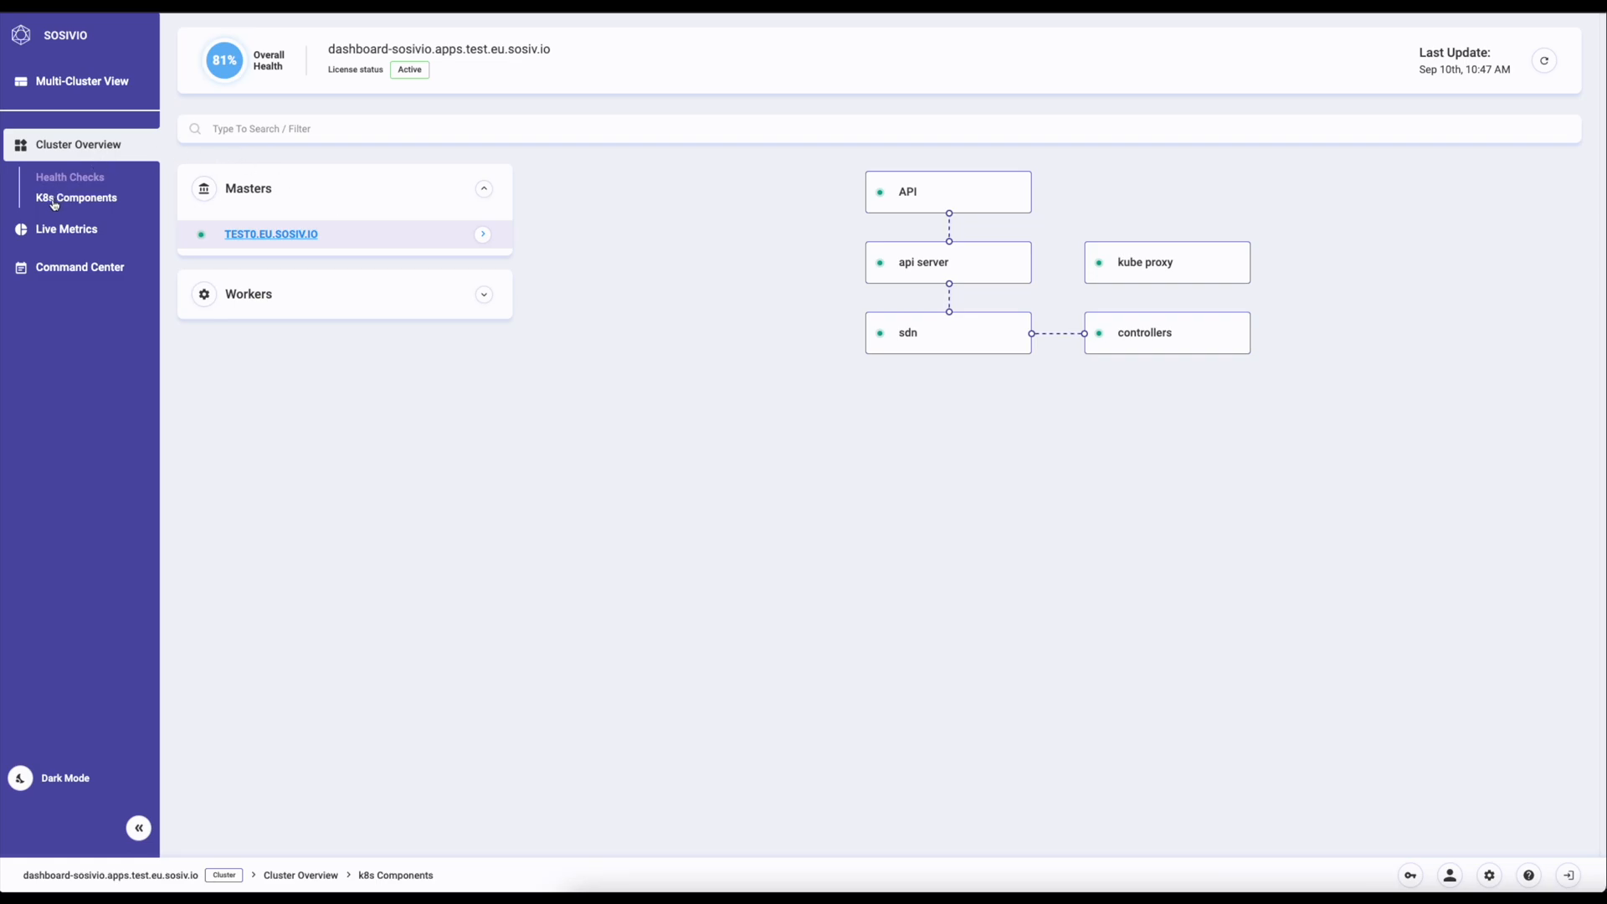
{"action": "mouse_move", "coordinate": [67, 229]}
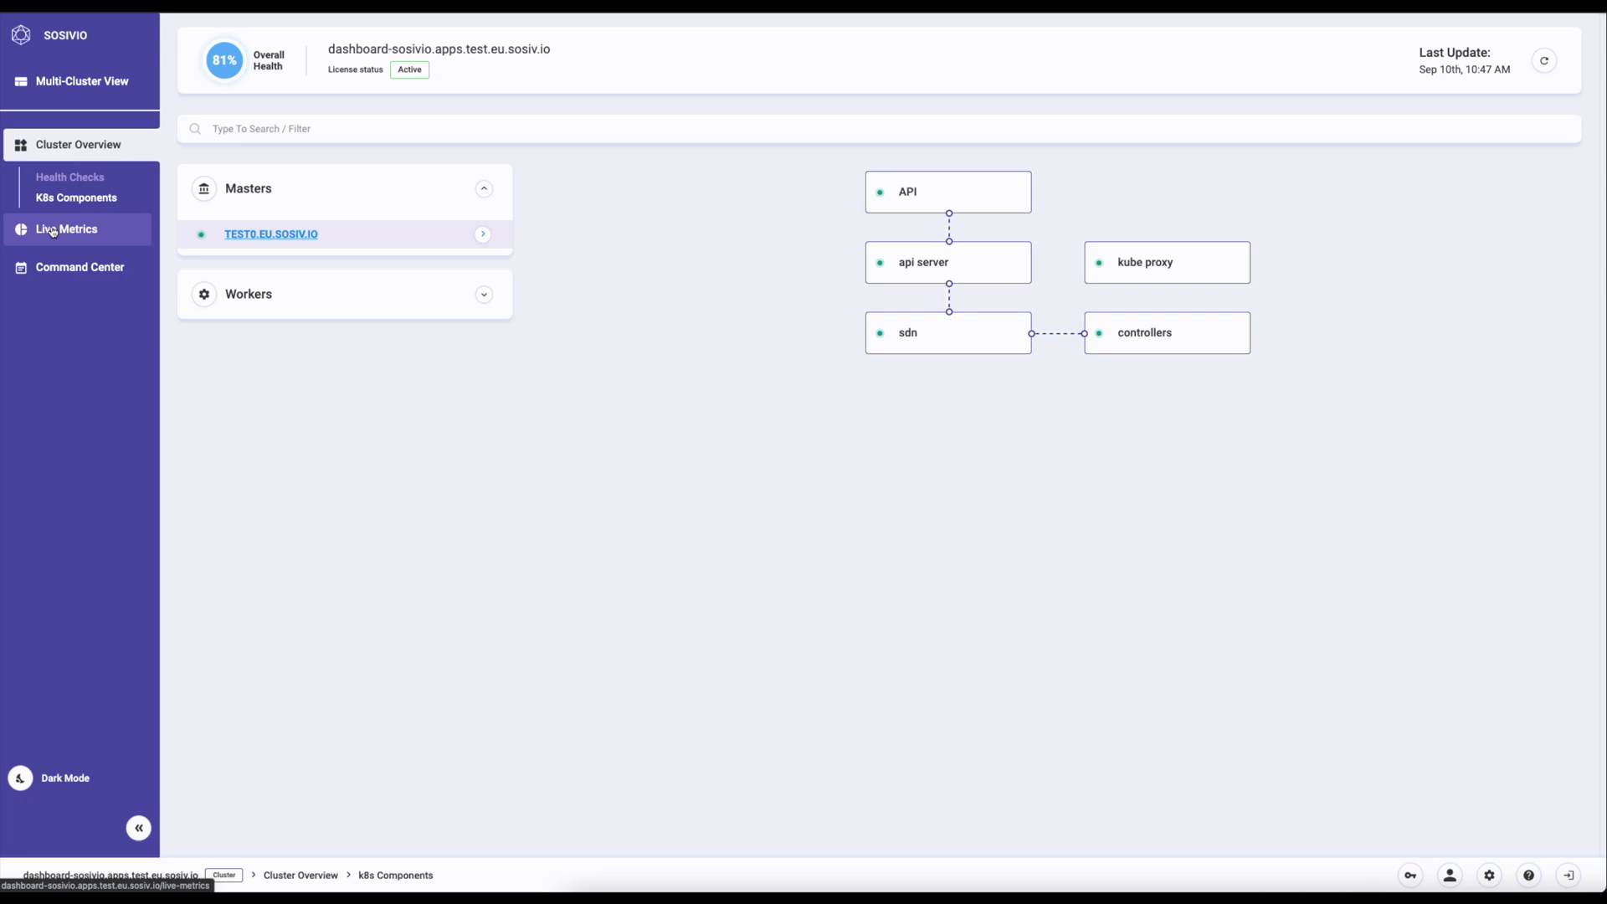
Step: View Live Metrics pods for the sosivio namespace, toggling the table from CPU to memory figures
{"action": "left_click", "coordinate": [66, 188]}
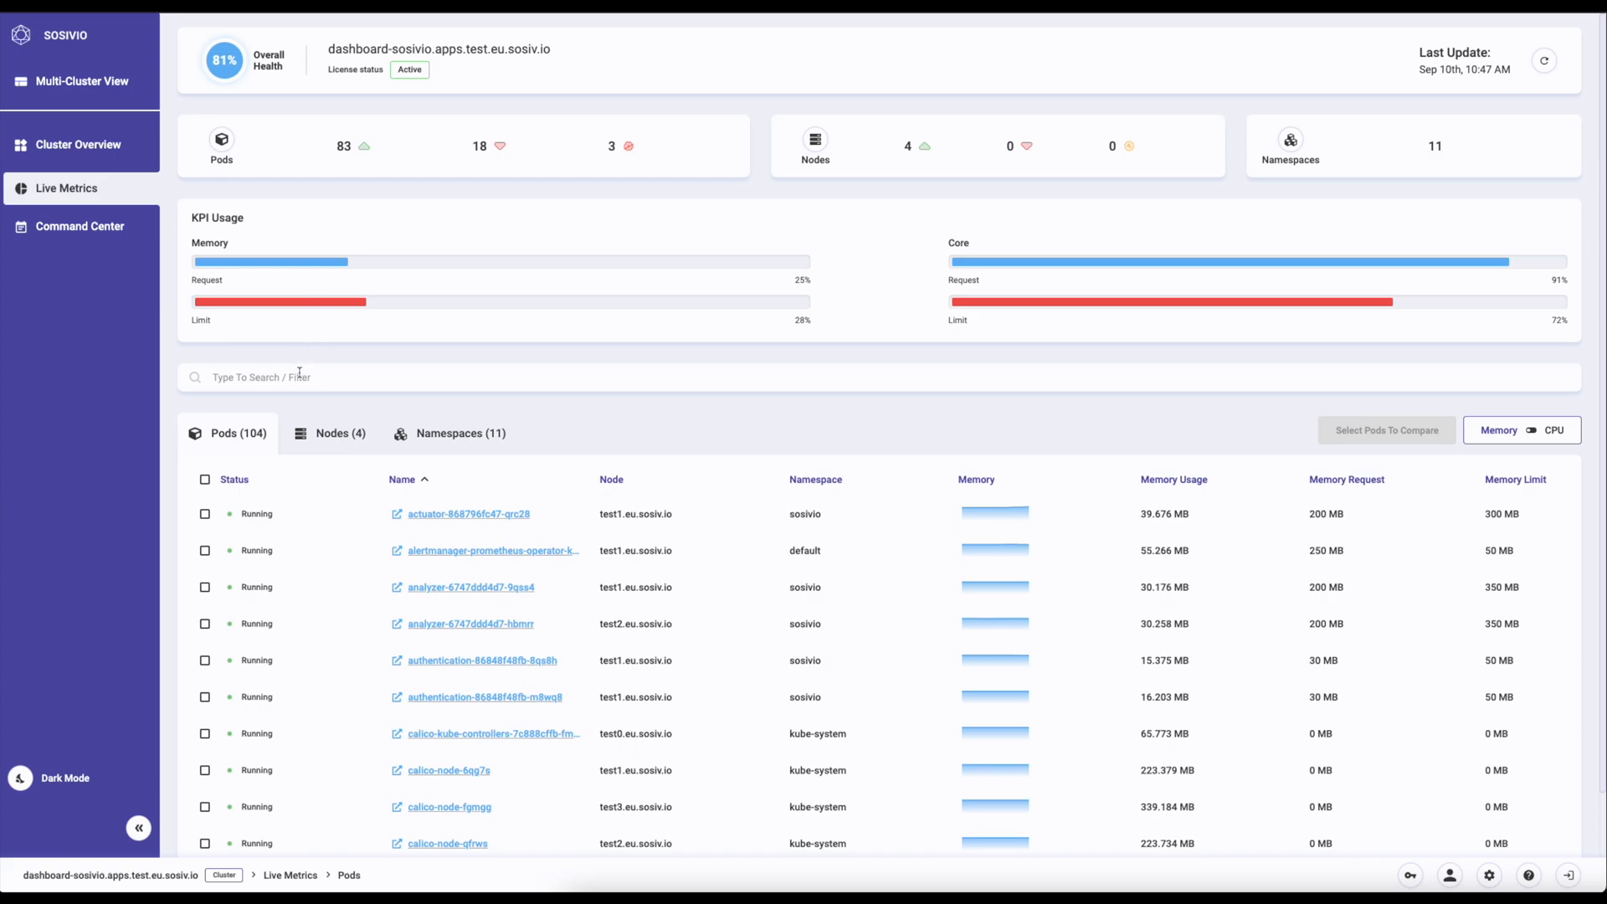
{"action": "left_click", "coordinate": [276, 377]}
{"action": "type", "text": "Namespace = sosivio"}
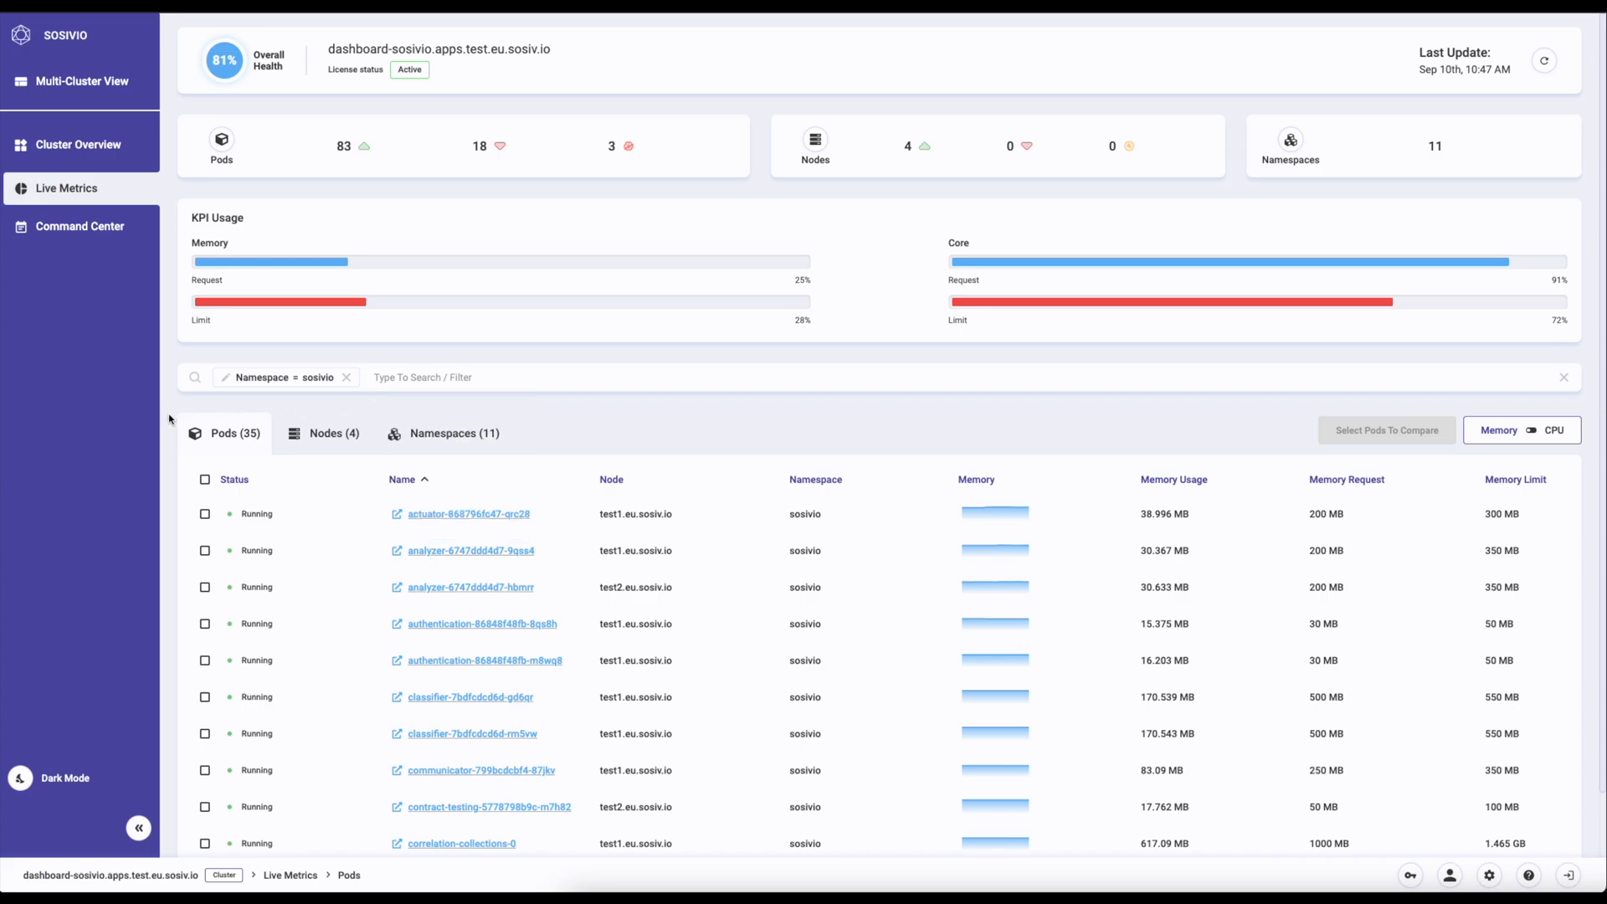
{"action": "mouse_move", "coordinate": [355, 541]}
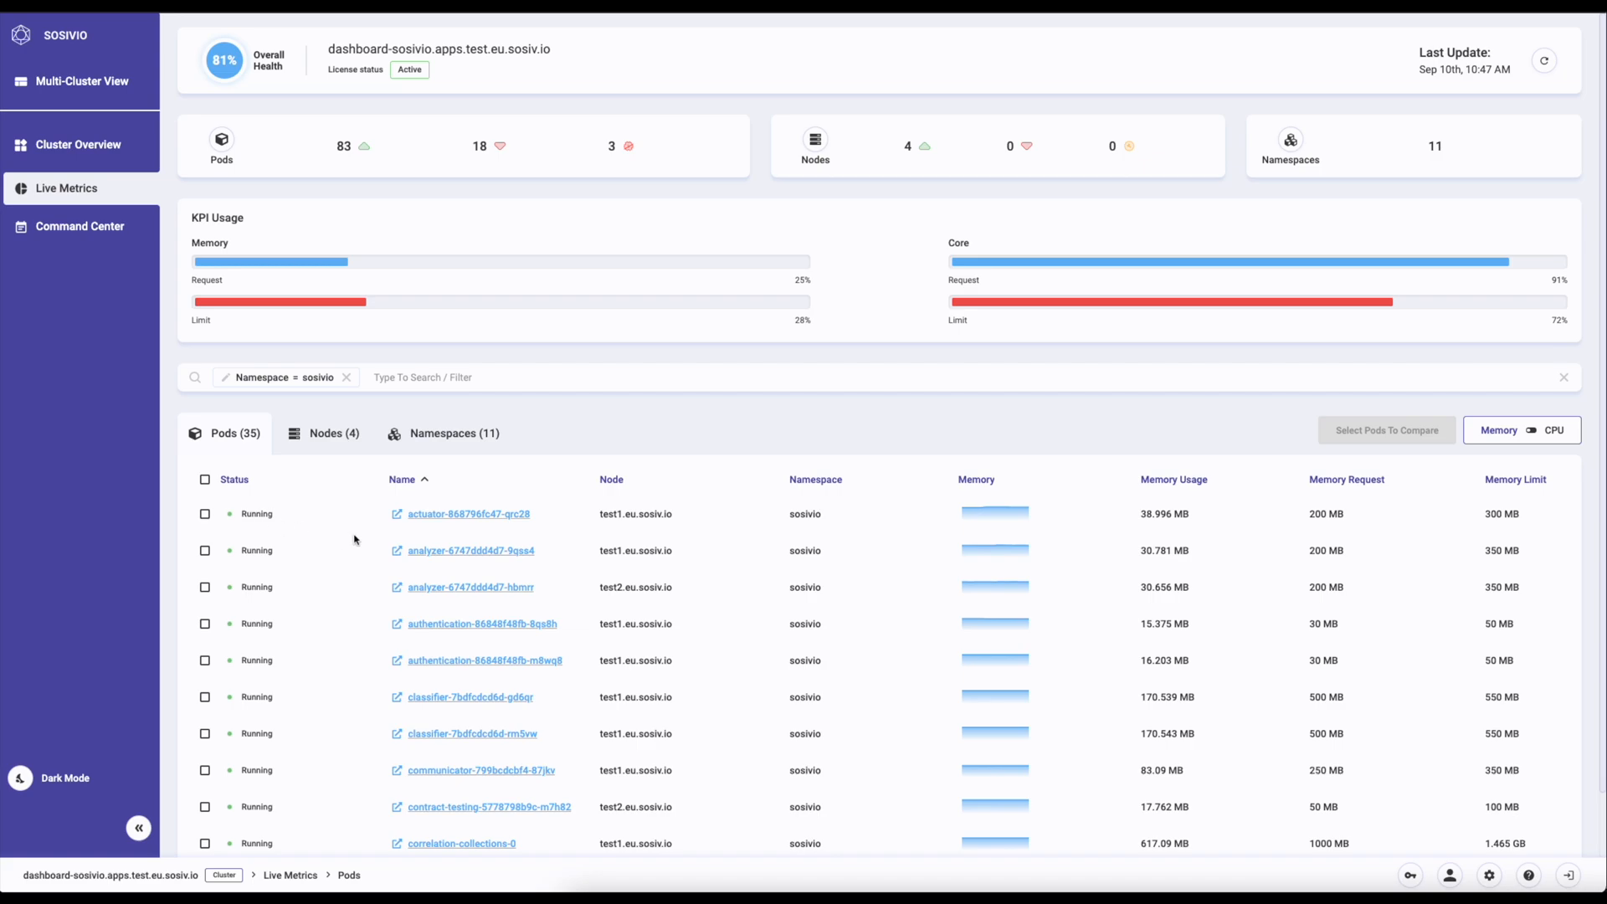
{"action": "scroll", "scroll_direction": "down", "scroll_amount": 3}
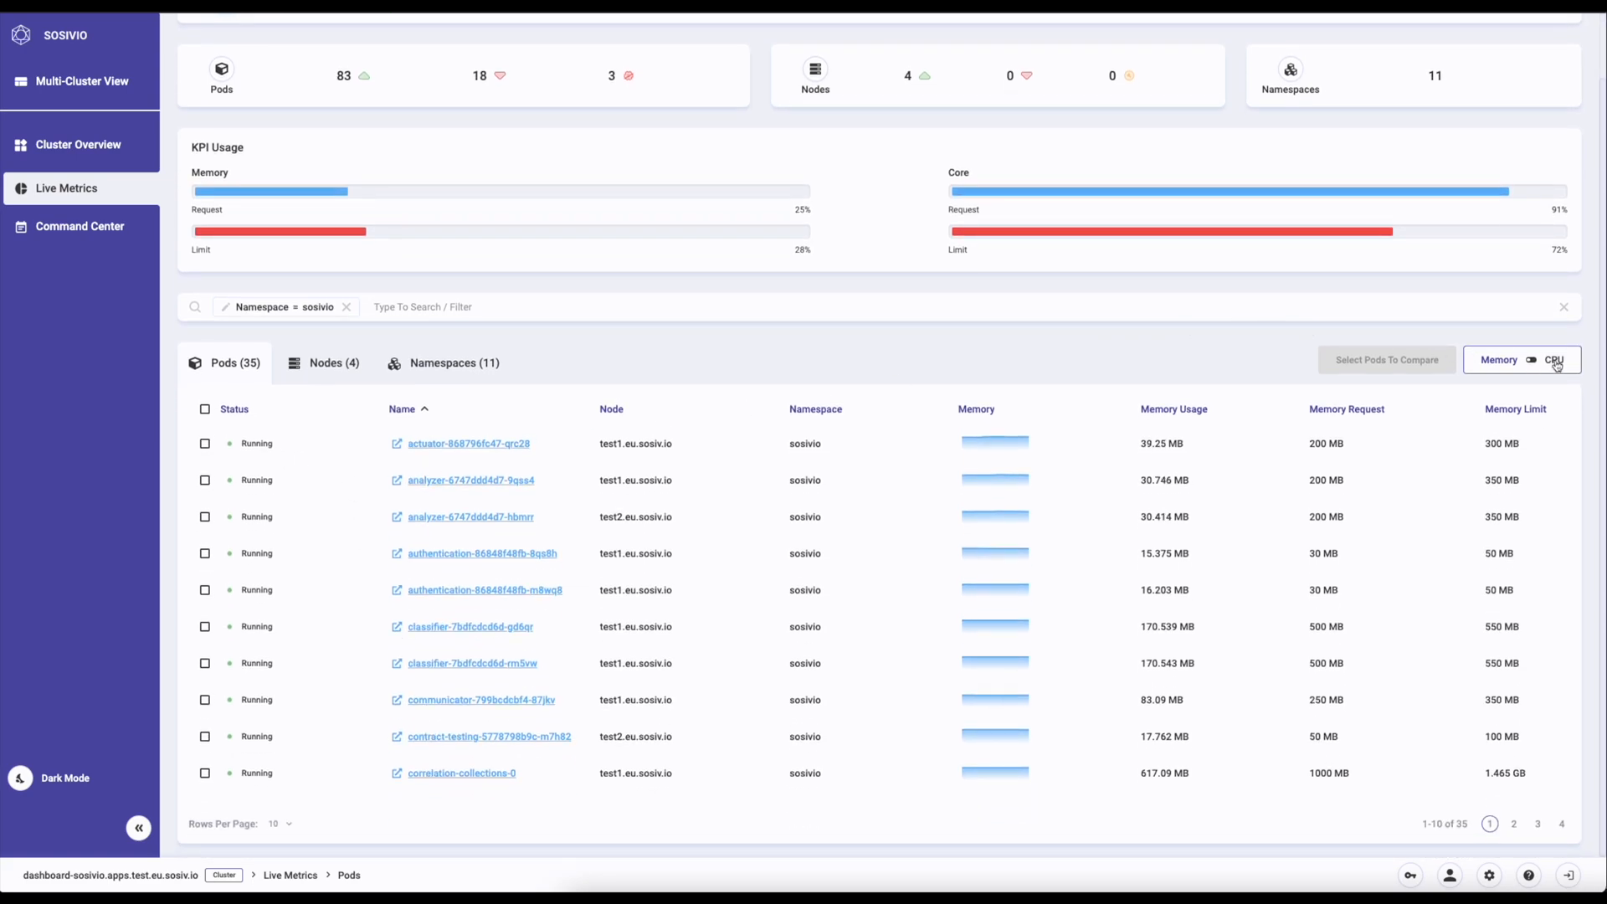
{"action": "left_click", "coordinate": [1533, 360]}
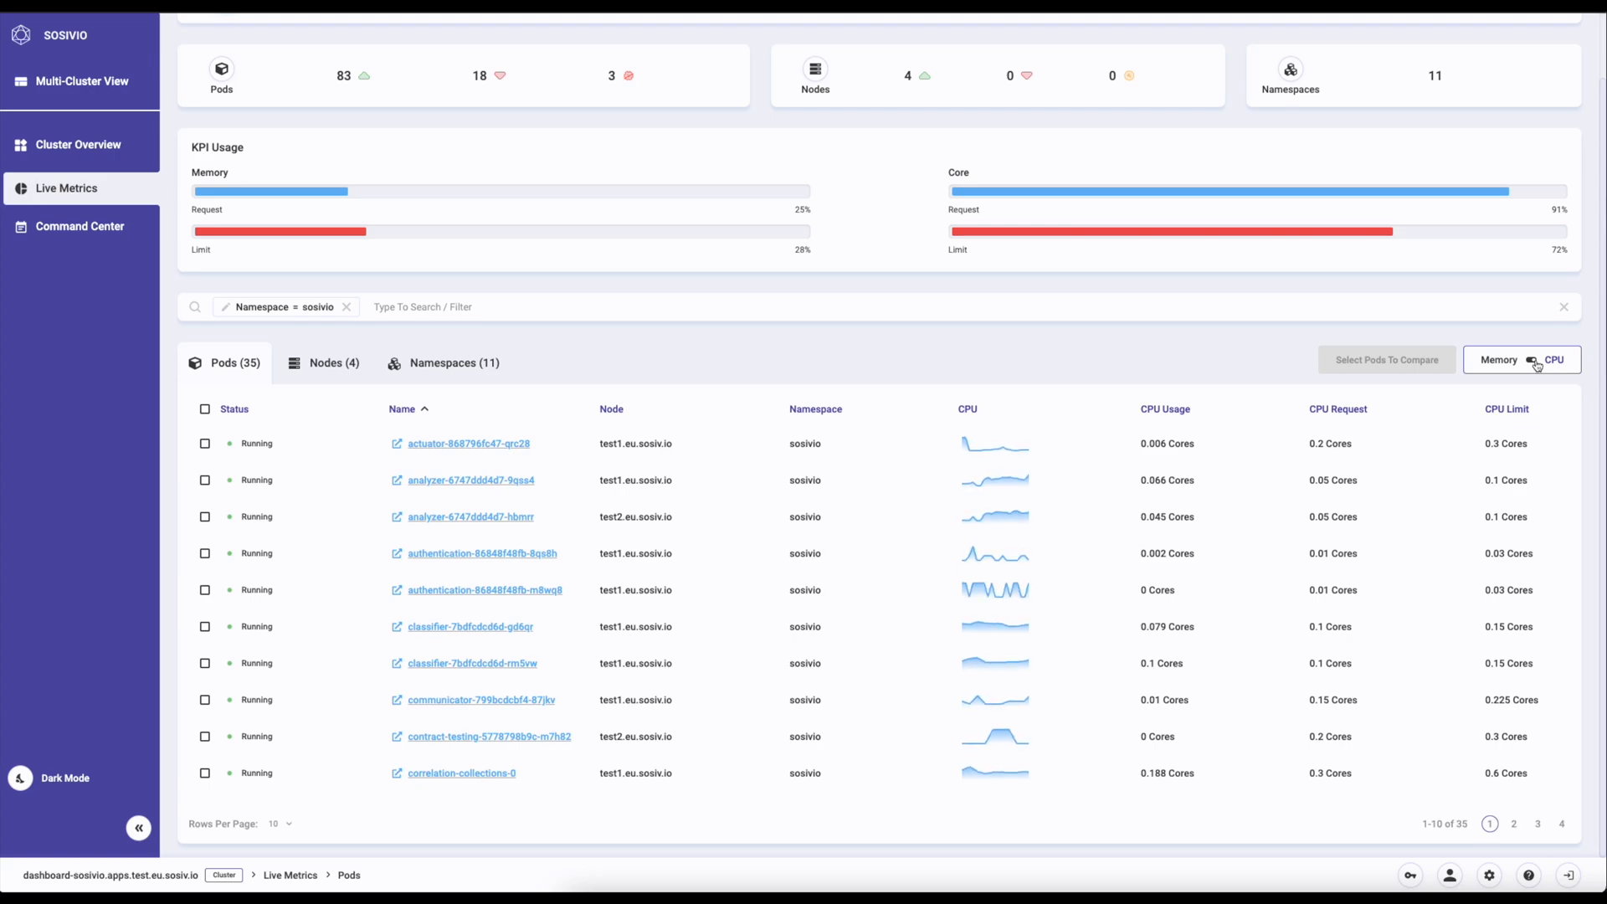
{"action": "left_click", "coordinate": [1500, 360]}
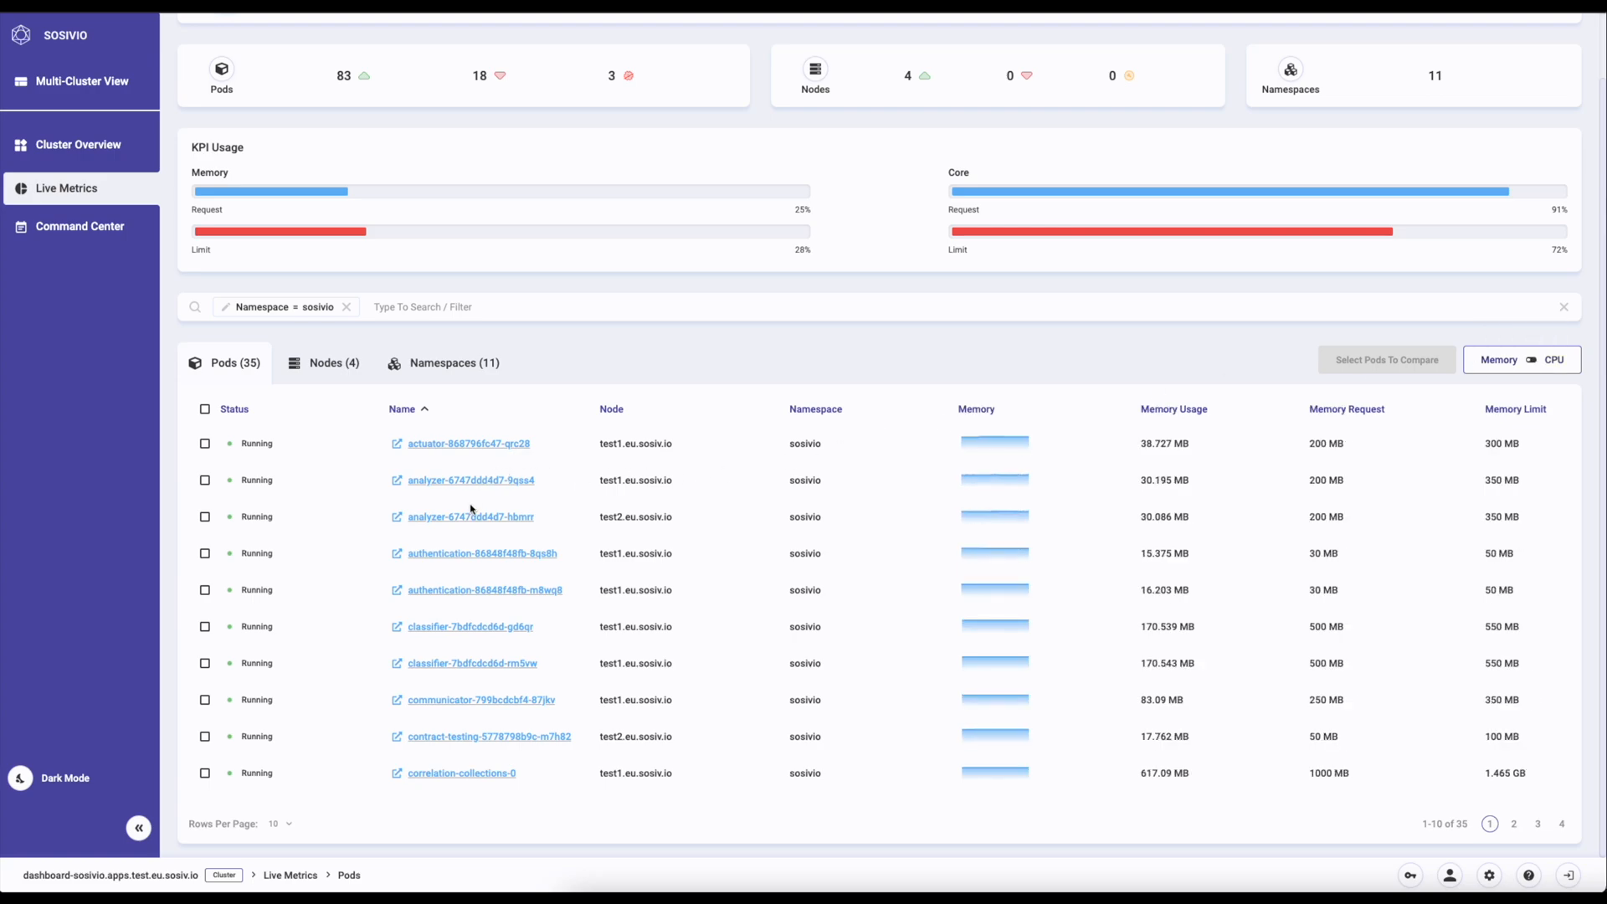
Step: Inspect the analyzer-6747ddd4d7-hbmrr pod's real-time CPU graph and its network connections
{"action": "left_click", "coordinate": [470, 517]}
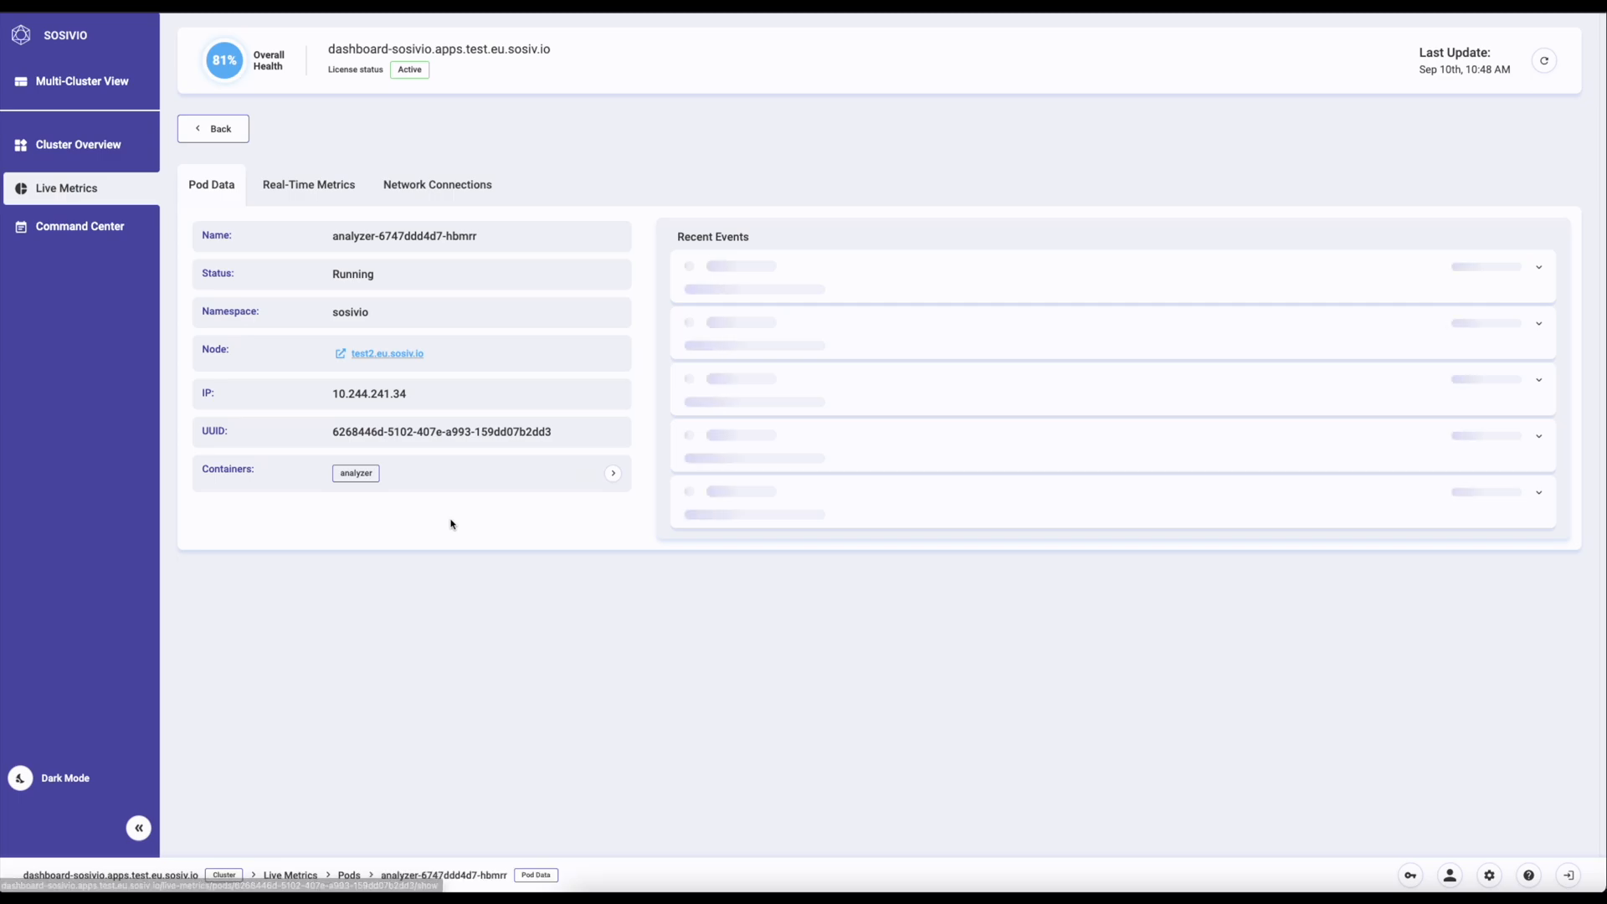
{"action": "left_click", "coordinate": [308, 184]}
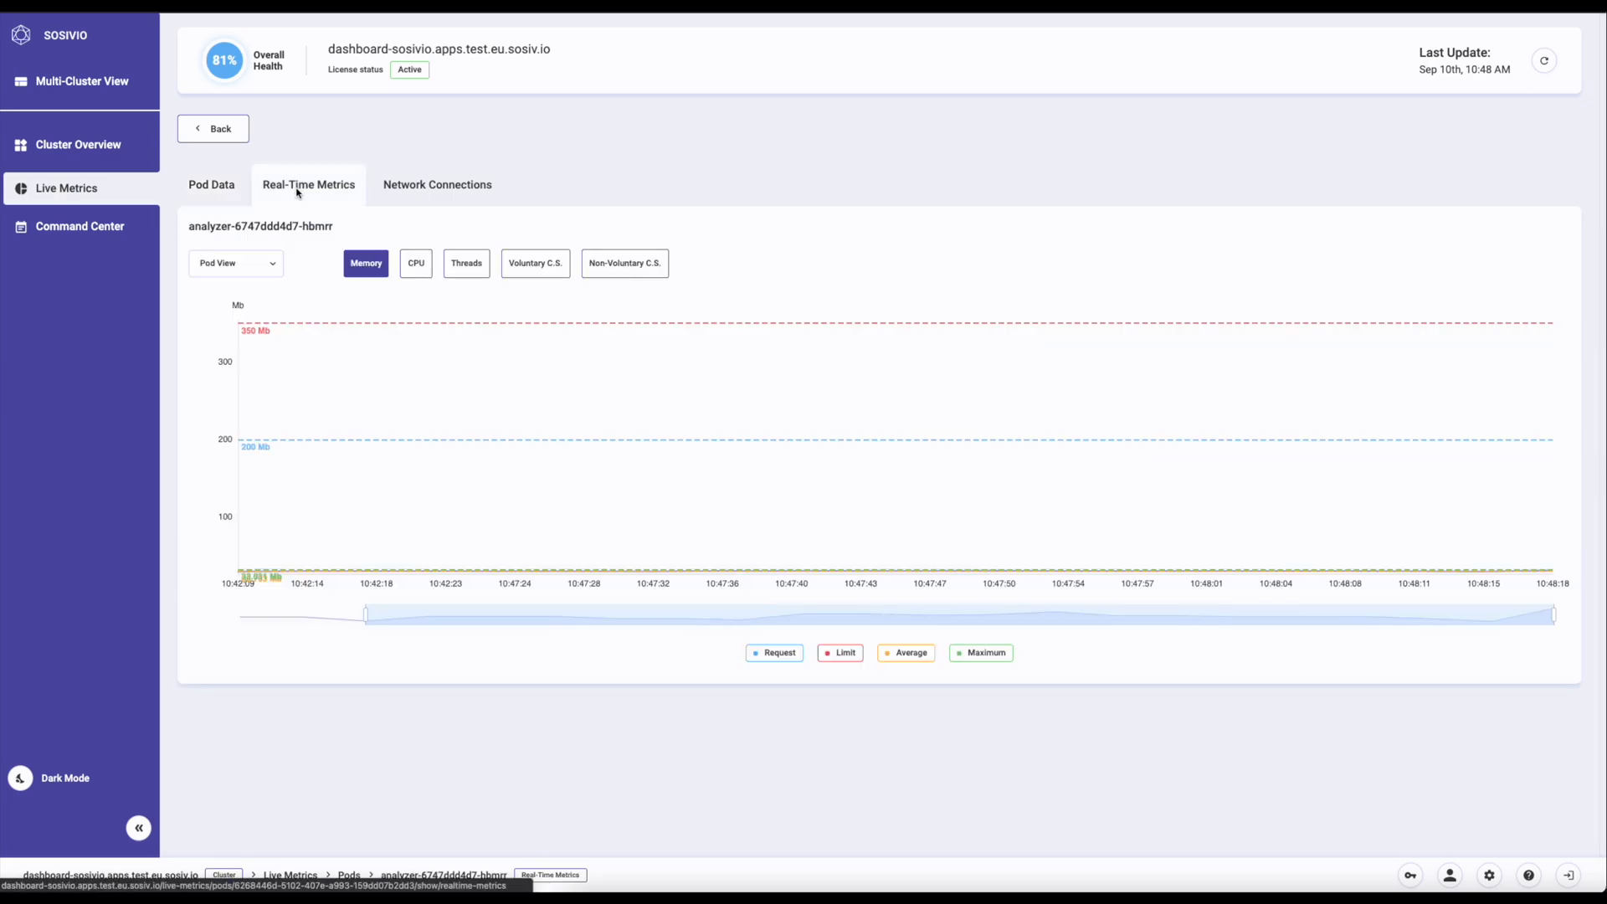
{"action": "left_click", "coordinate": [415, 262]}
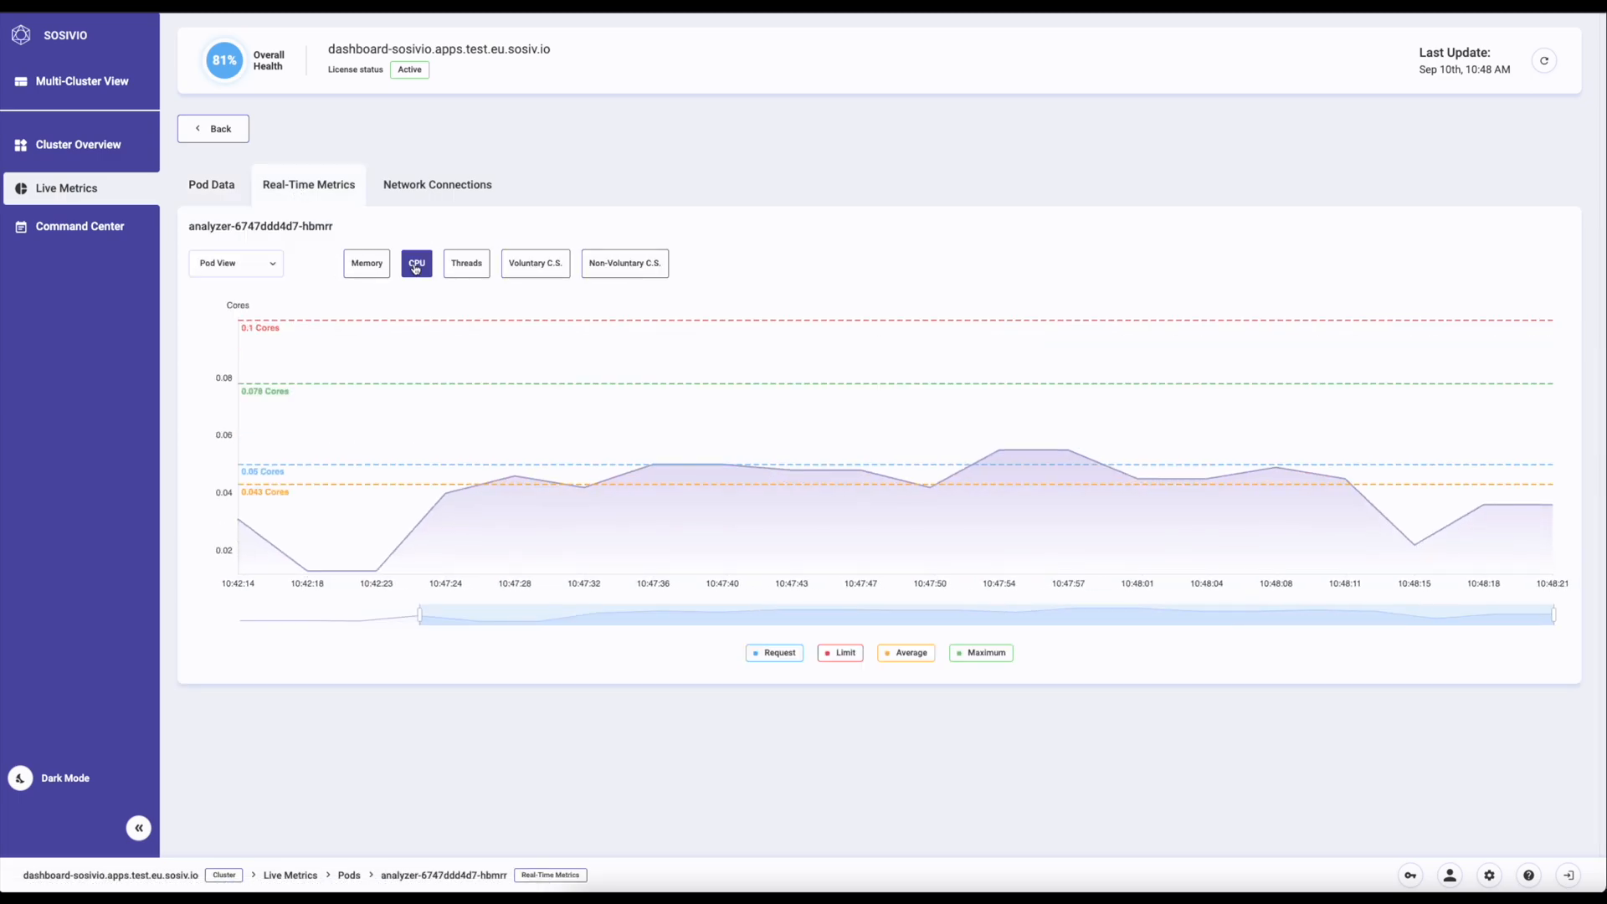
{"action": "left_click", "coordinate": [437, 184]}
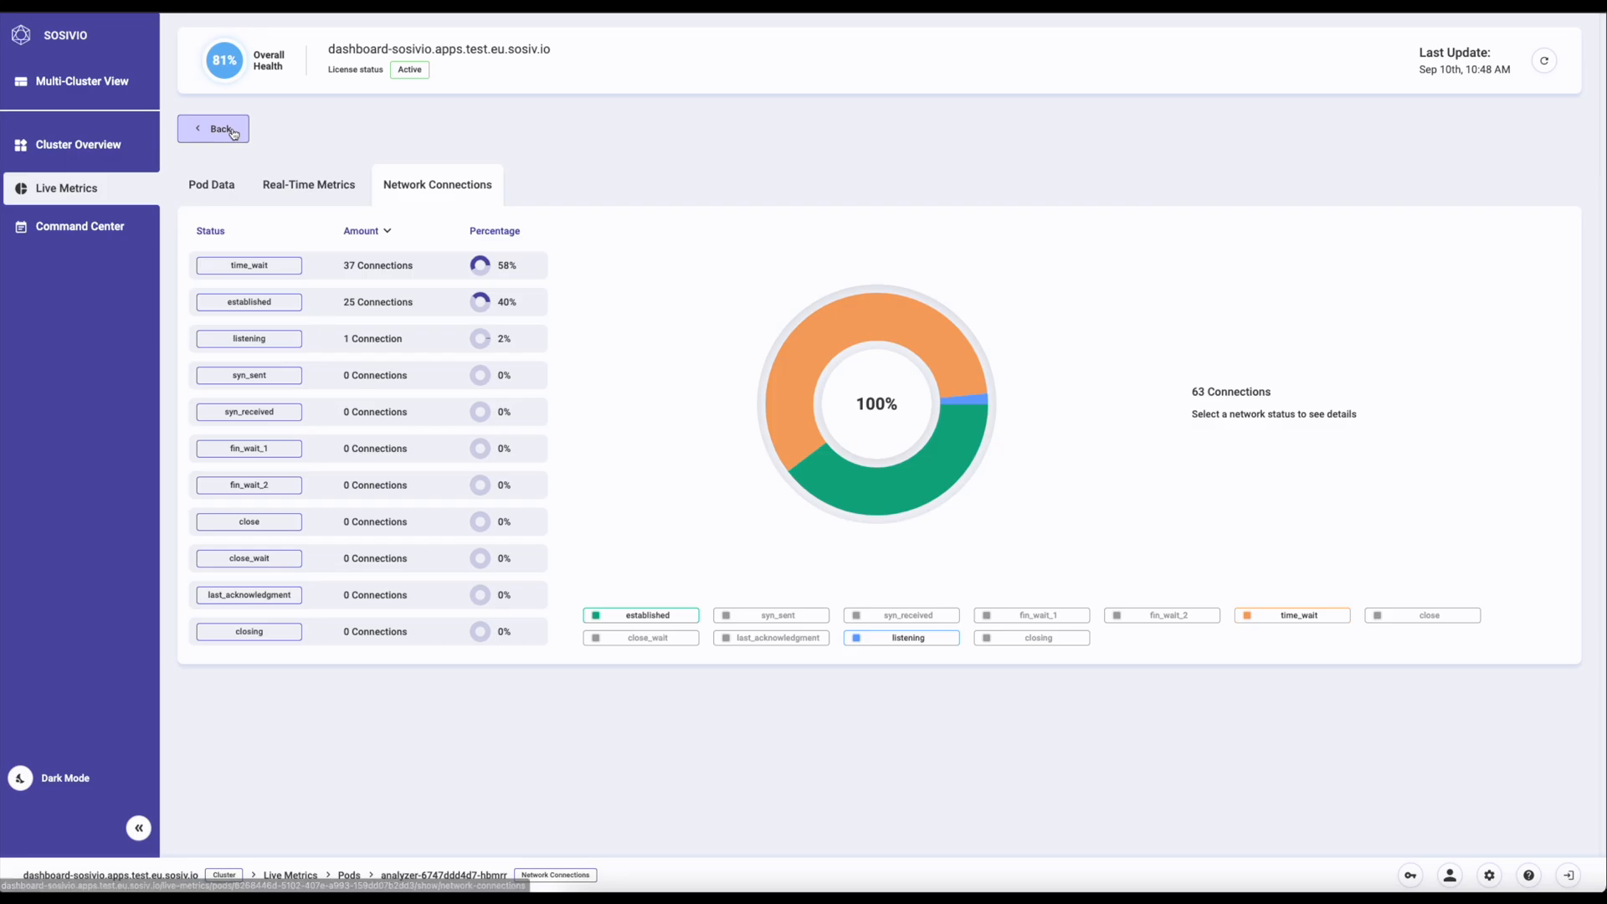
Step: Compare the analyzer and authentication pods' memory in Single Graph Mode
{"action": "left_click", "coordinate": [214, 129]}
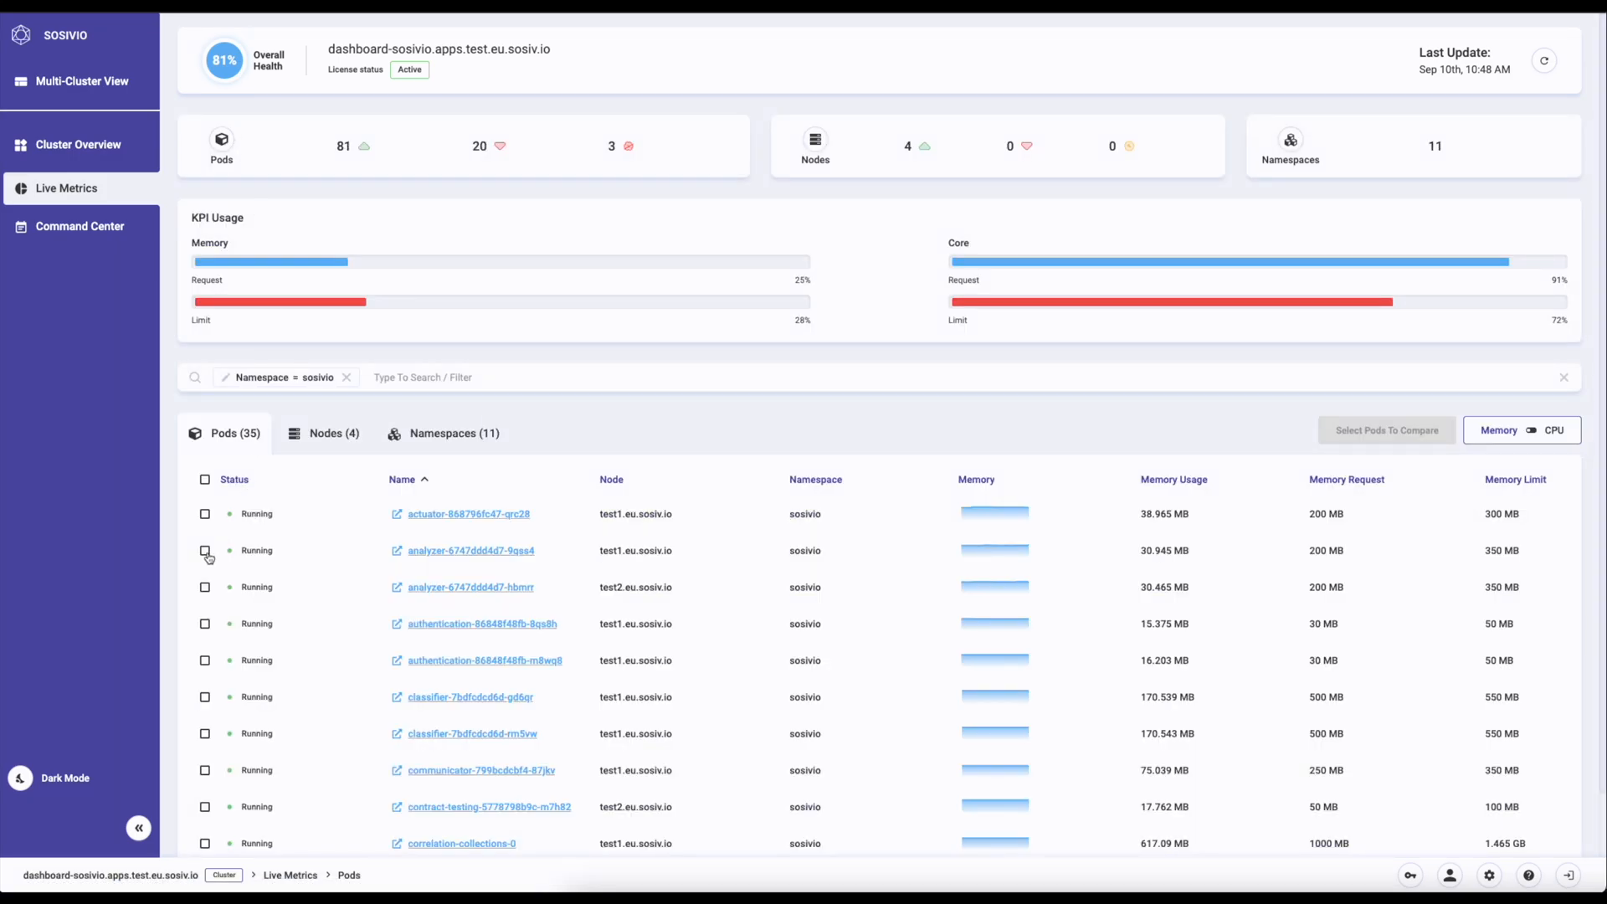
{"action": "left_click", "coordinate": [204, 623]}
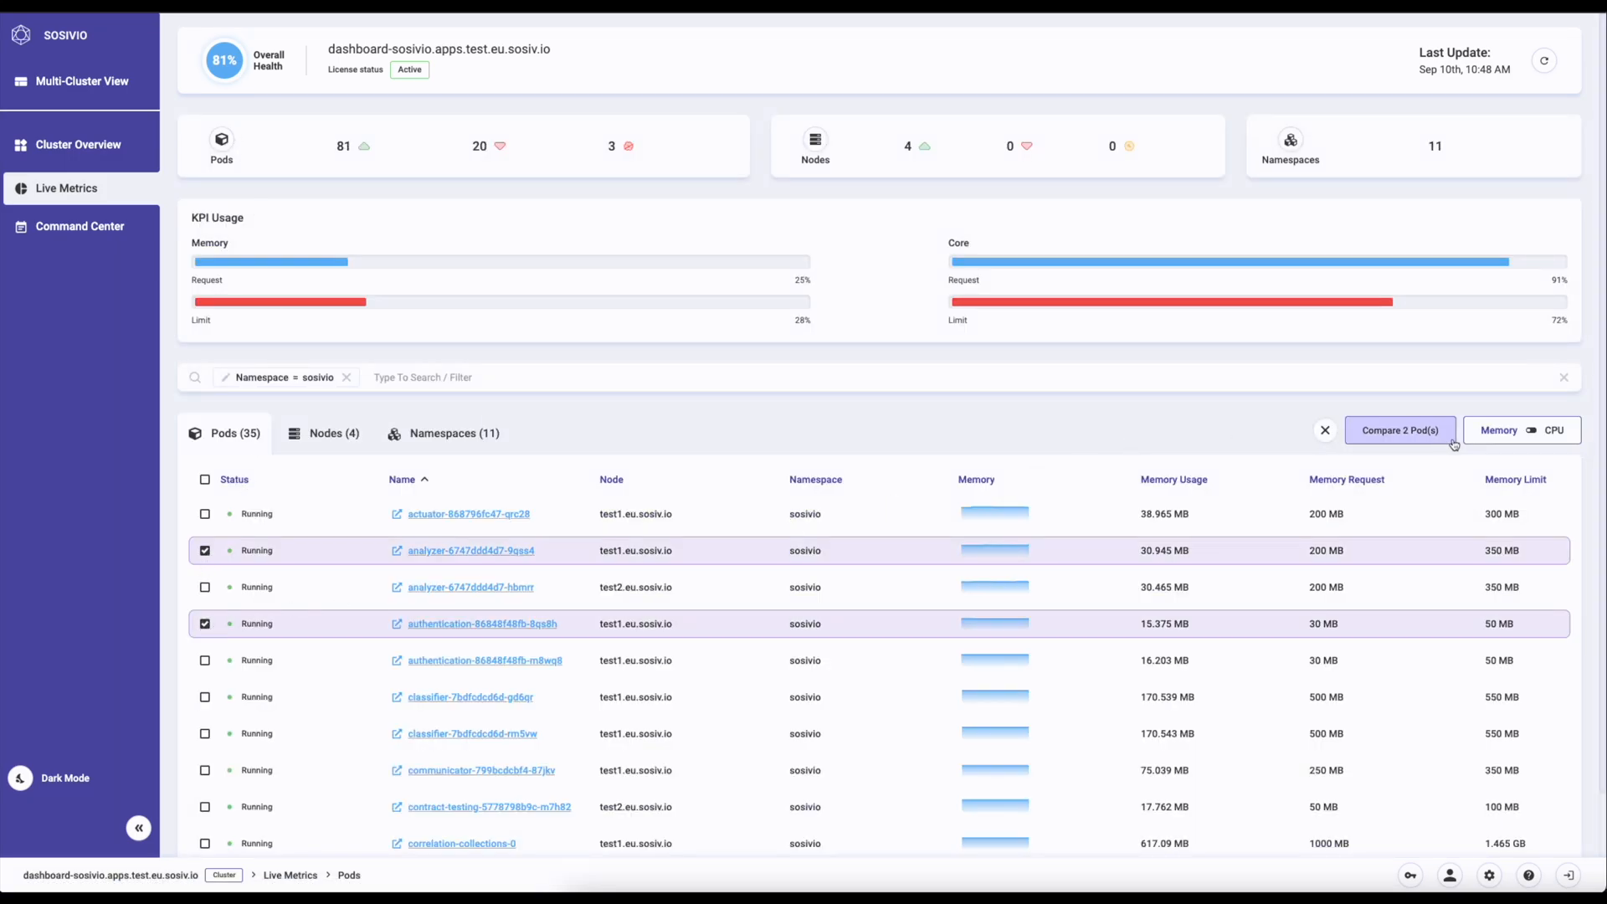
{"action": "left_click", "coordinate": [1397, 430]}
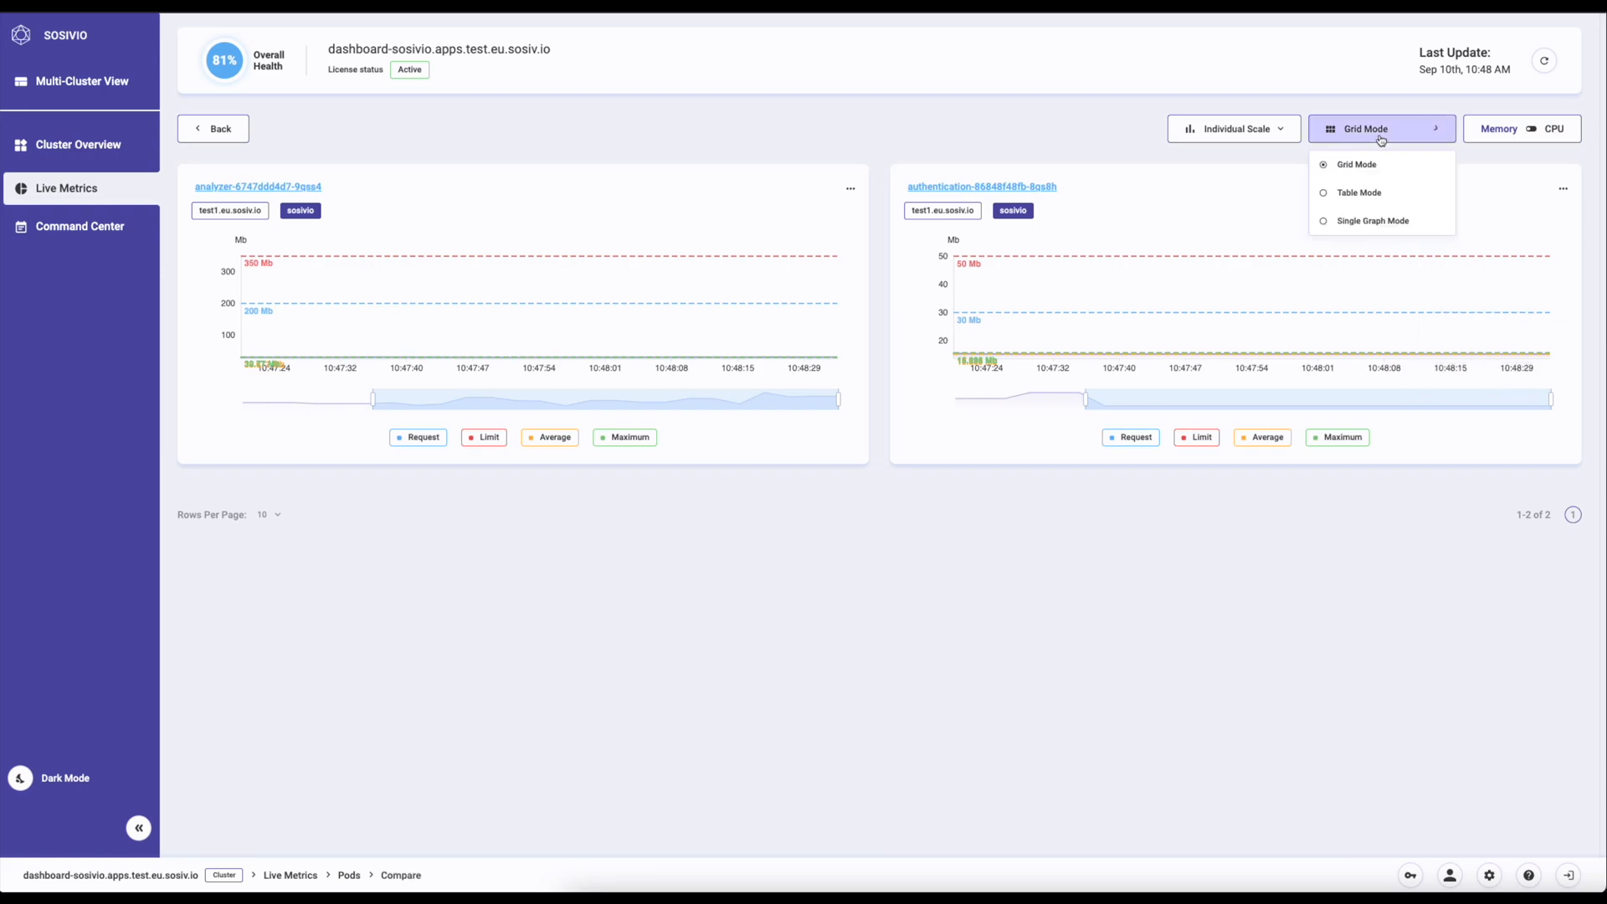
{"action": "left_click", "coordinate": [1373, 221]}
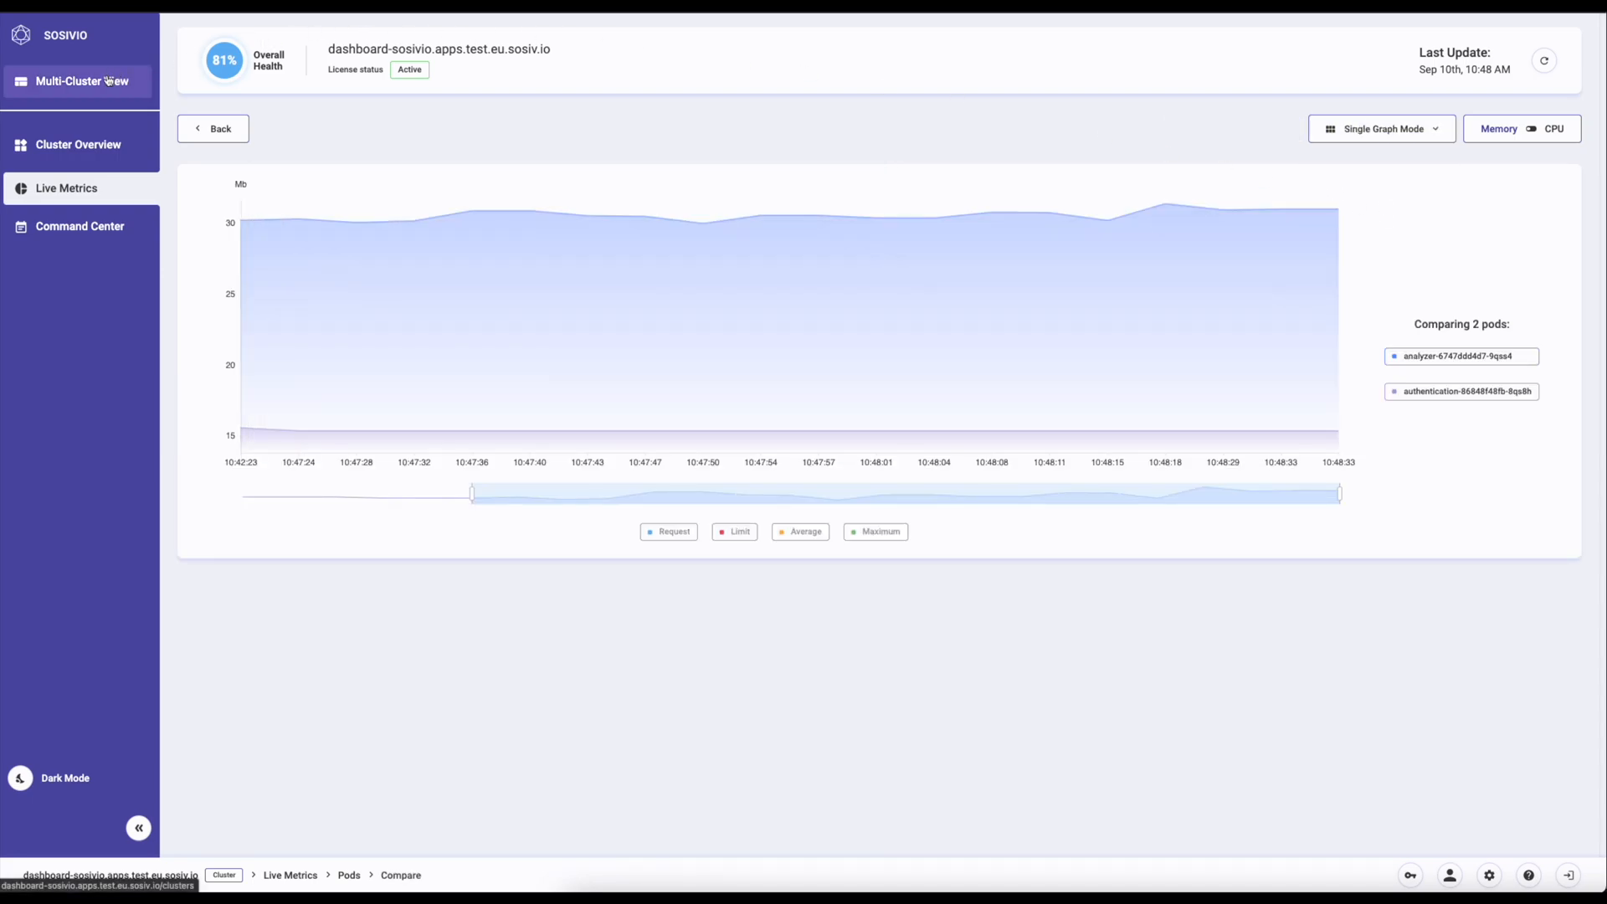
Step: Show Multi-Cluster View with the first cluster's health-over-time graph expanded, second collapsed
{"action": "left_click", "coordinate": [82, 80]}
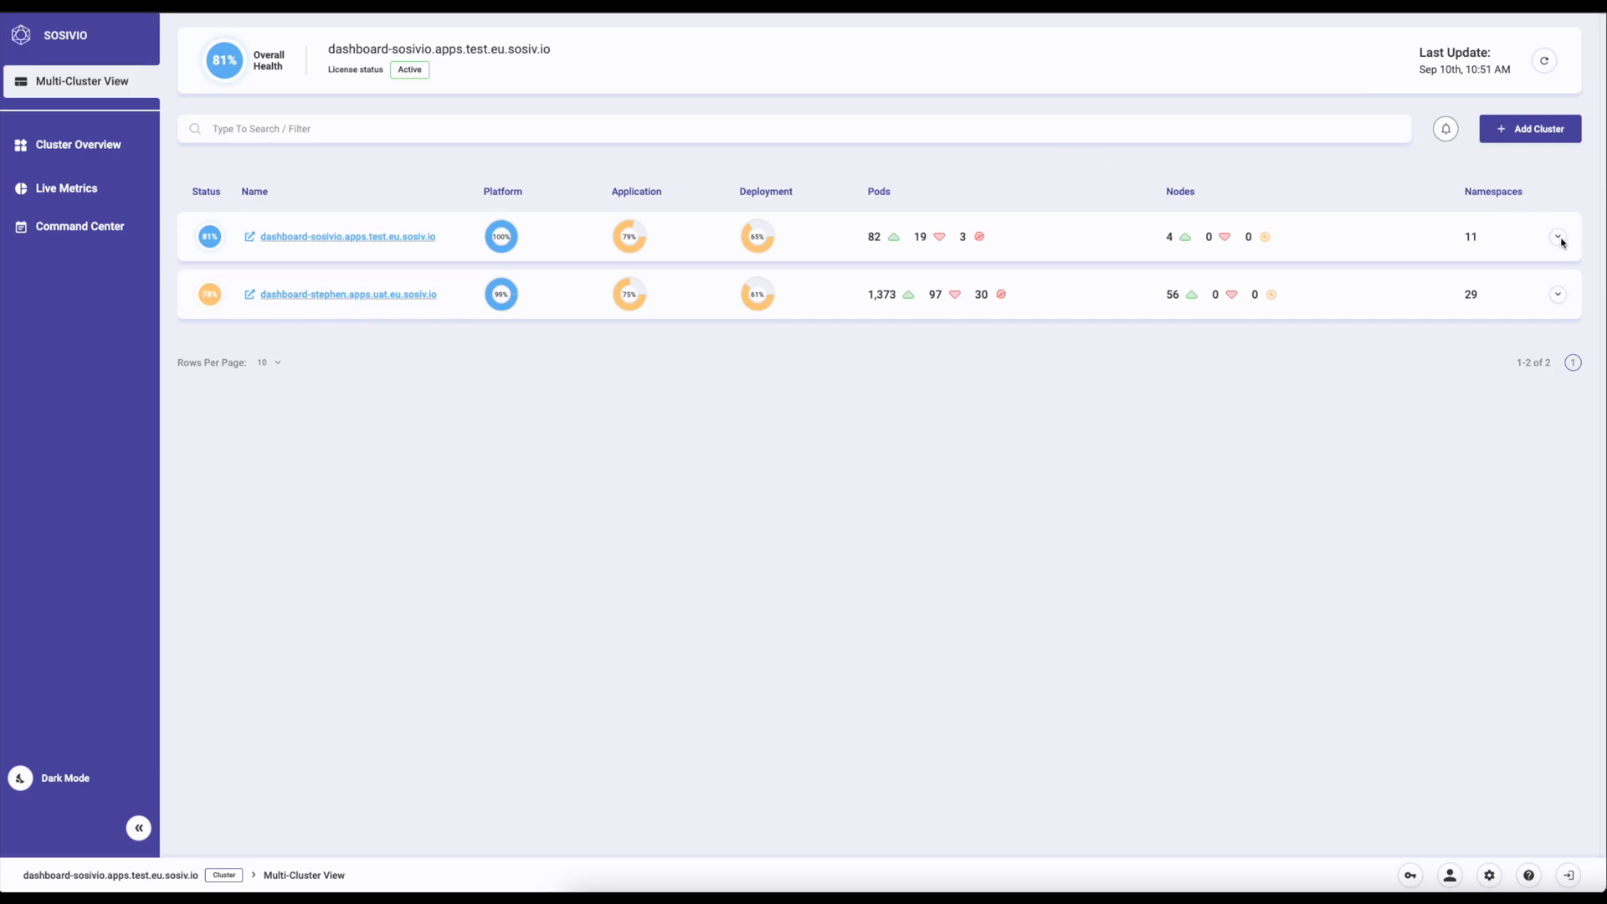
{"action": "left_click", "coordinate": [1557, 236]}
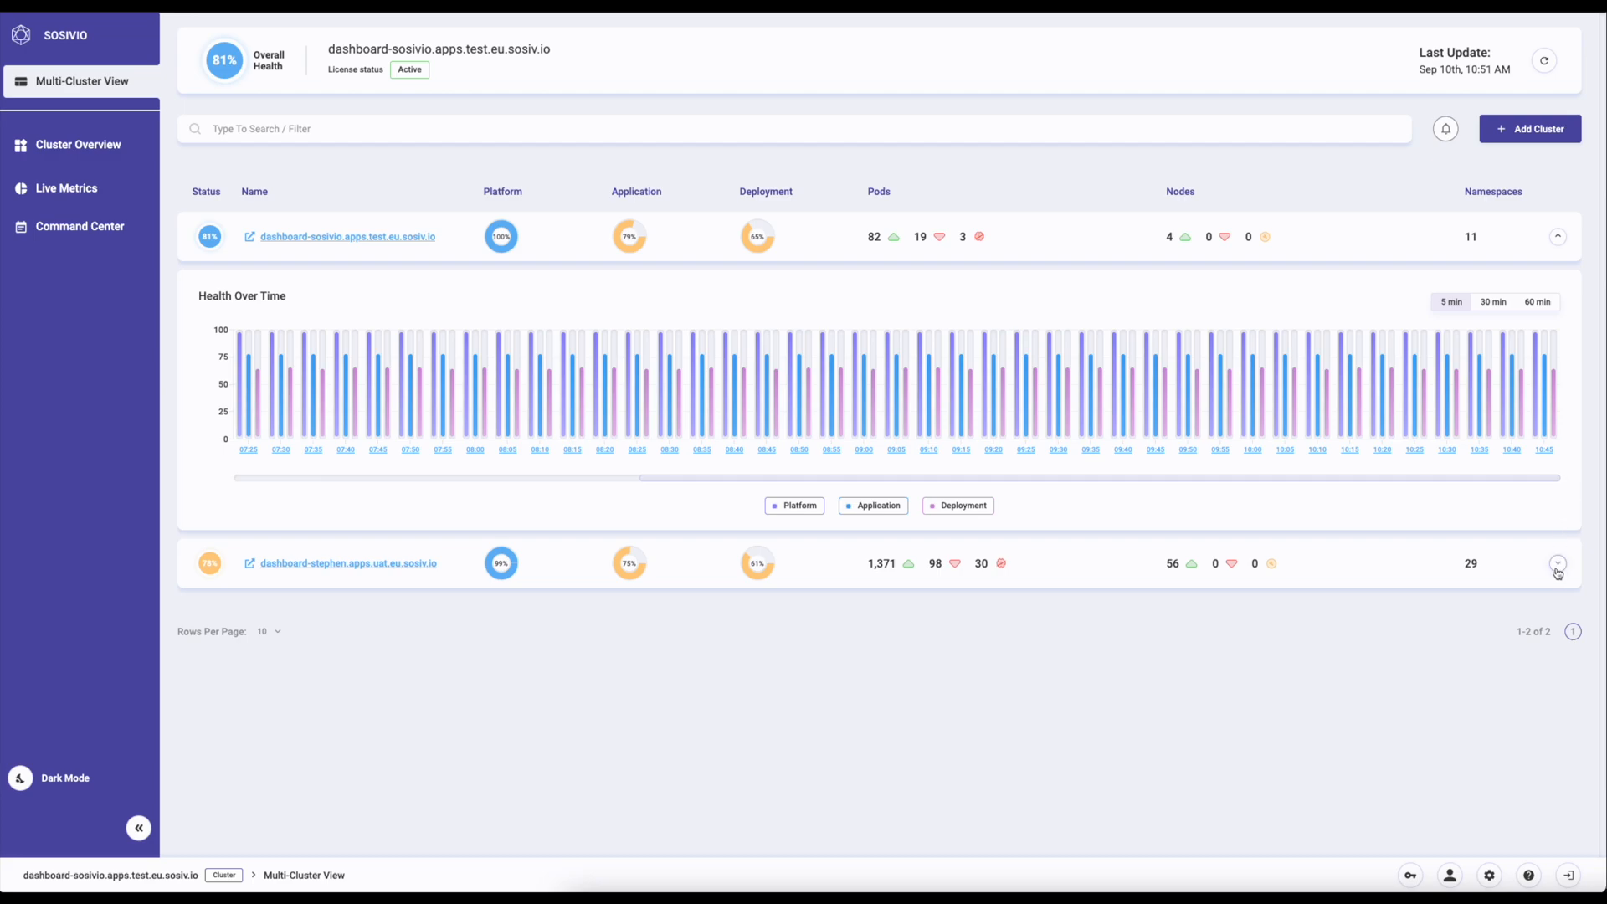
{"action": "left_click", "coordinate": [1557, 564]}
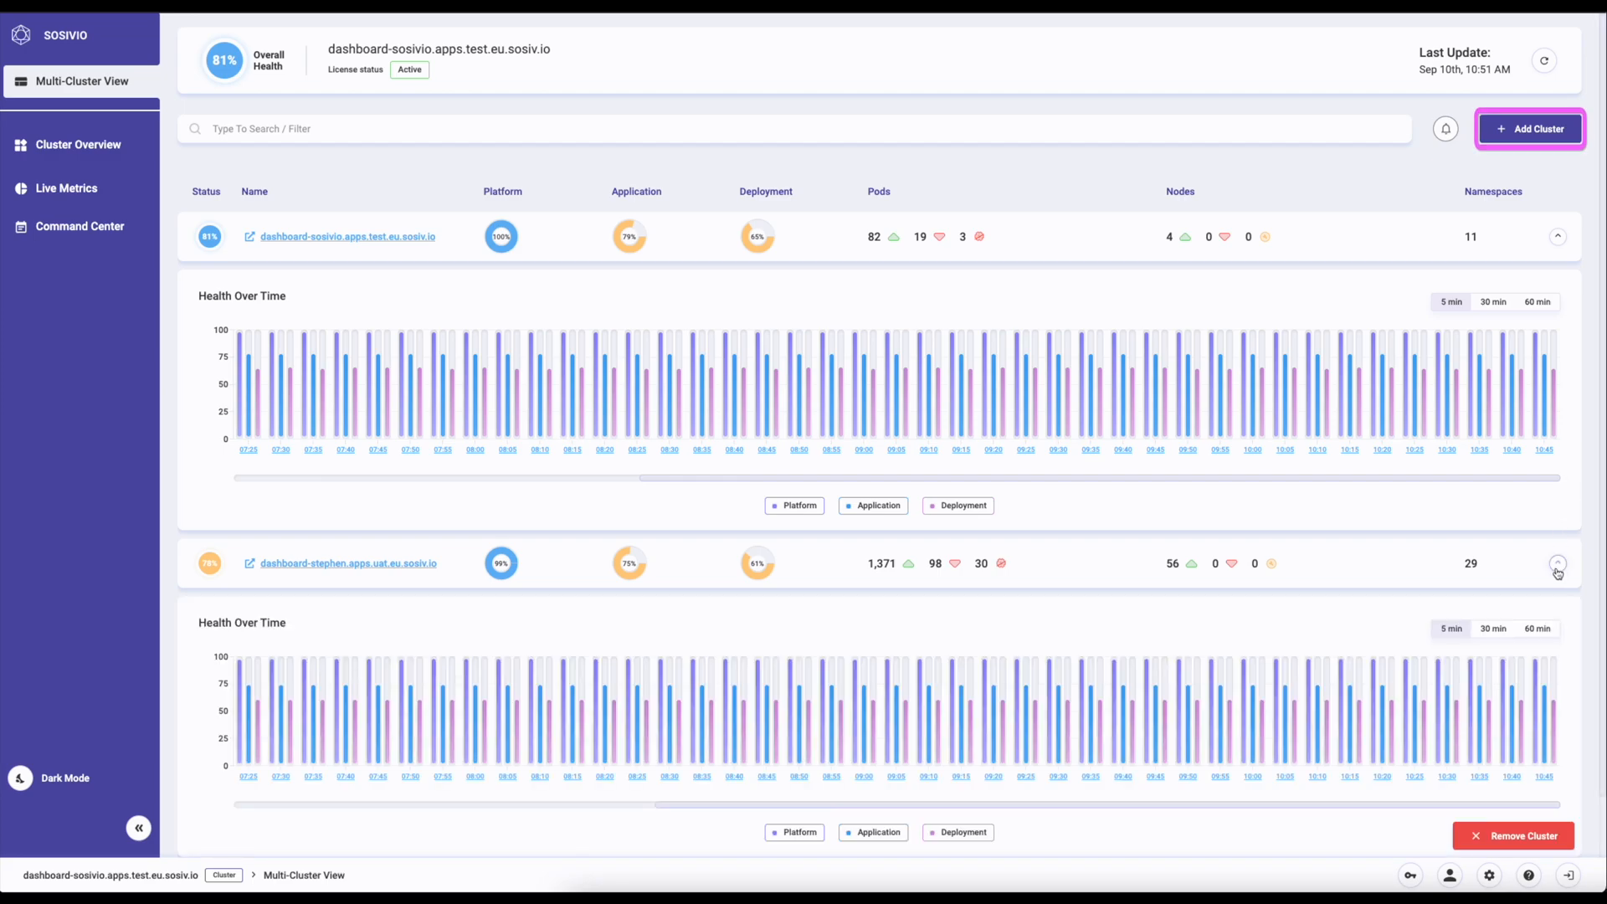
{"action": "left_click", "coordinate": [1557, 565]}
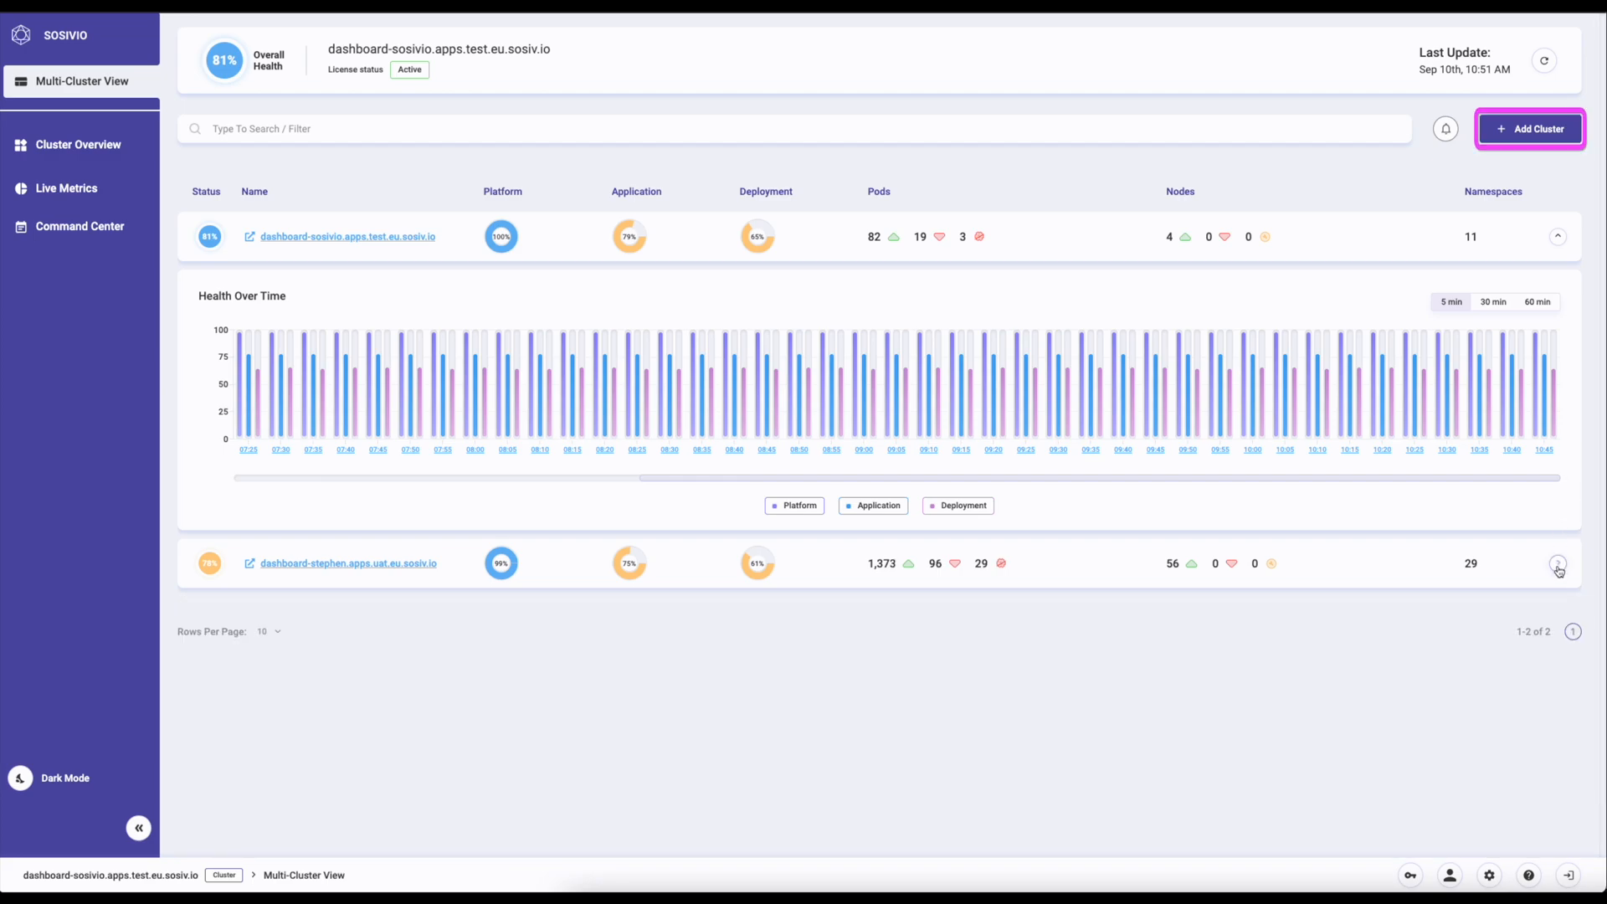
Step: Bring up the Add Cluster form and dismiss it
{"action": "left_click", "coordinate": [1528, 129]}
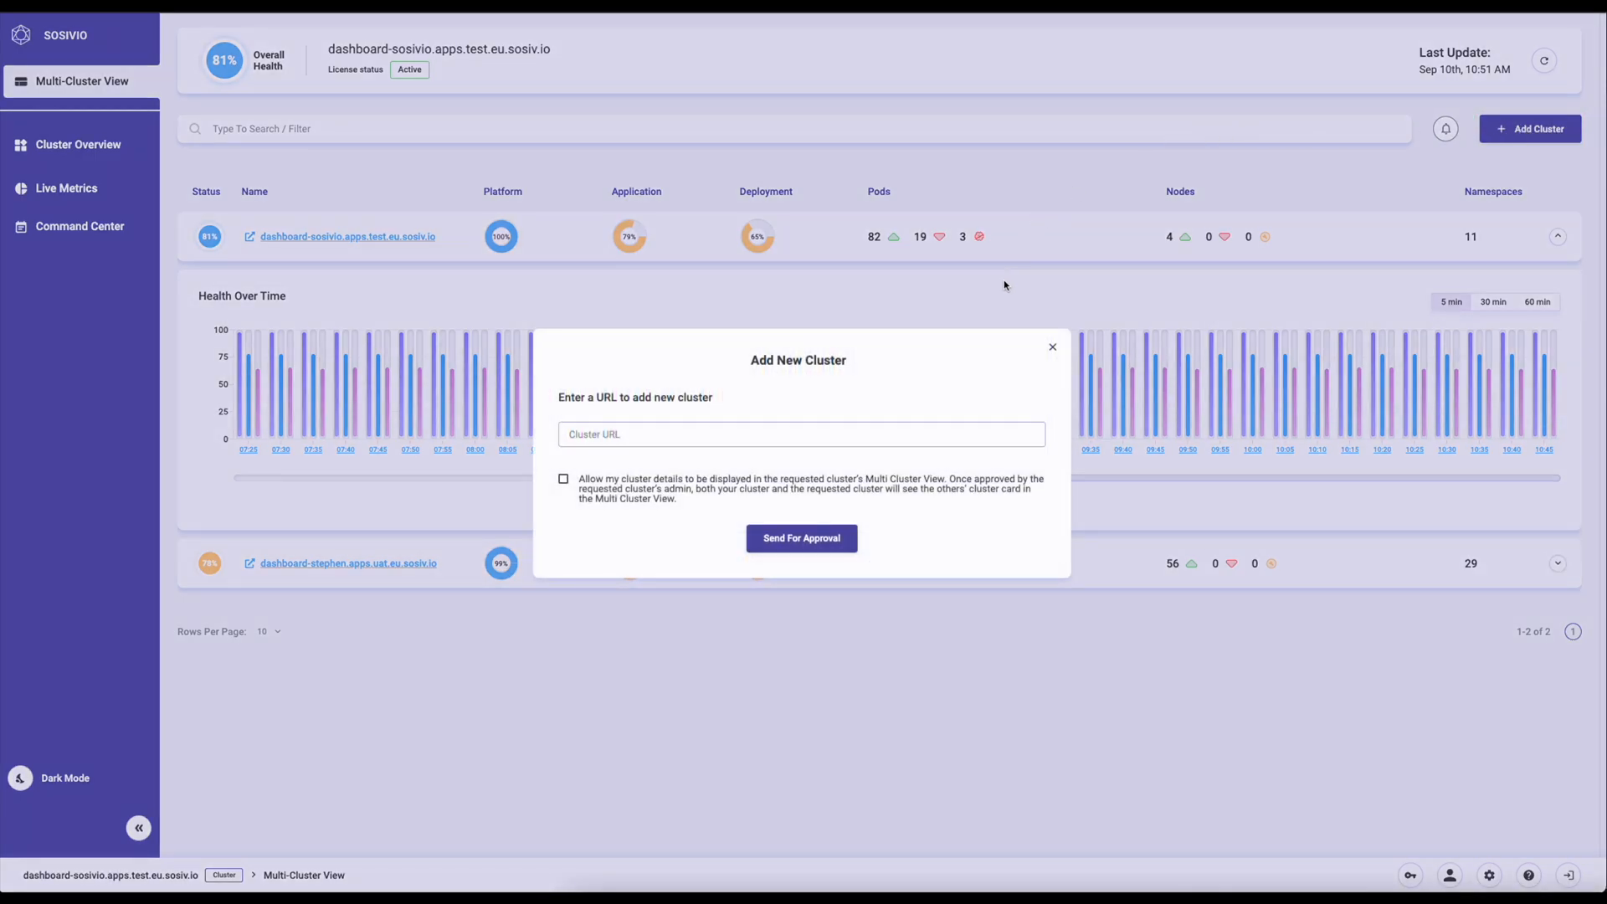
{"action": "left_click", "coordinate": [1051, 346]}
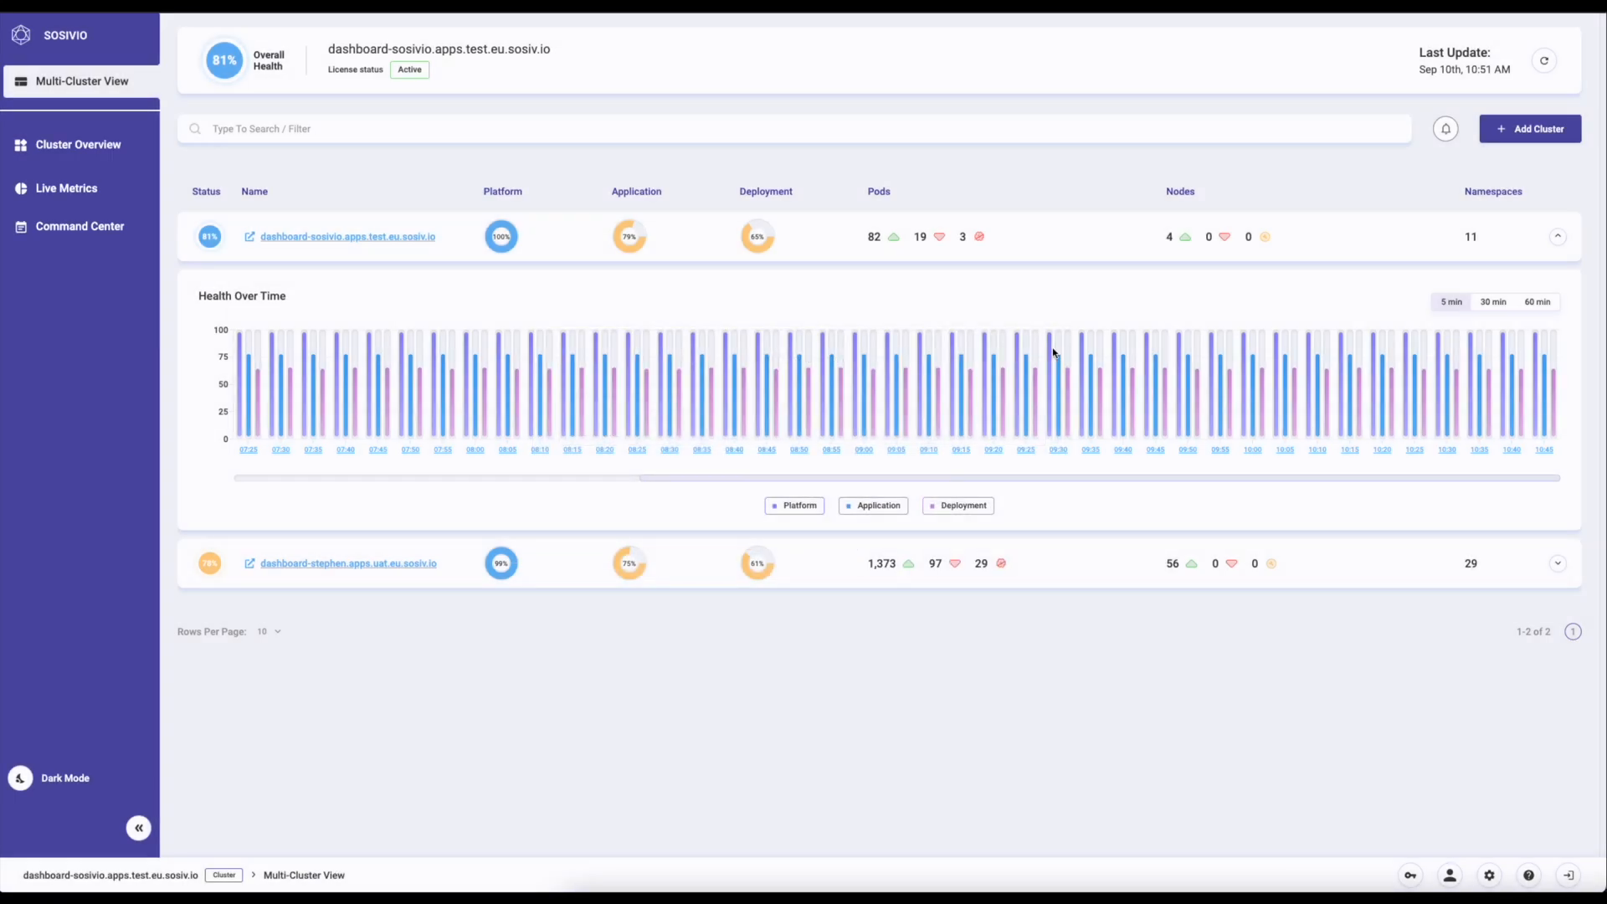
Step: Toggle Application and Platform series in the first cluster's health graph, then collapse its row
{"action": "left_click", "coordinate": [957, 505]}
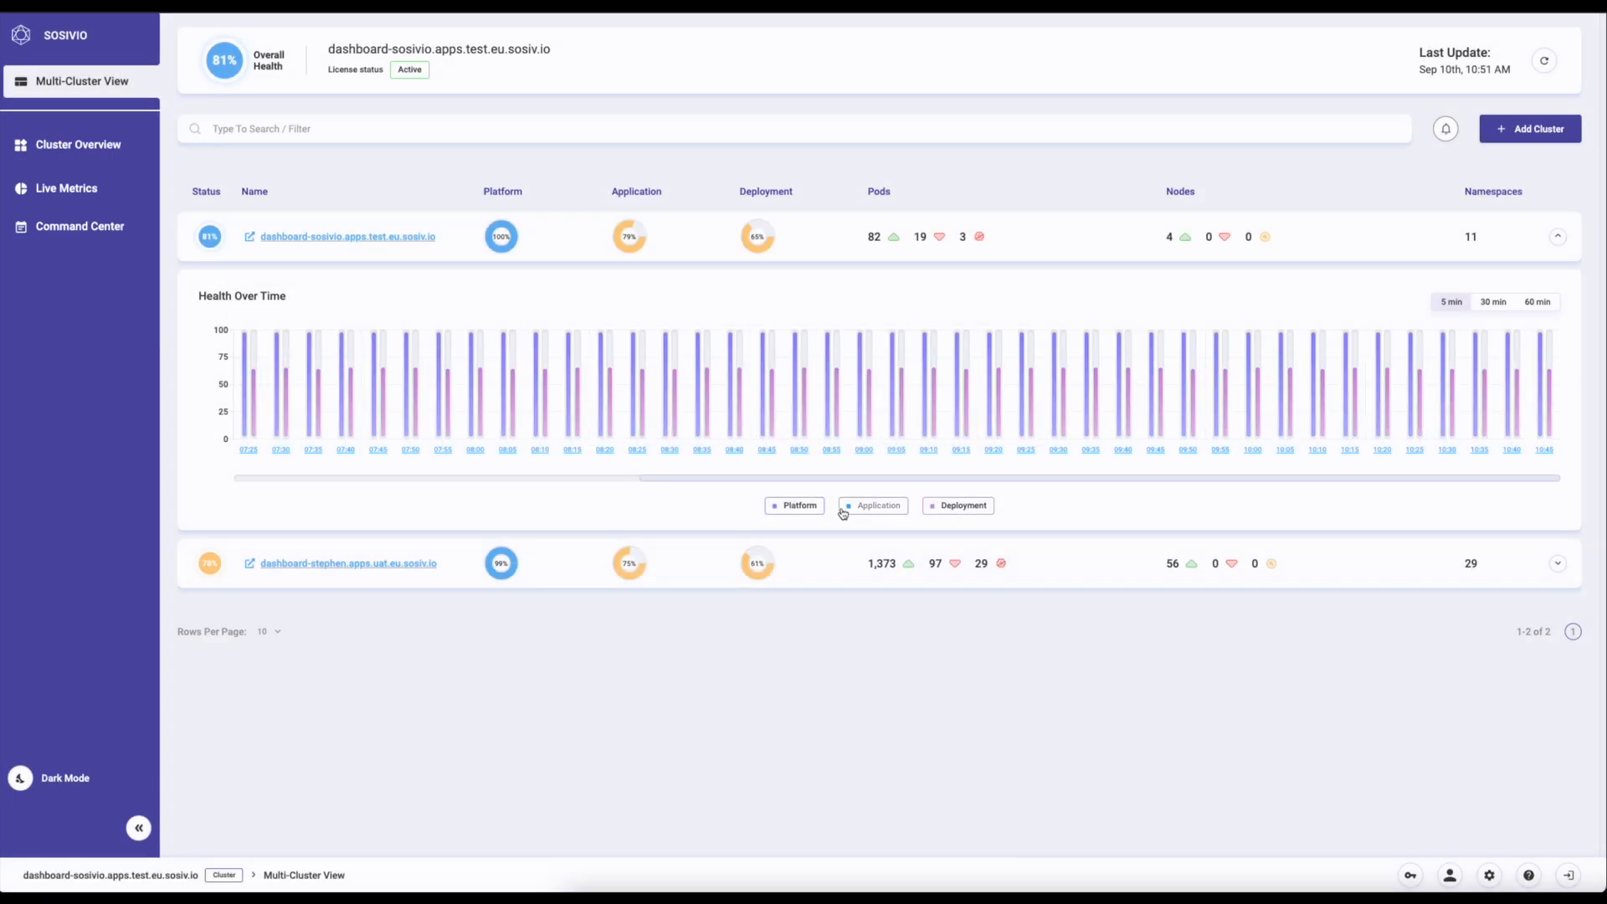
{"action": "left_click", "coordinate": [798, 505]}
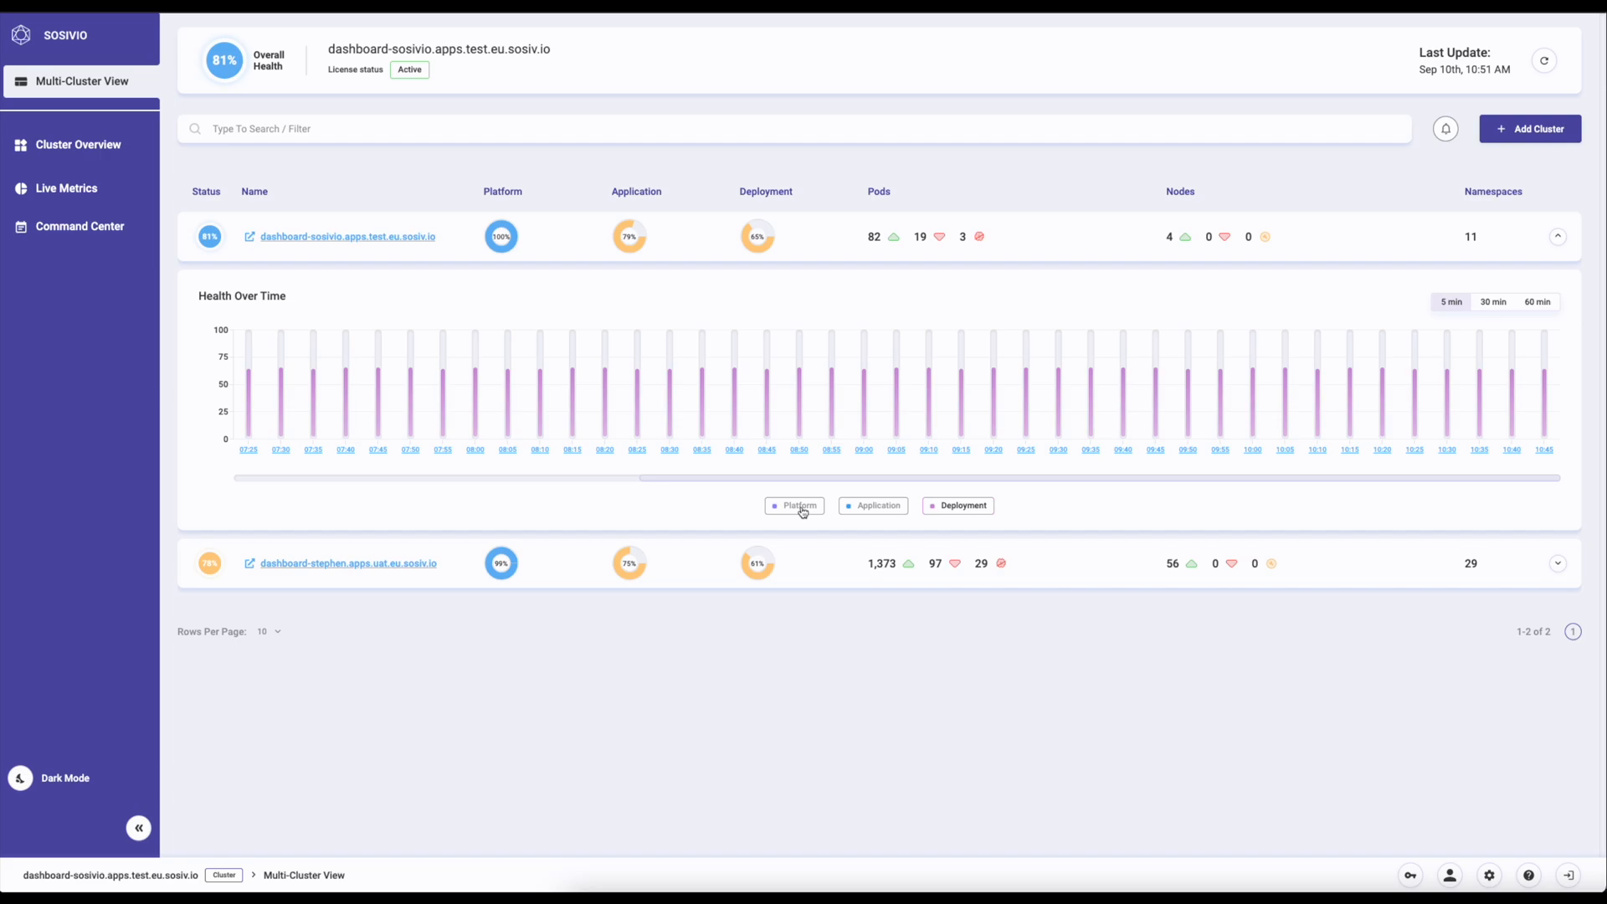
{"action": "left_click", "coordinate": [793, 506]}
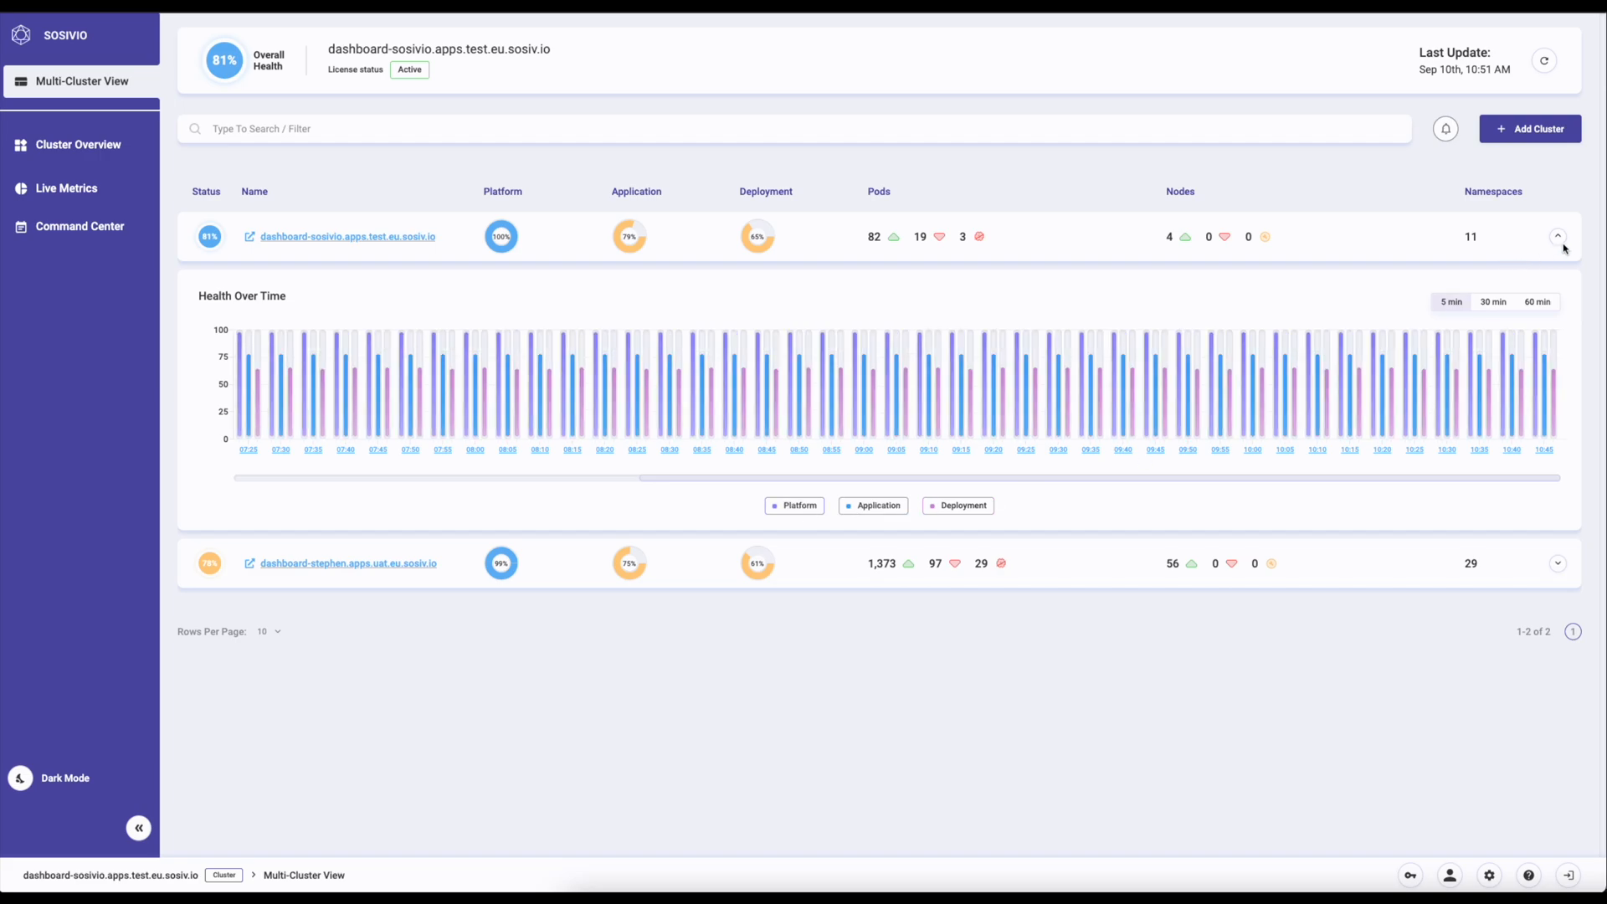
{"action": "left_click", "coordinate": [1557, 236]}
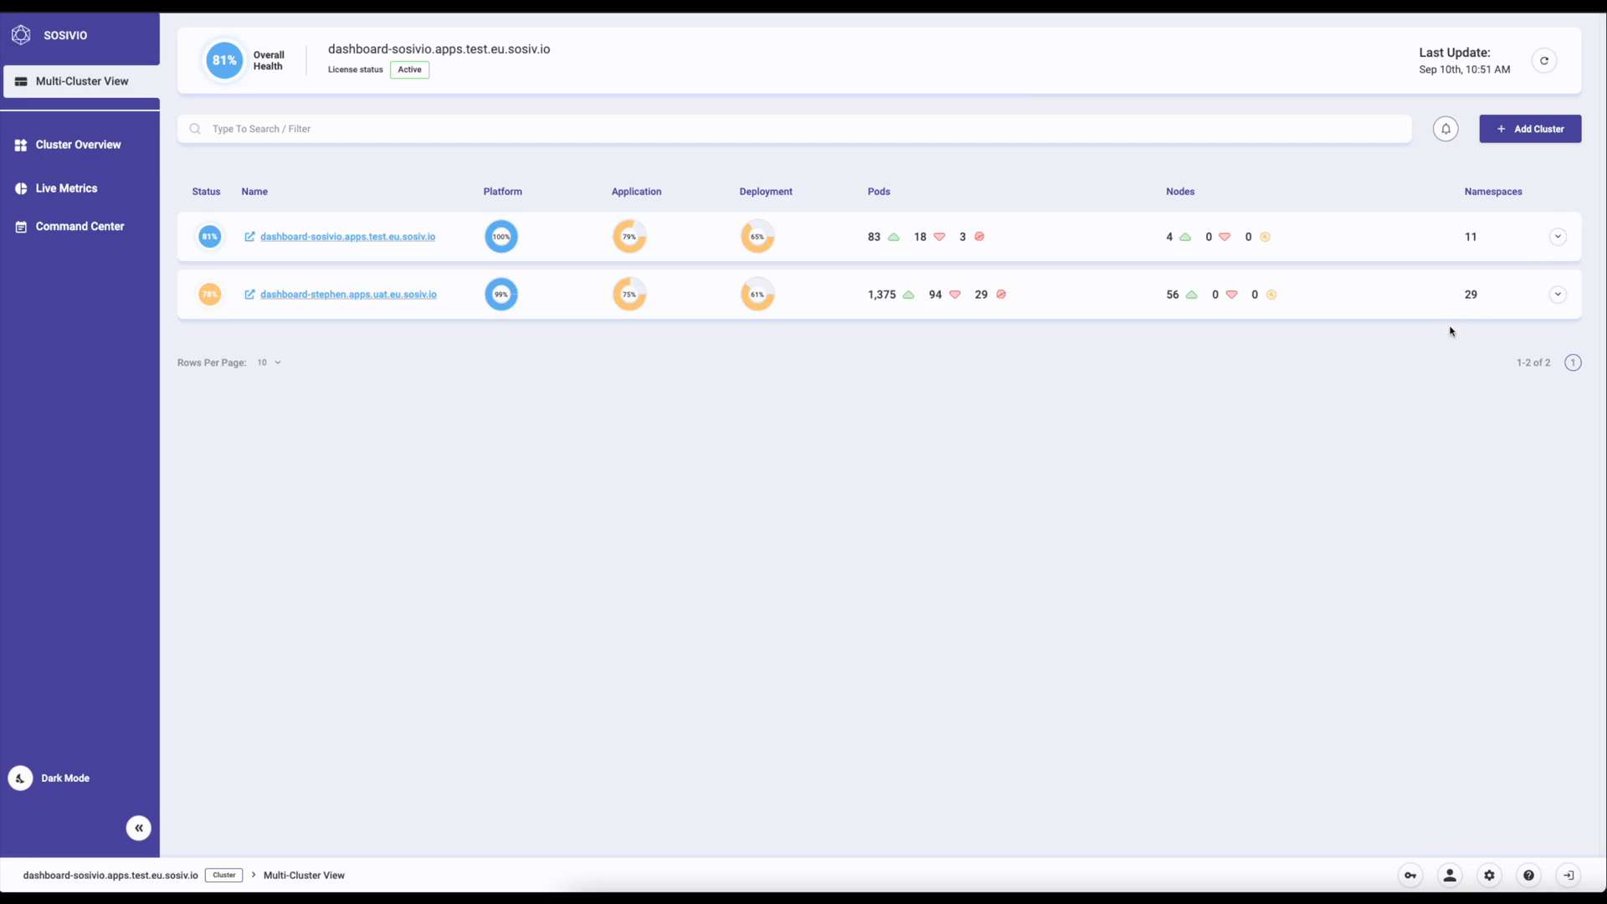
{"action": "mouse_move", "coordinate": [877, 506]}
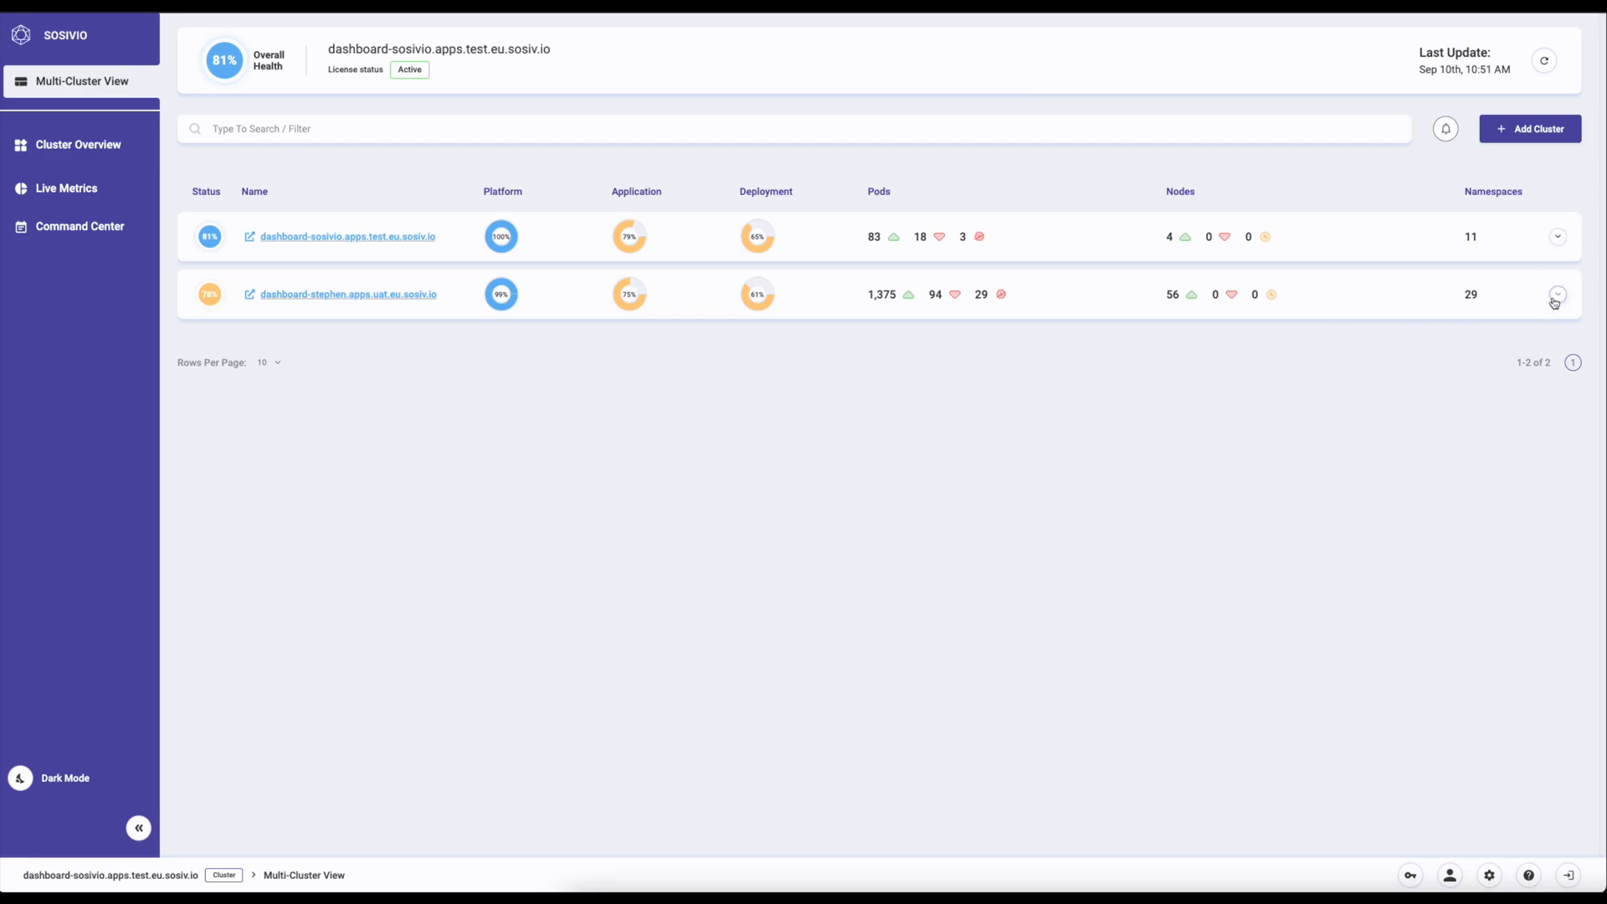
Step: Expand the second cluster's health graph and toggle its Platform series off and back on
{"action": "left_click", "coordinate": [1555, 294]}
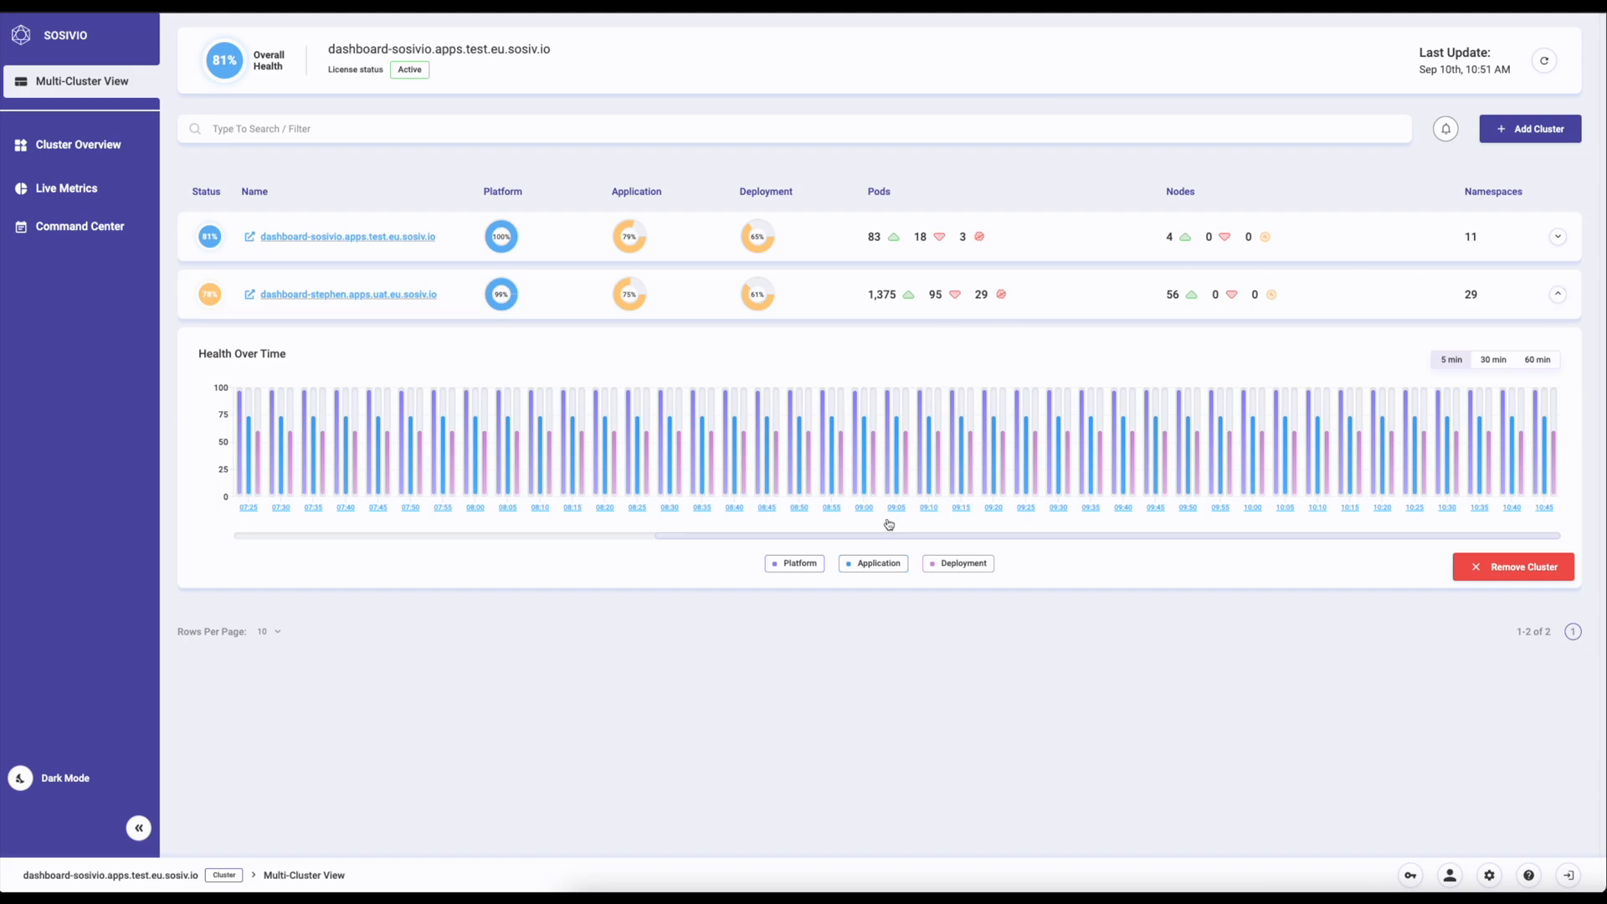
{"action": "left_click", "coordinate": [872, 563]}
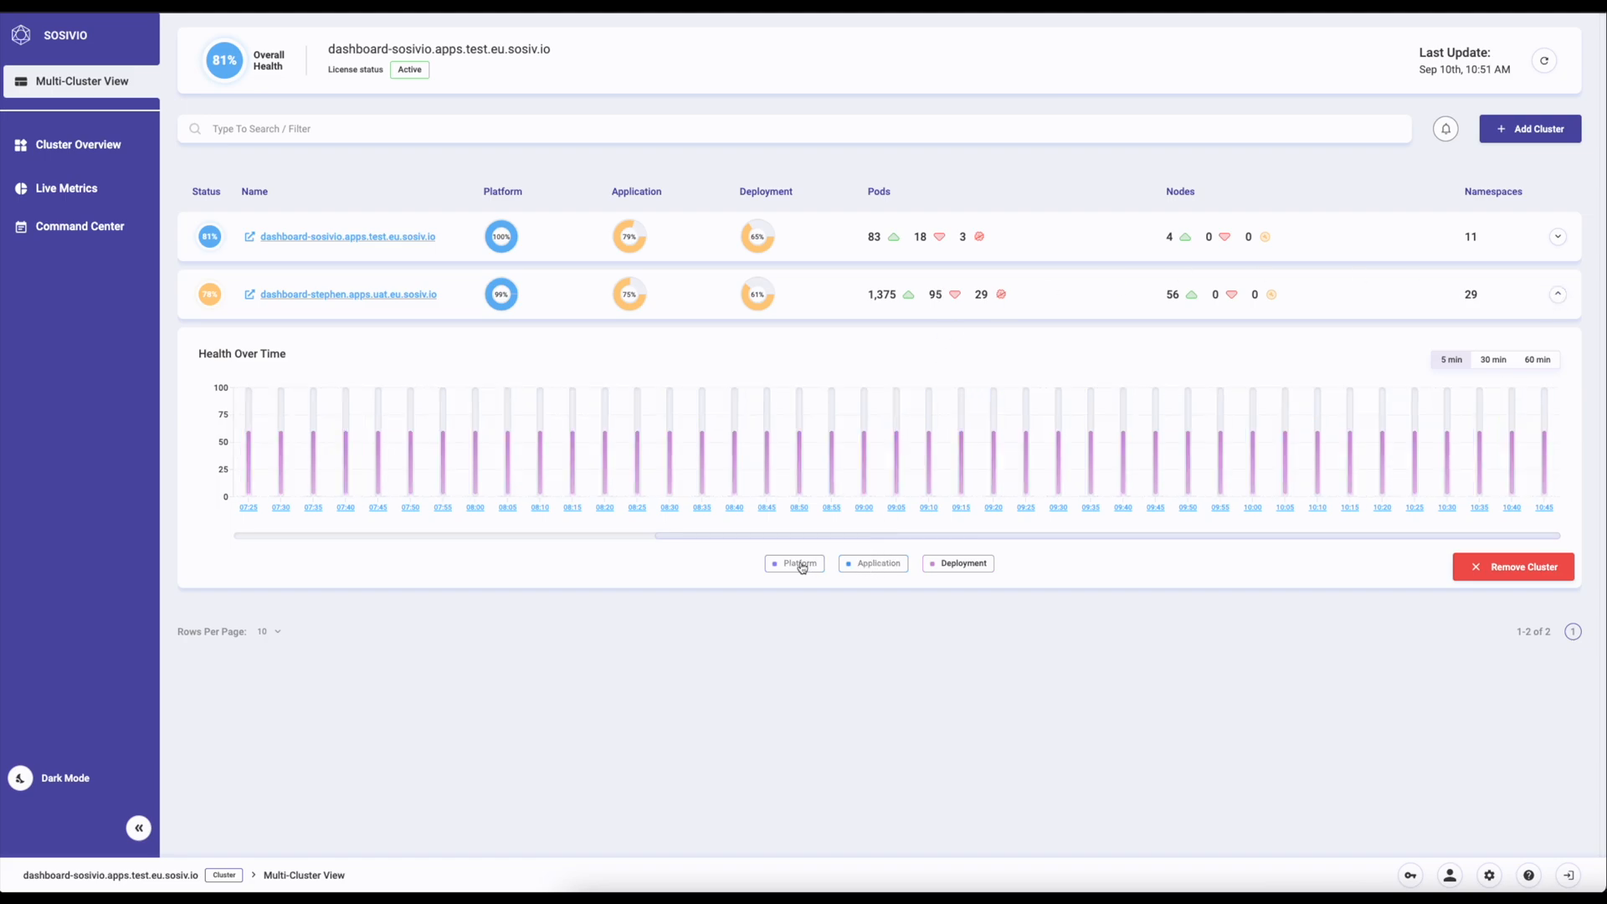
{"action": "left_click", "coordinate": [795, 564]}
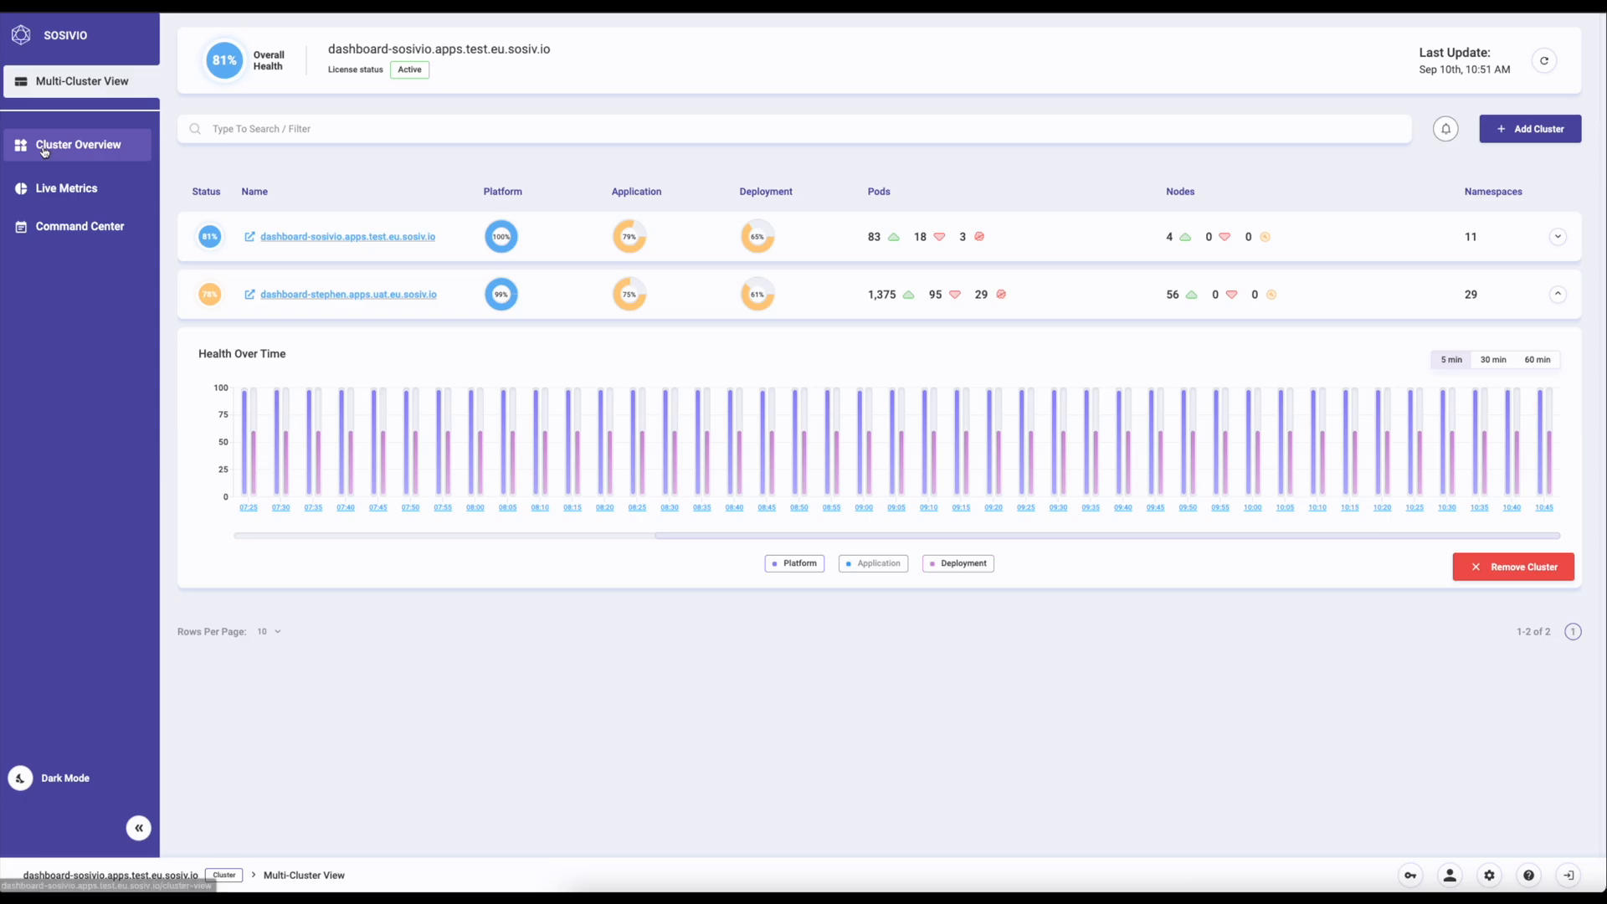